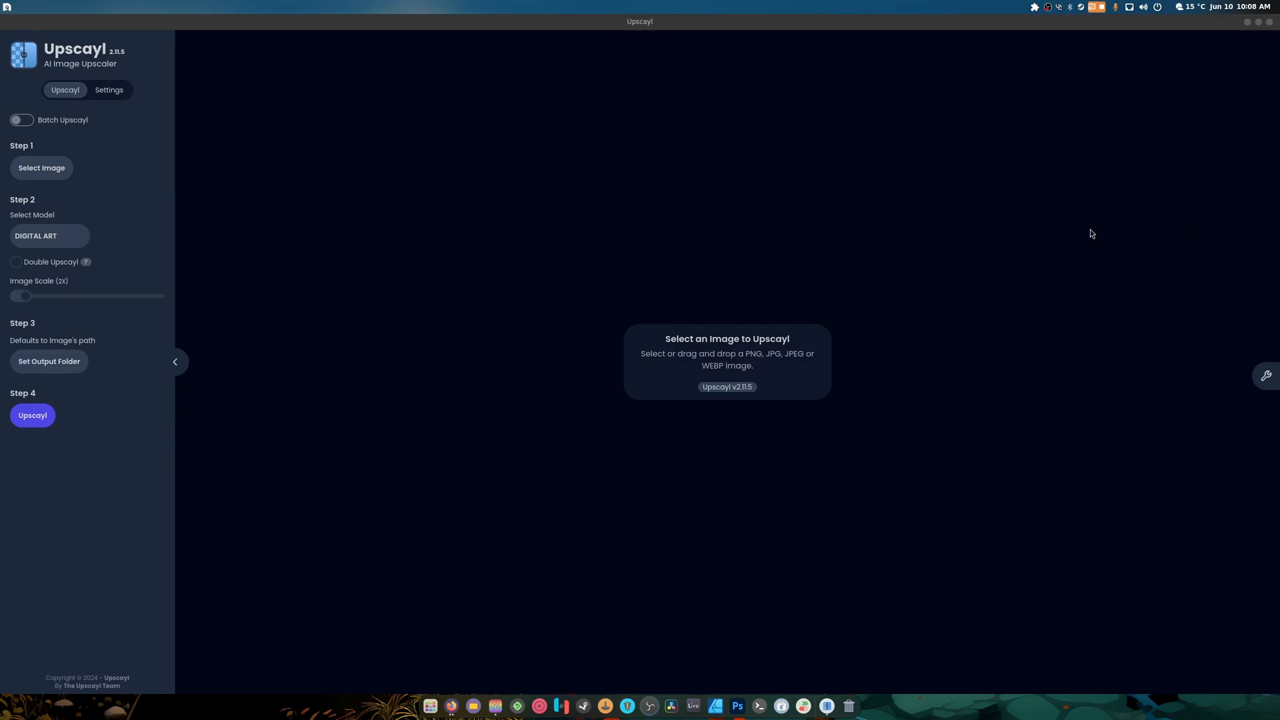
mouse_move(55, 64)
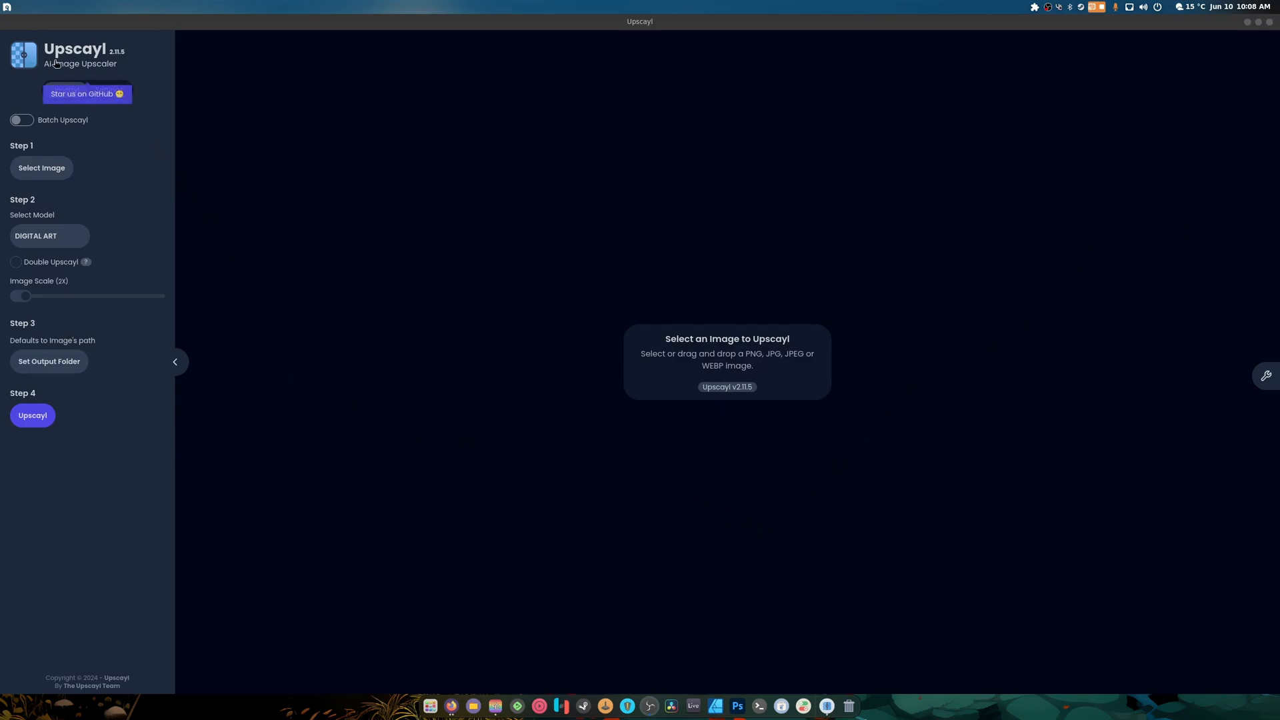
mouse_move(100, 63)
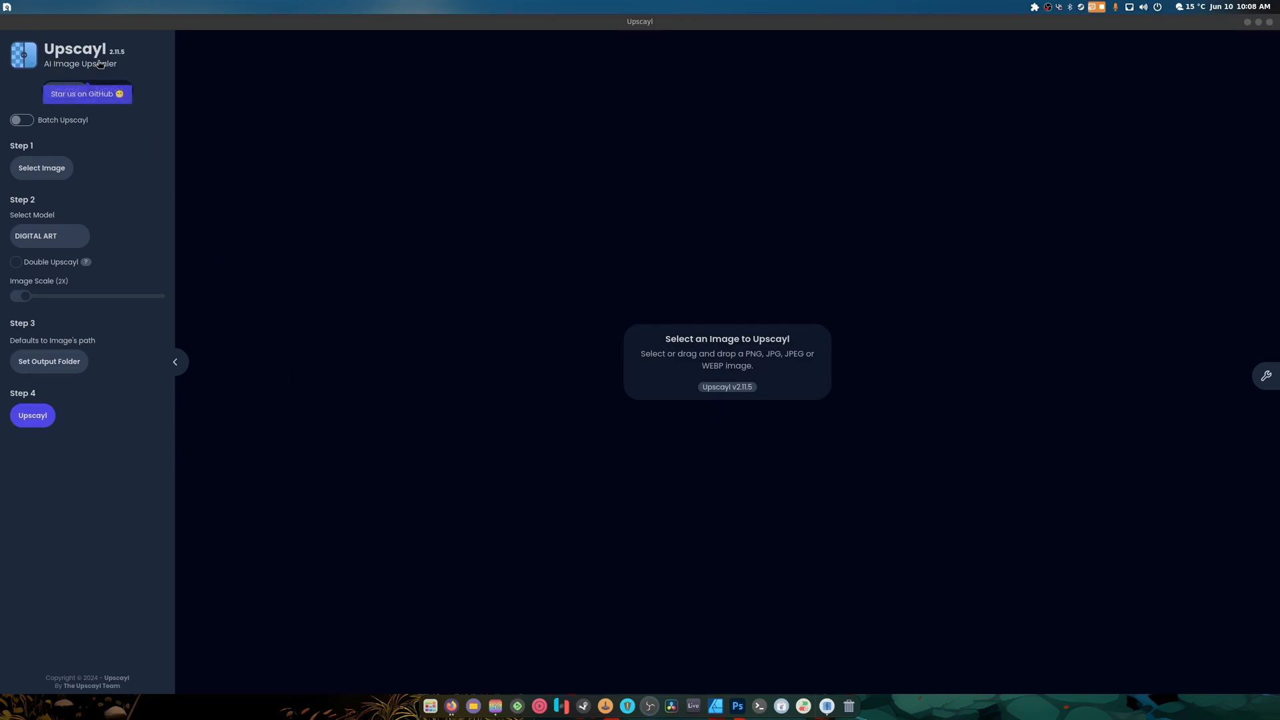
mouse_move(96, 60)
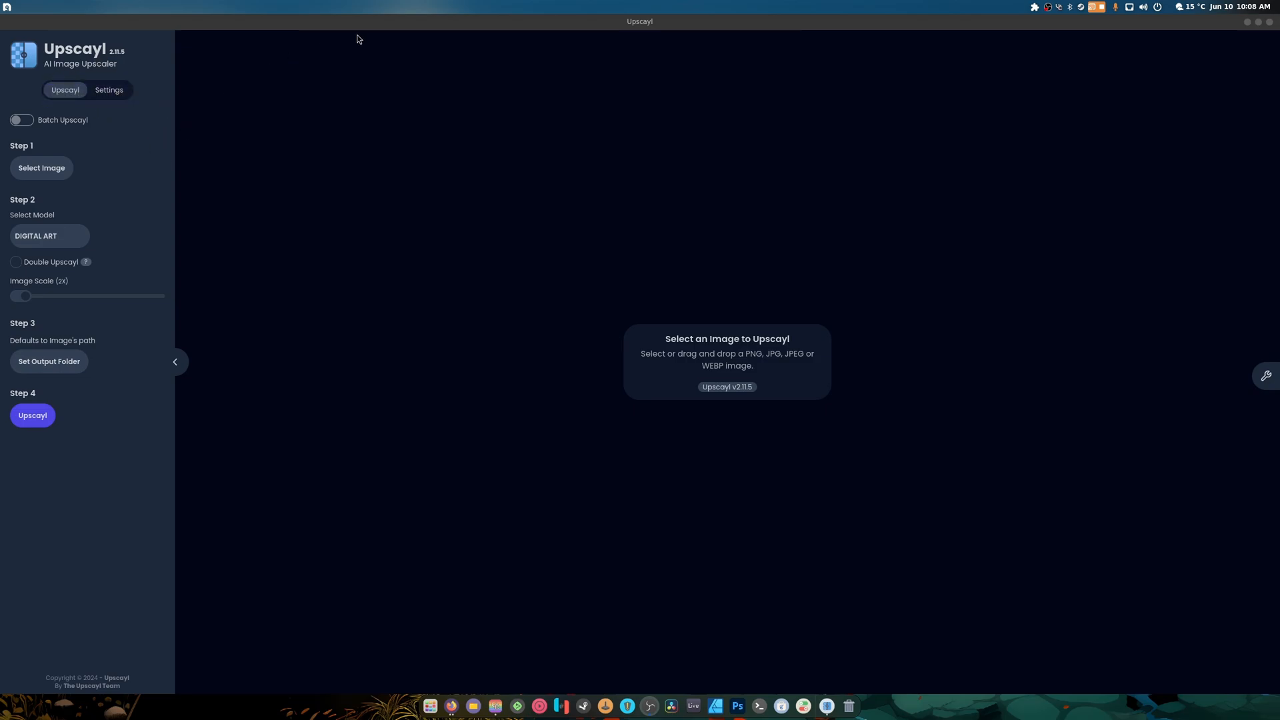
mouse_move(801, 193)
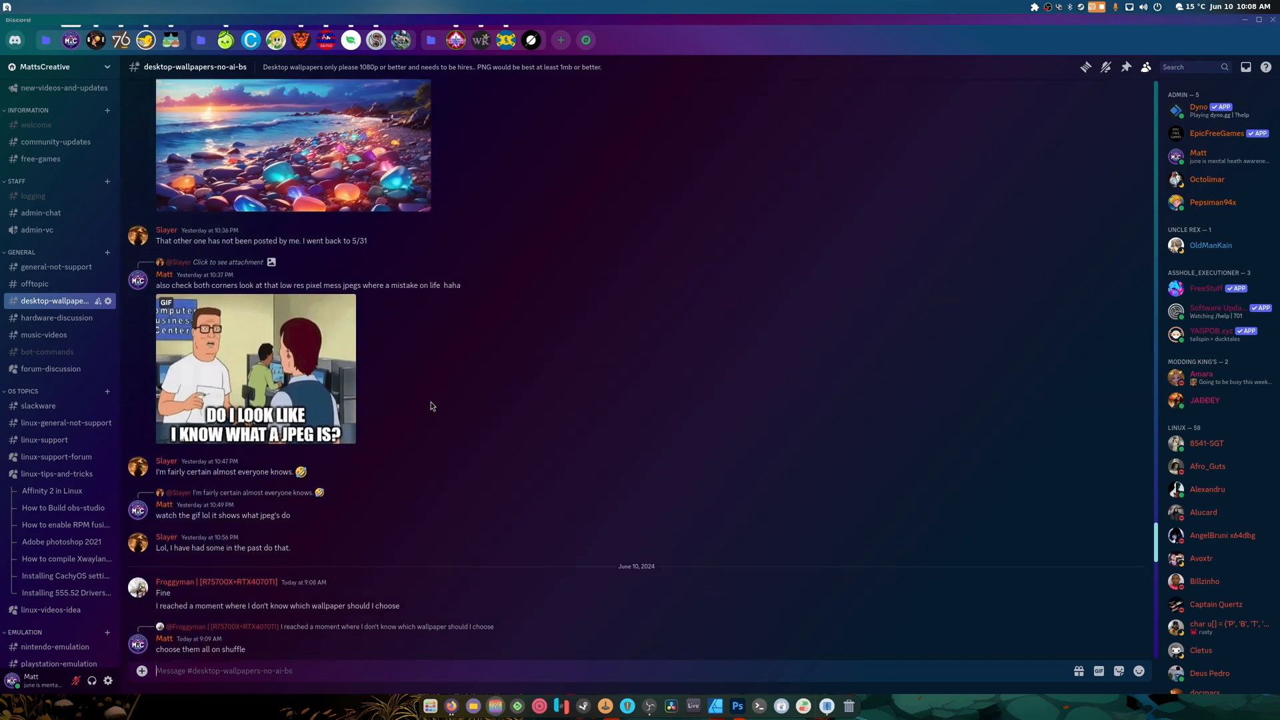
- Browse the Discord channel's wallpapers, preview a sunset beach image, then return to Upscayl
left_click(292, 146)
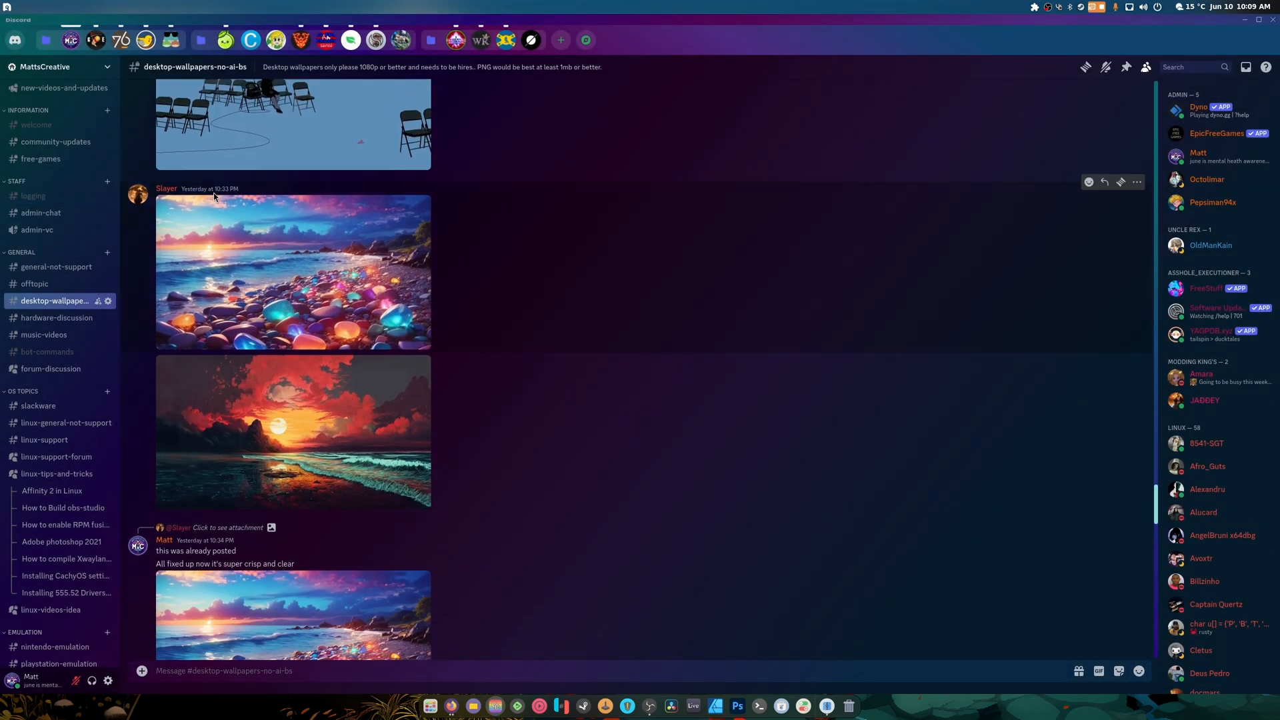
left_click(292, 271)
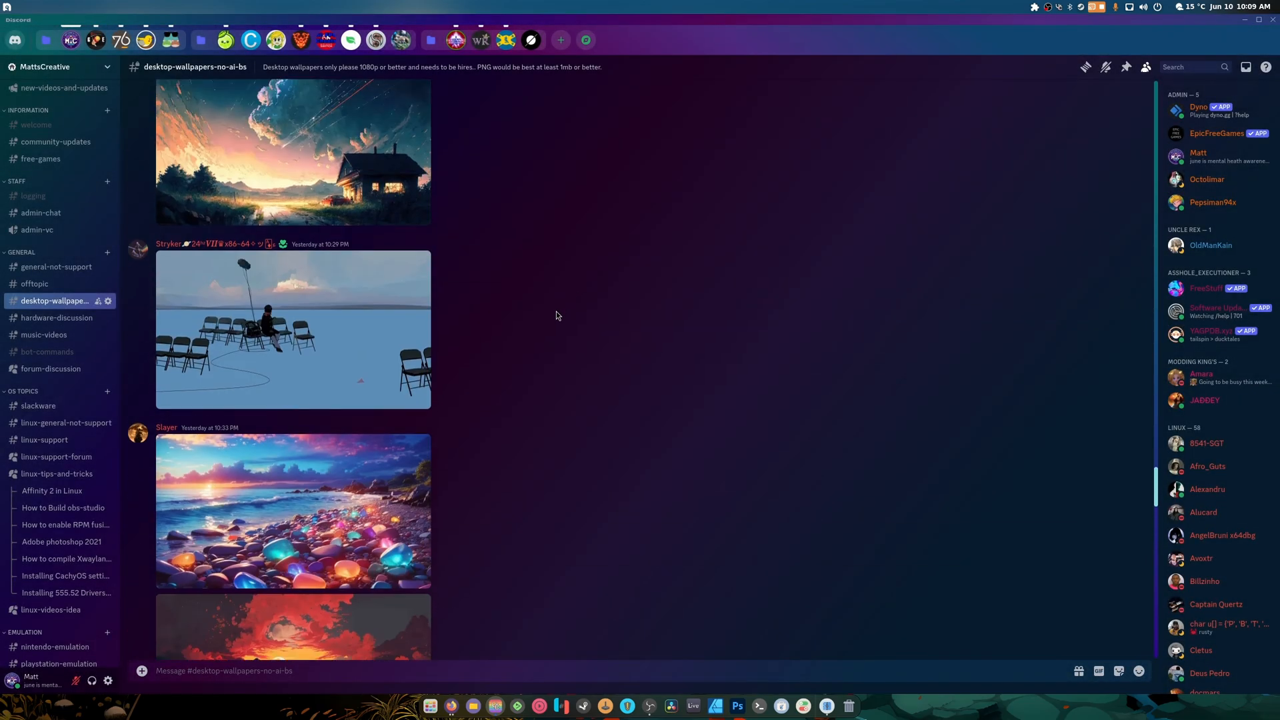
scroll("up", 3)
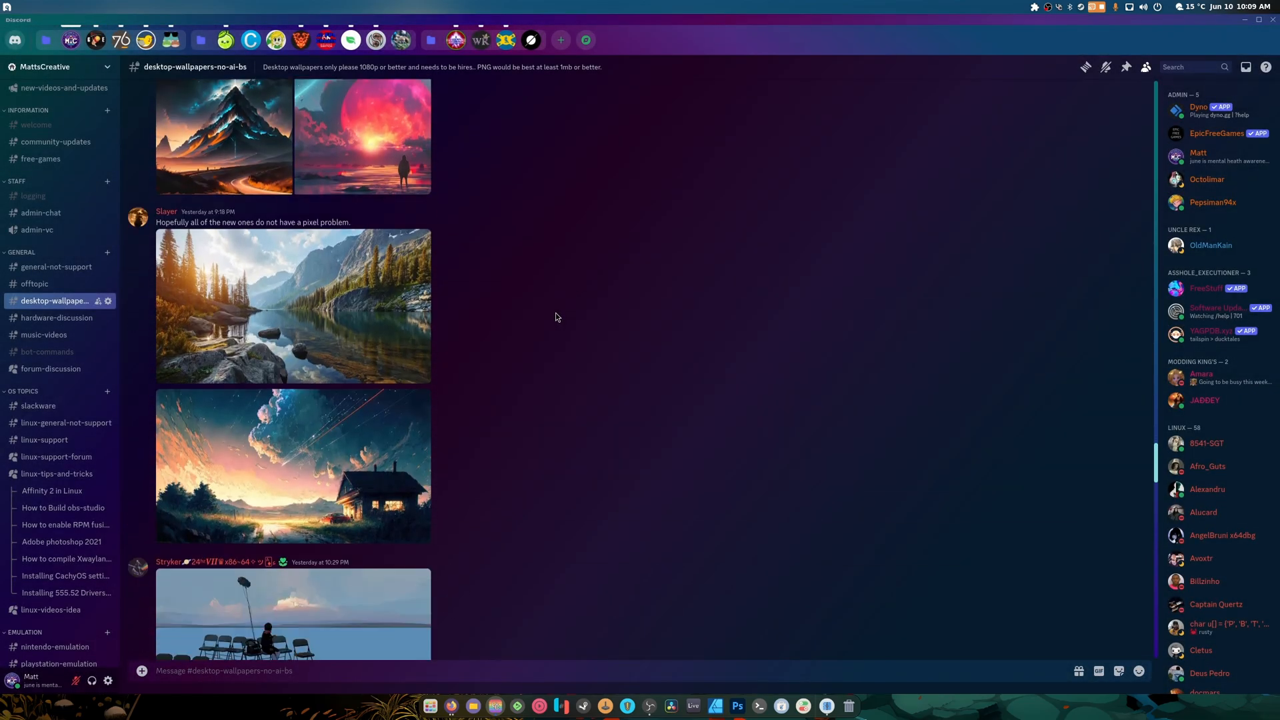
scroll("down", 3)
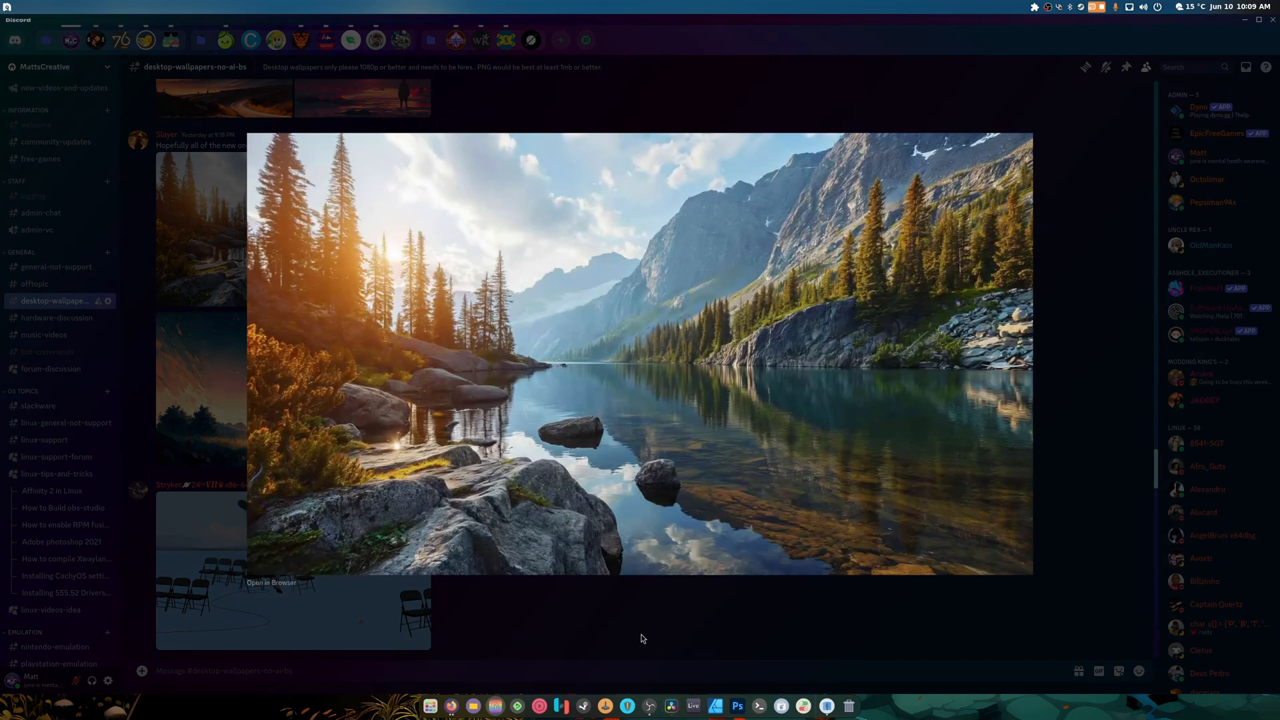
mouse_move(559, 207)
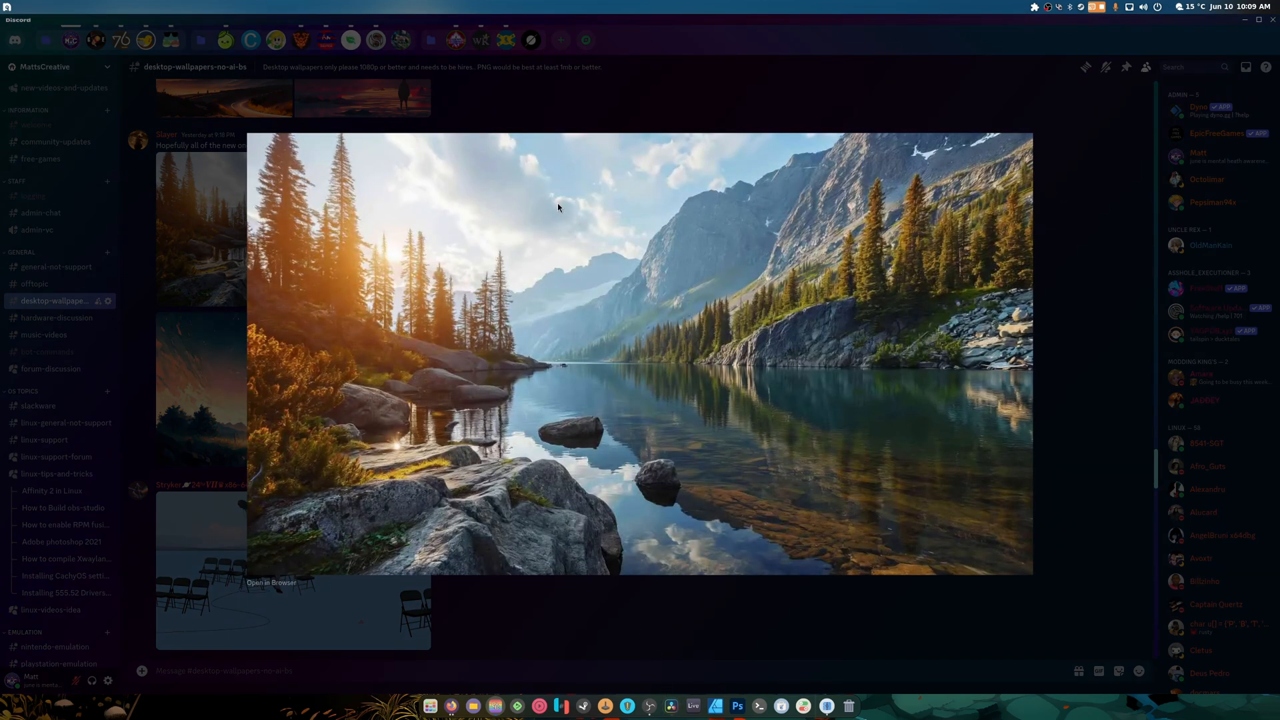
mouse_move(877, 296)
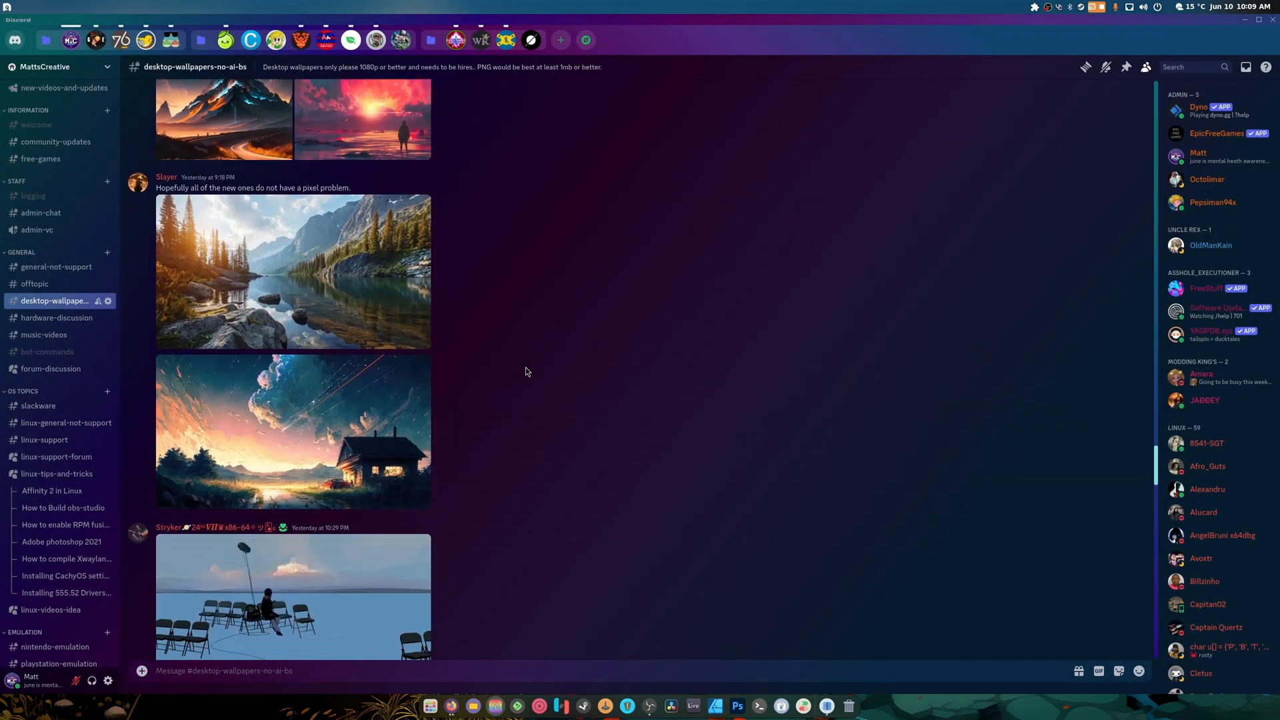
scroll("down", 3)
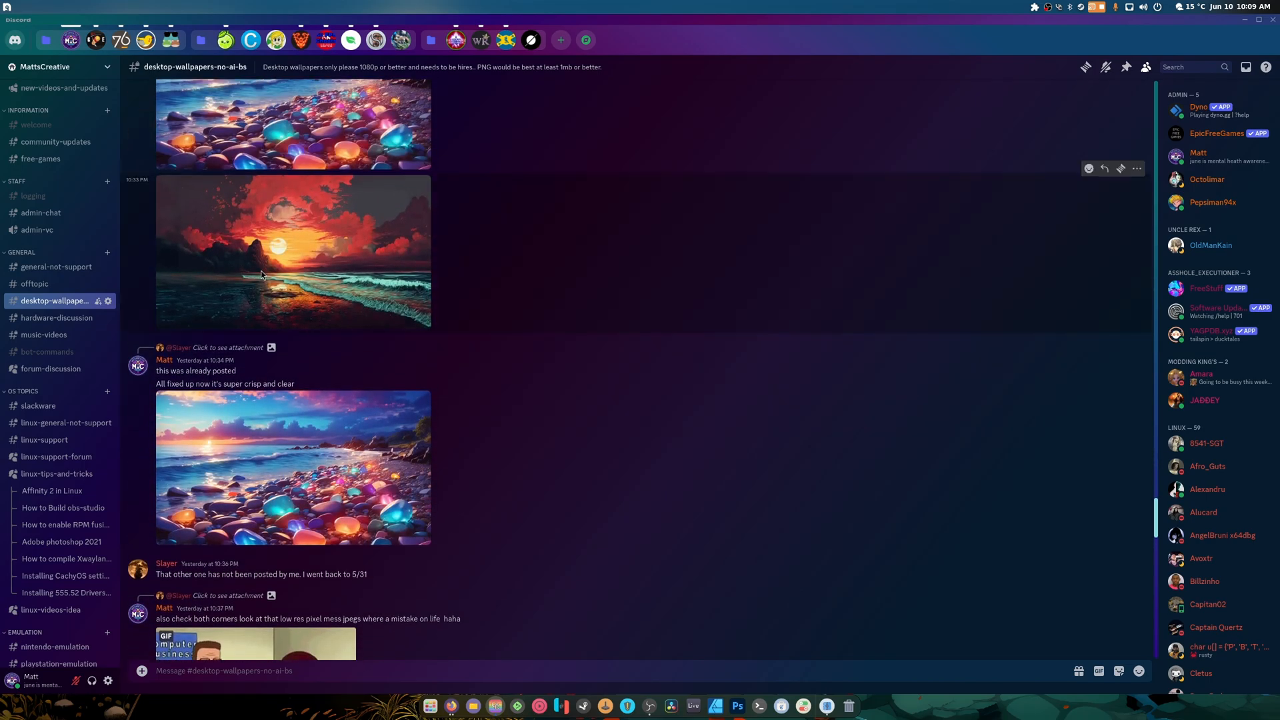
mouse_move(366, 283)
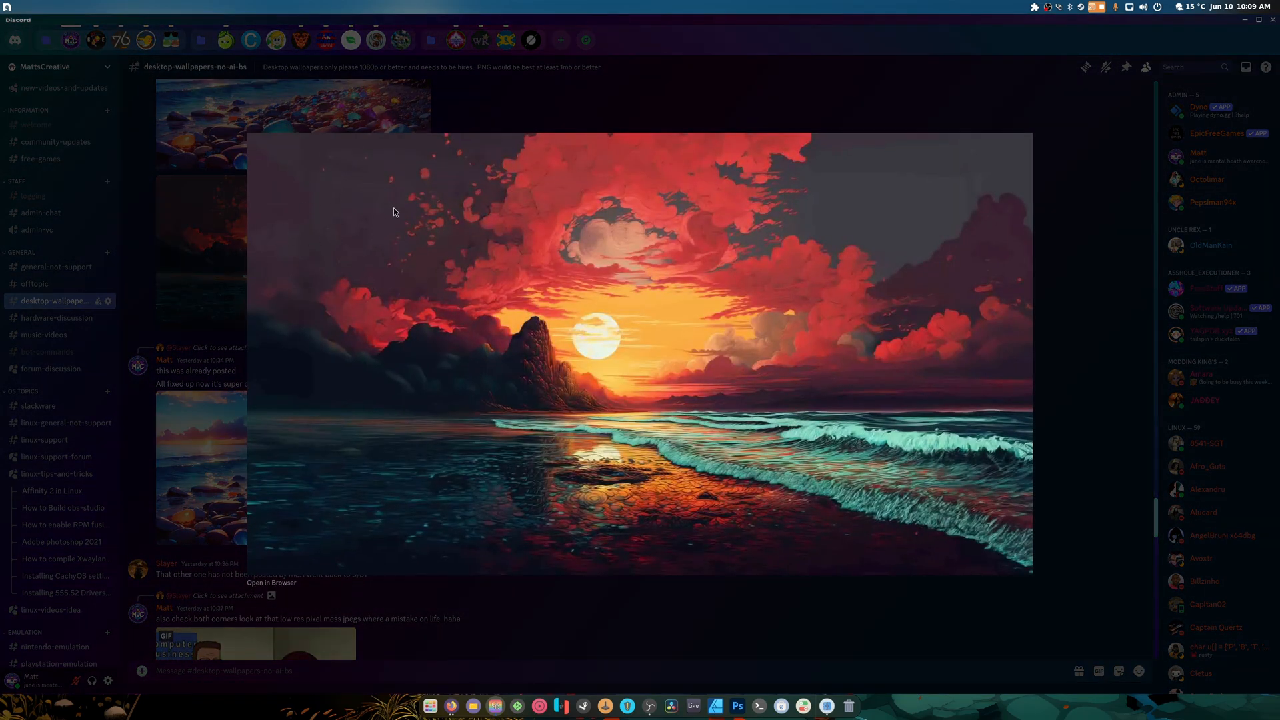
mouse_move(548, 335)
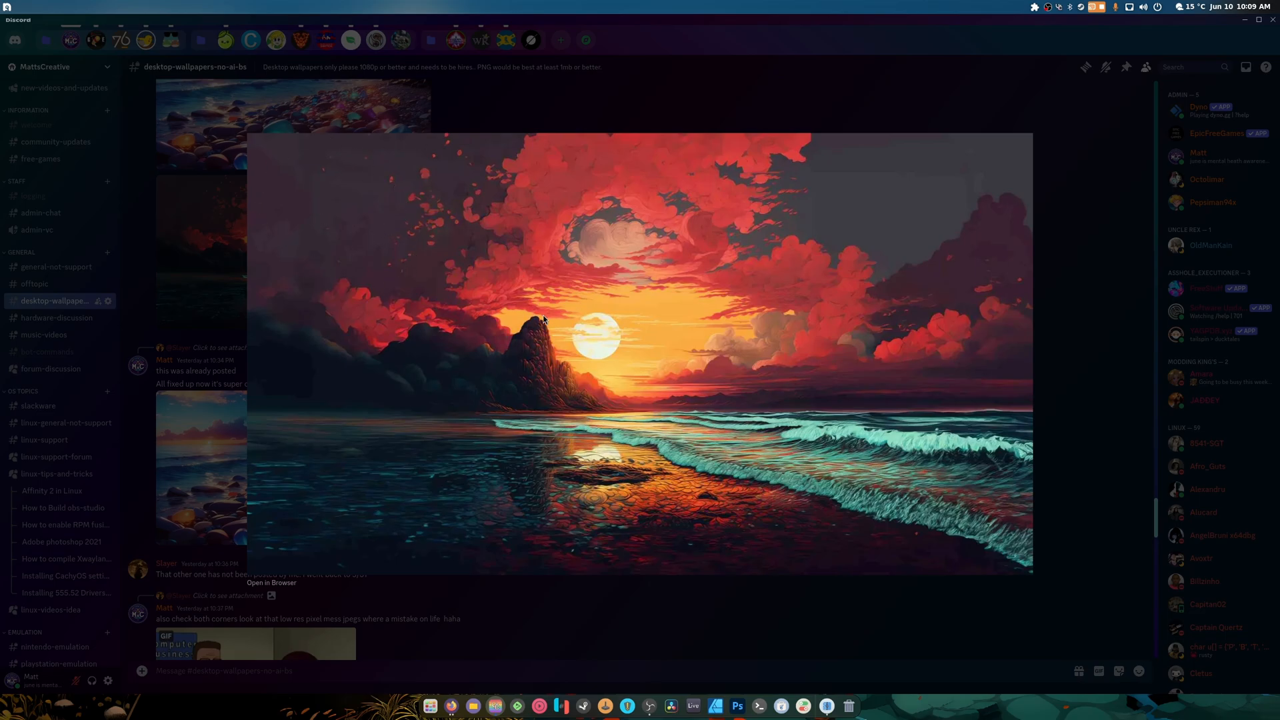
mouse_move(586, 315)
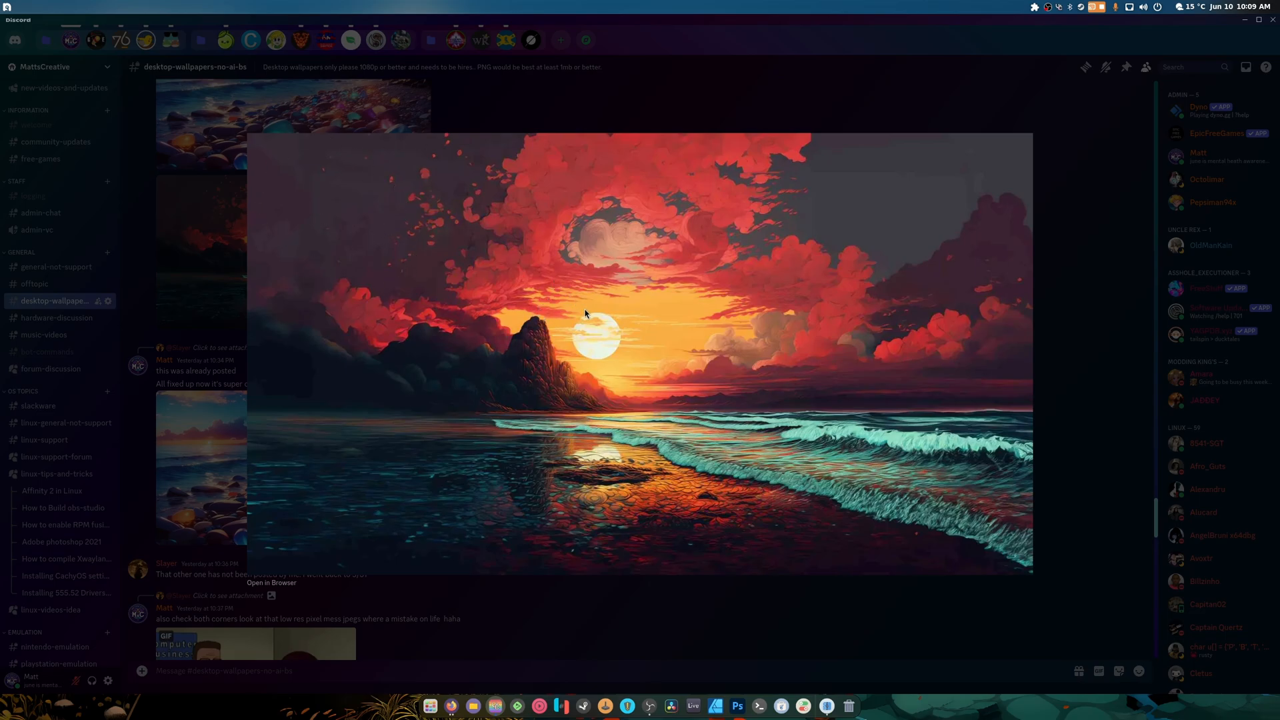
mouse_move(906, 209)
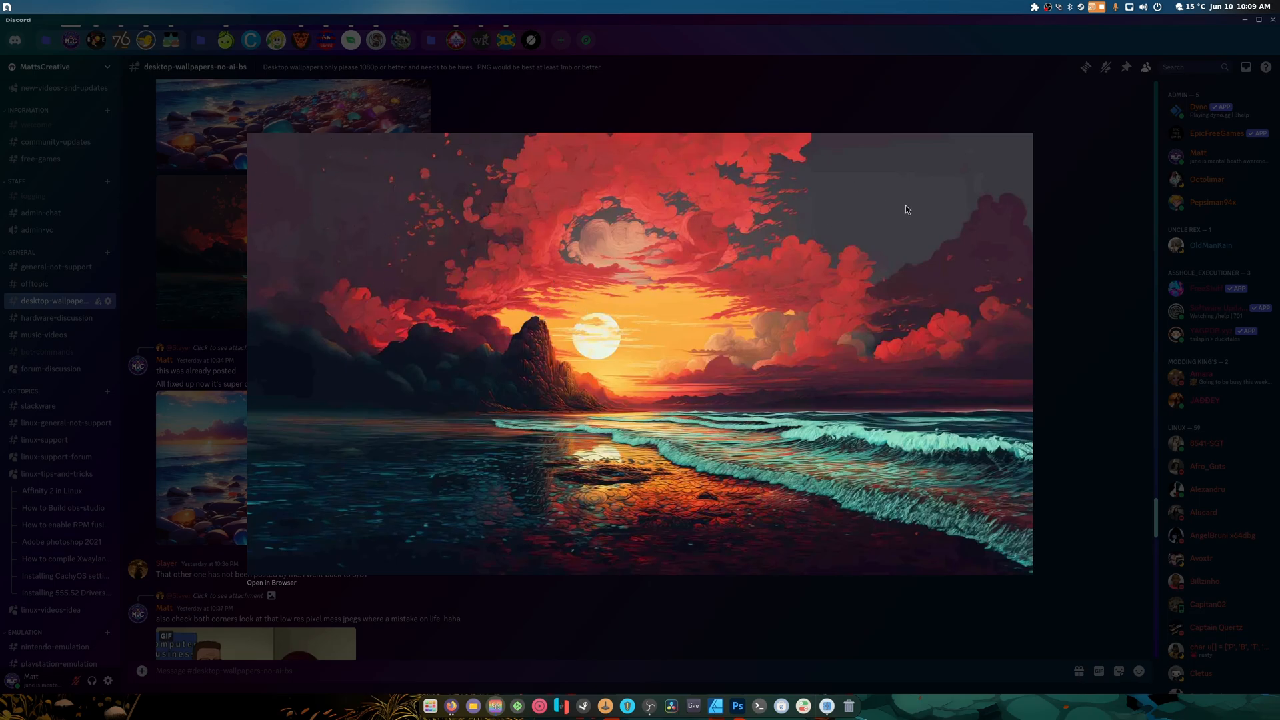
mouse_move(856, 171)
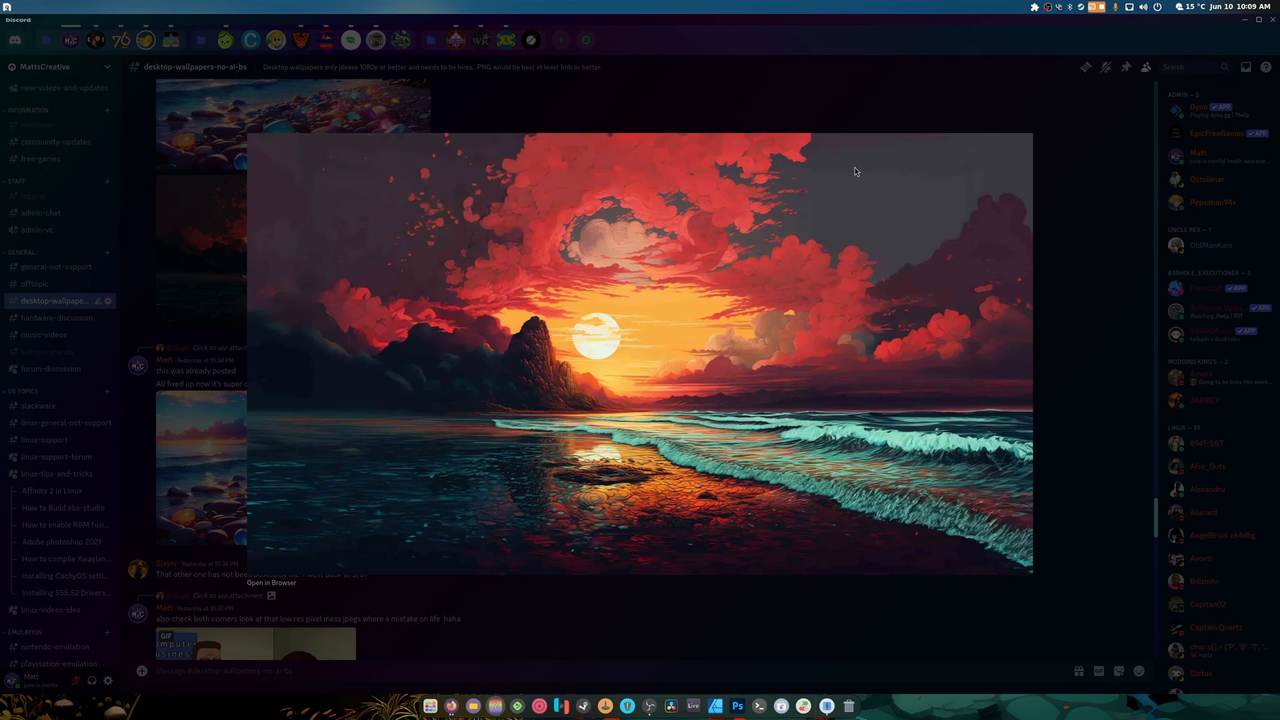
mouse_move(654, 155)
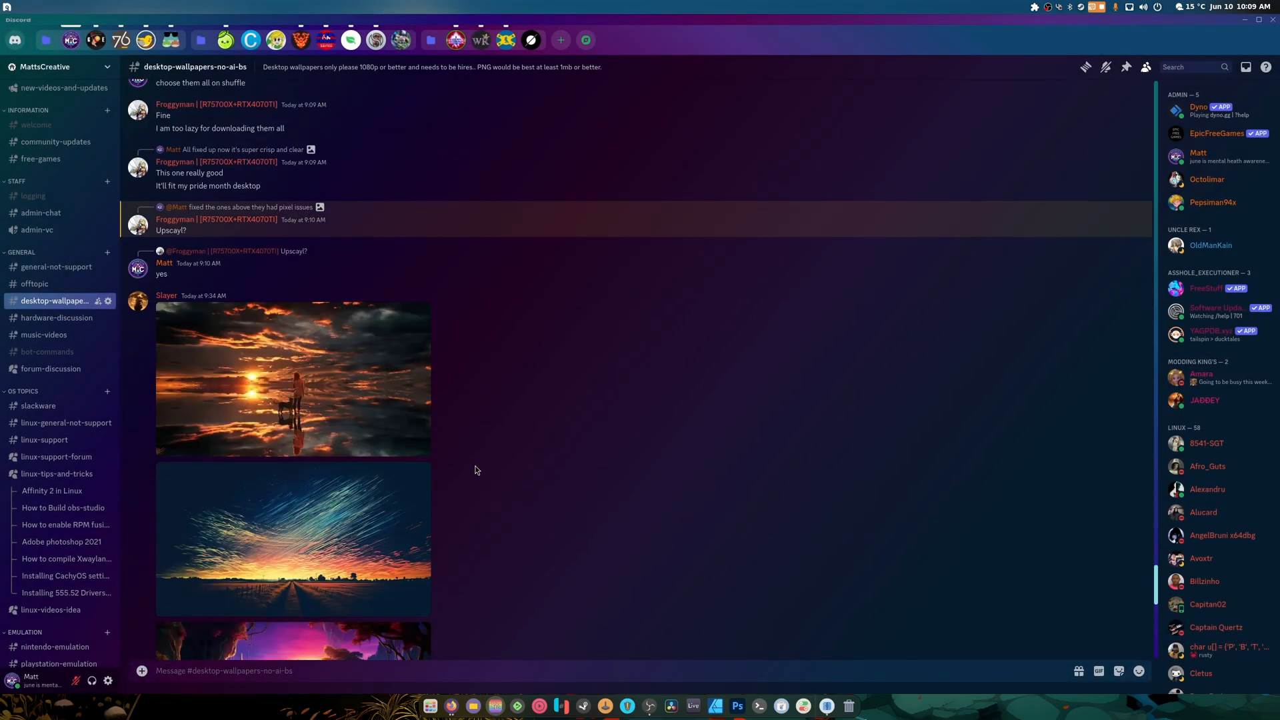
scroll("down", 3)
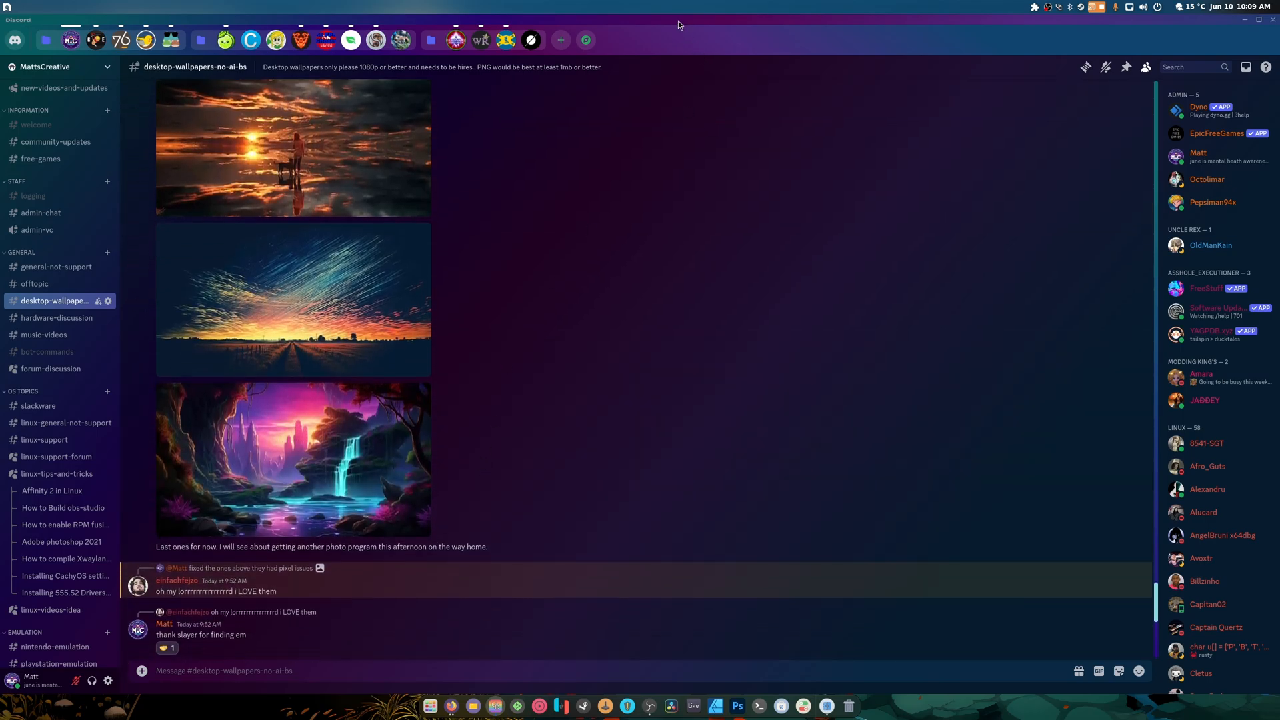
scroll("up", 3)
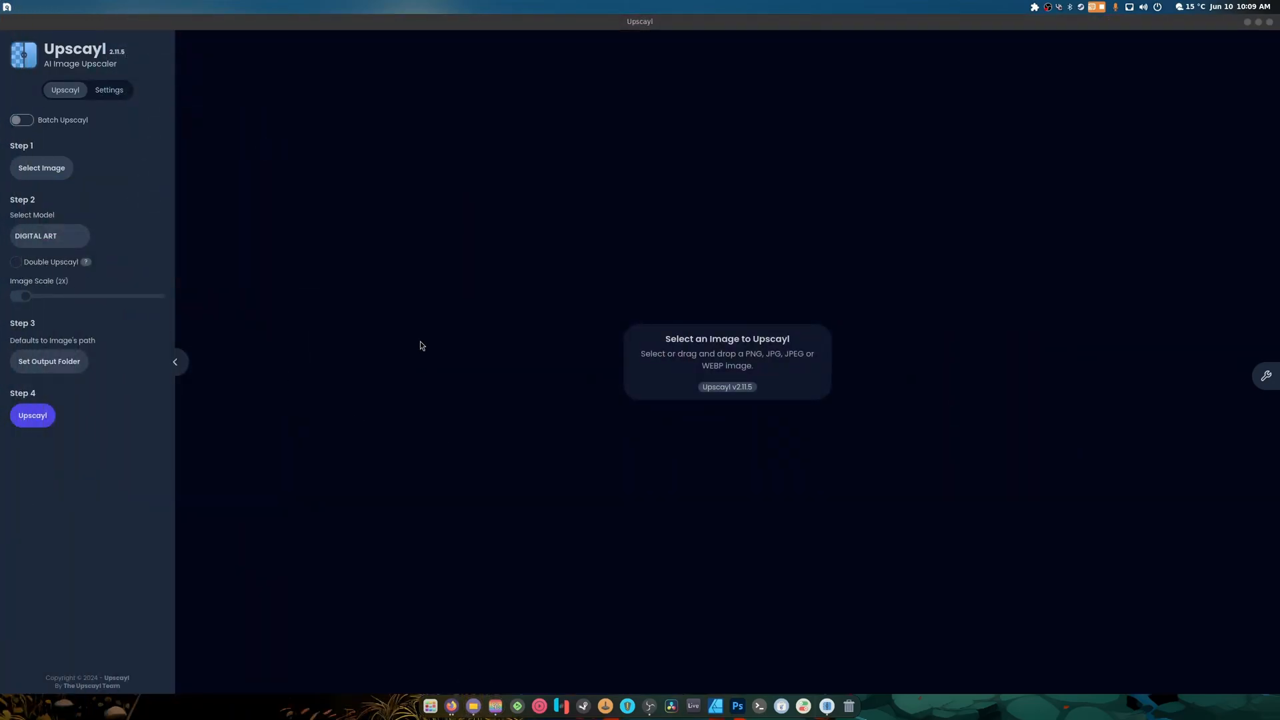
- Compare the sunset girl-with-dog wallpaper in Videos with its 2x ultramix balanced upscale
left_click(41, 167)
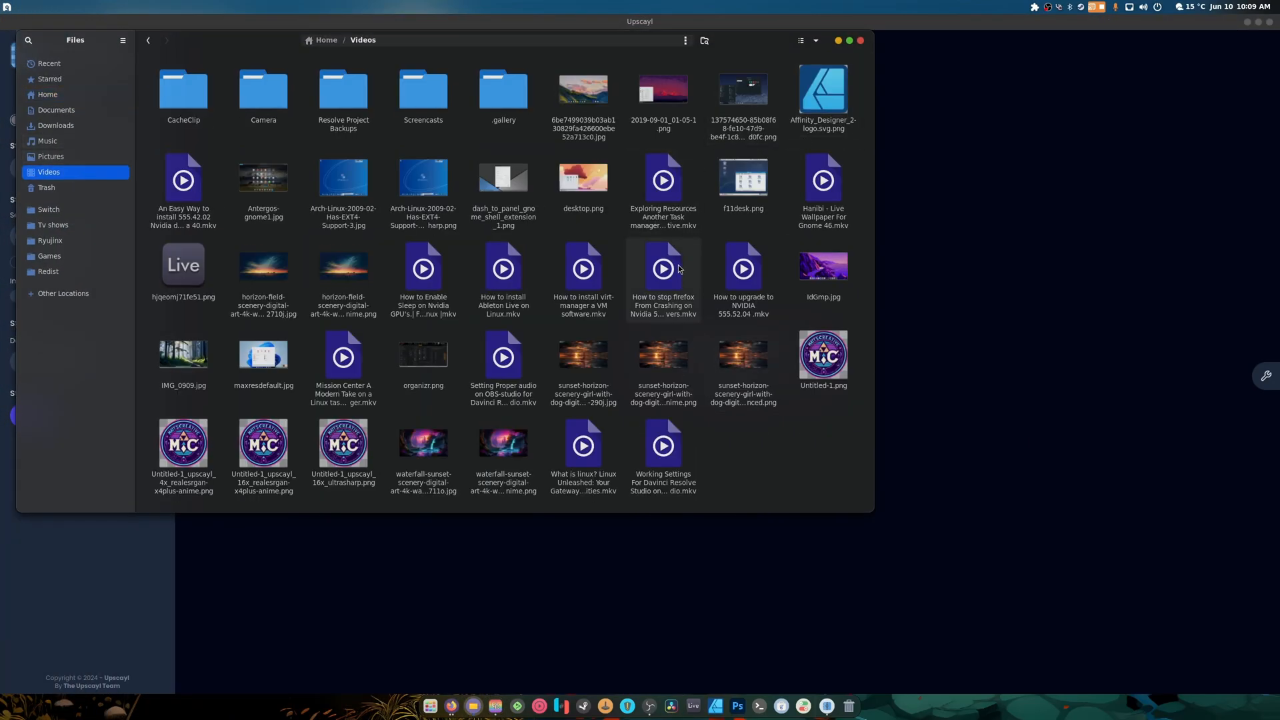
mouse_move(305, 303)
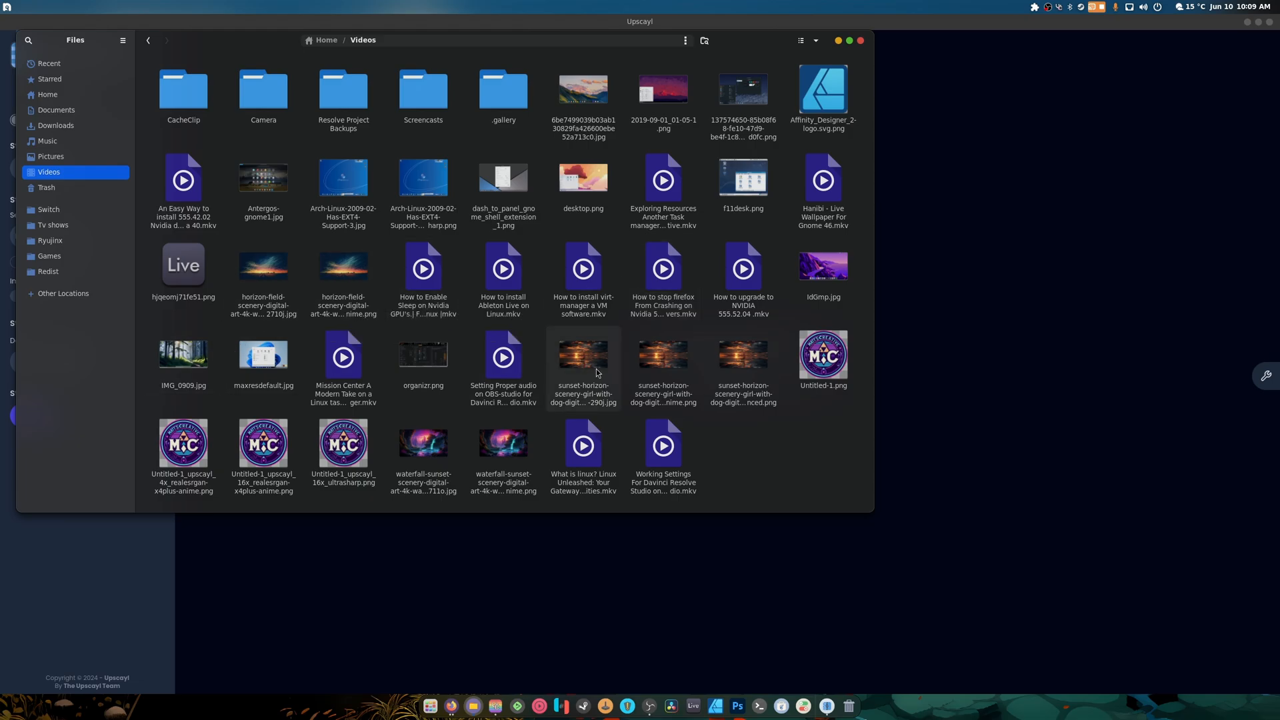
left_click(583, 357)
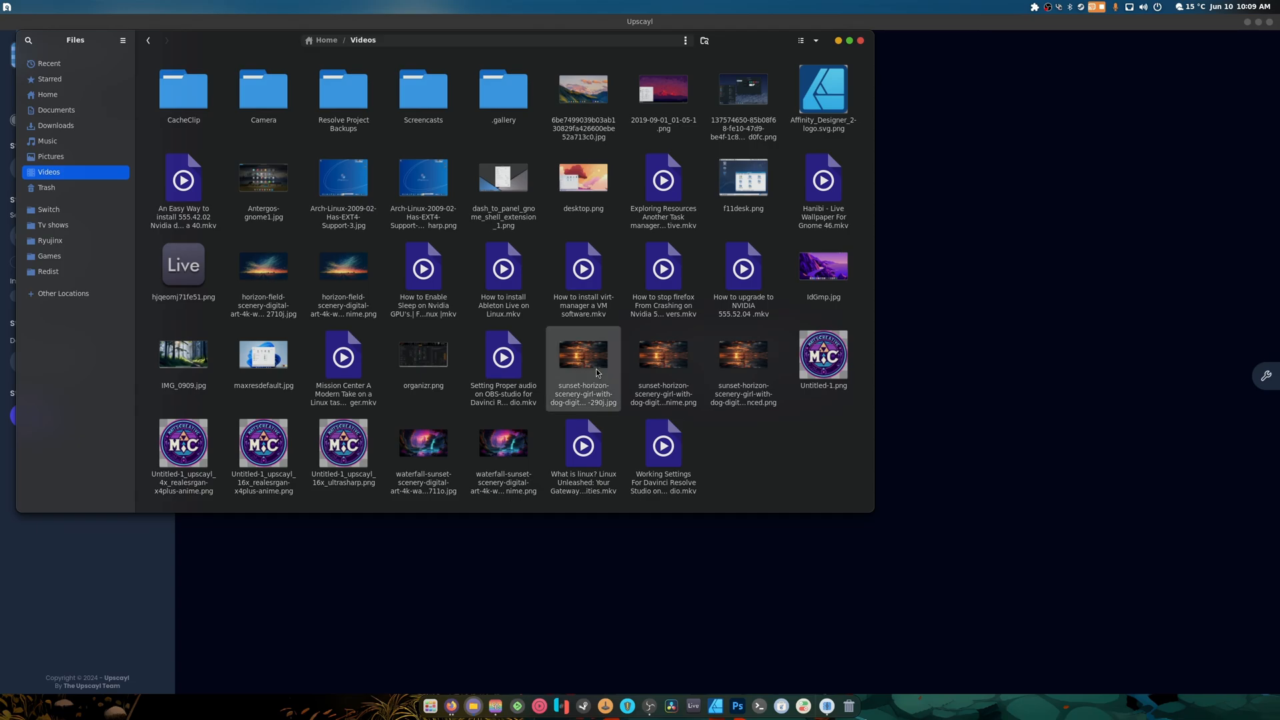
left_click(583, 356)
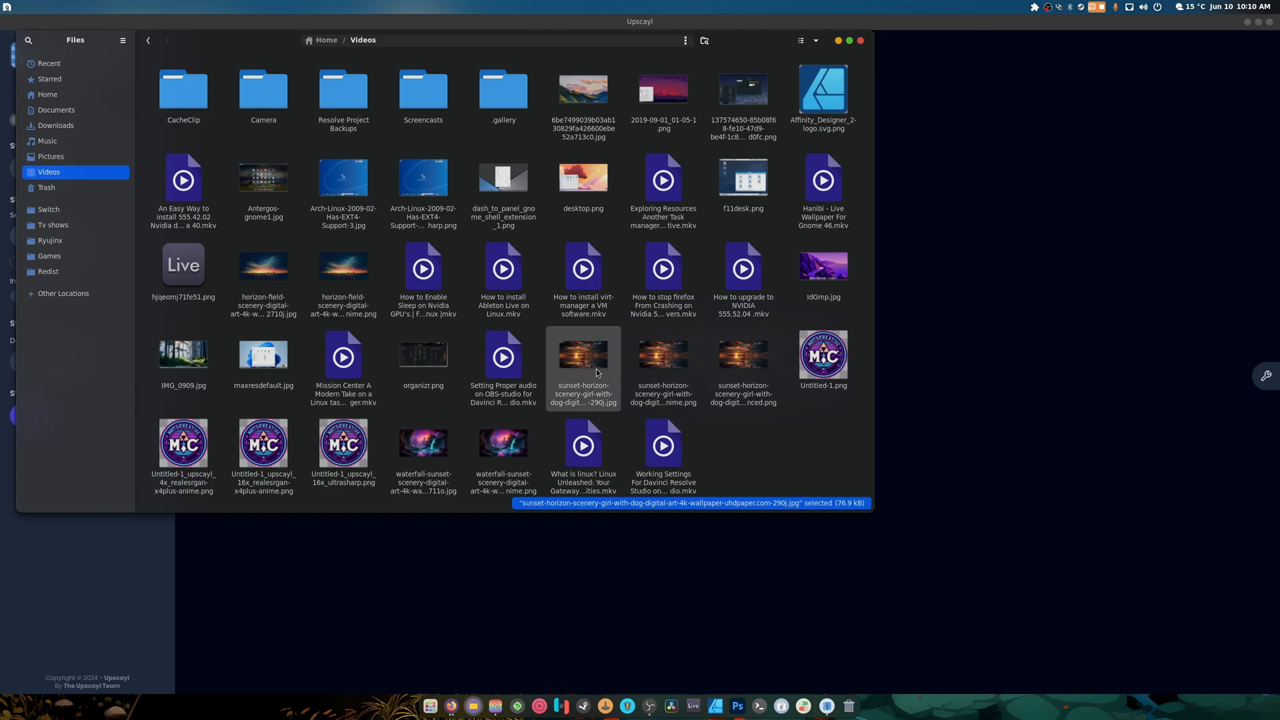
double_click(583, 355)
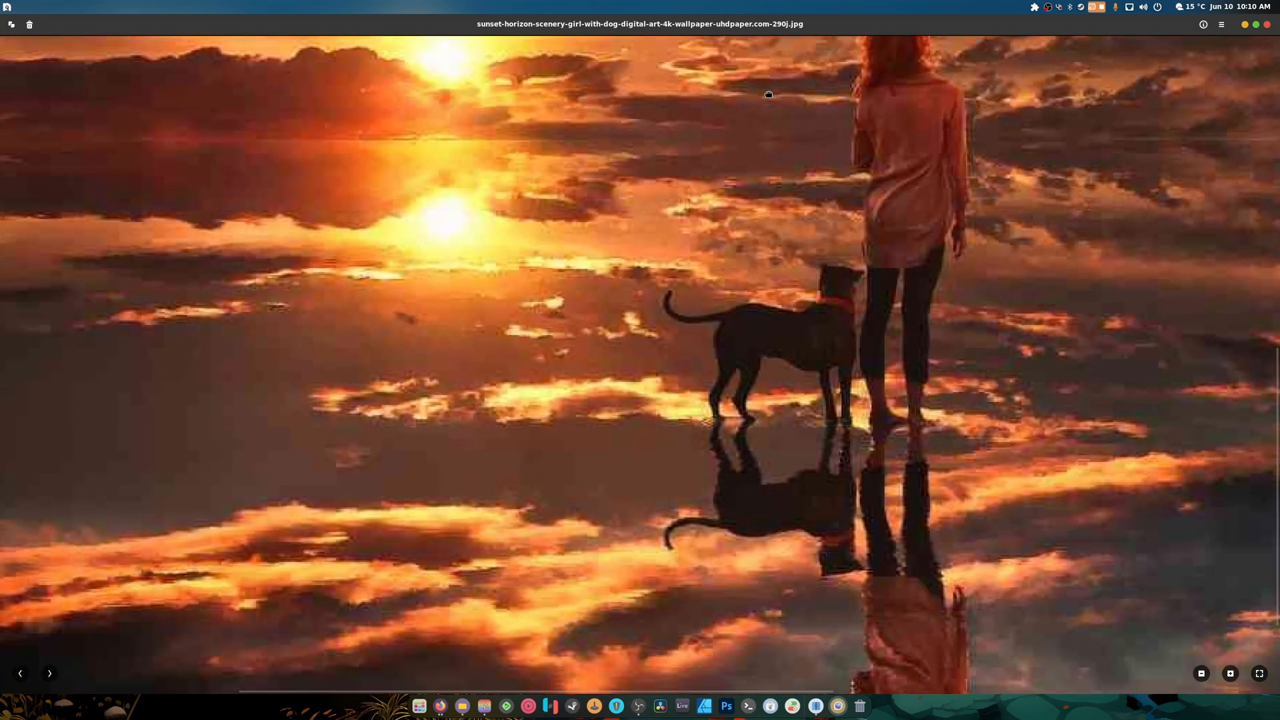
left_click(1260, 674)
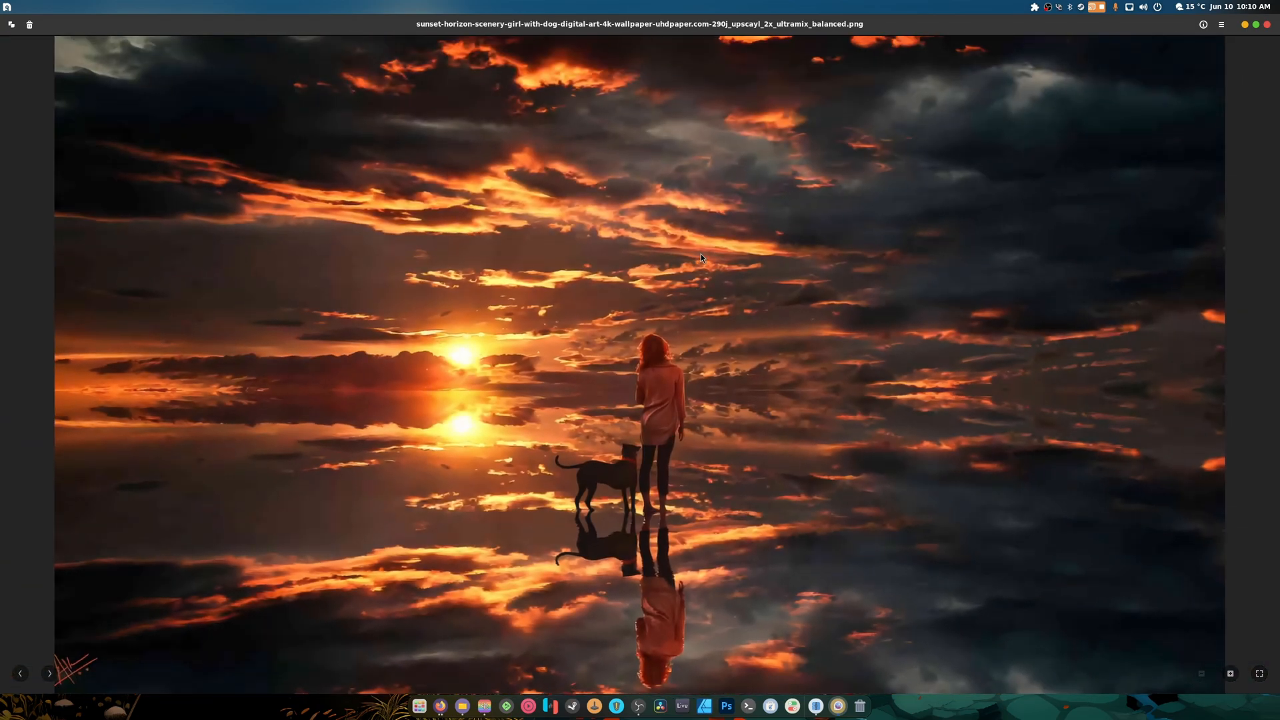
left_click(48, 673)
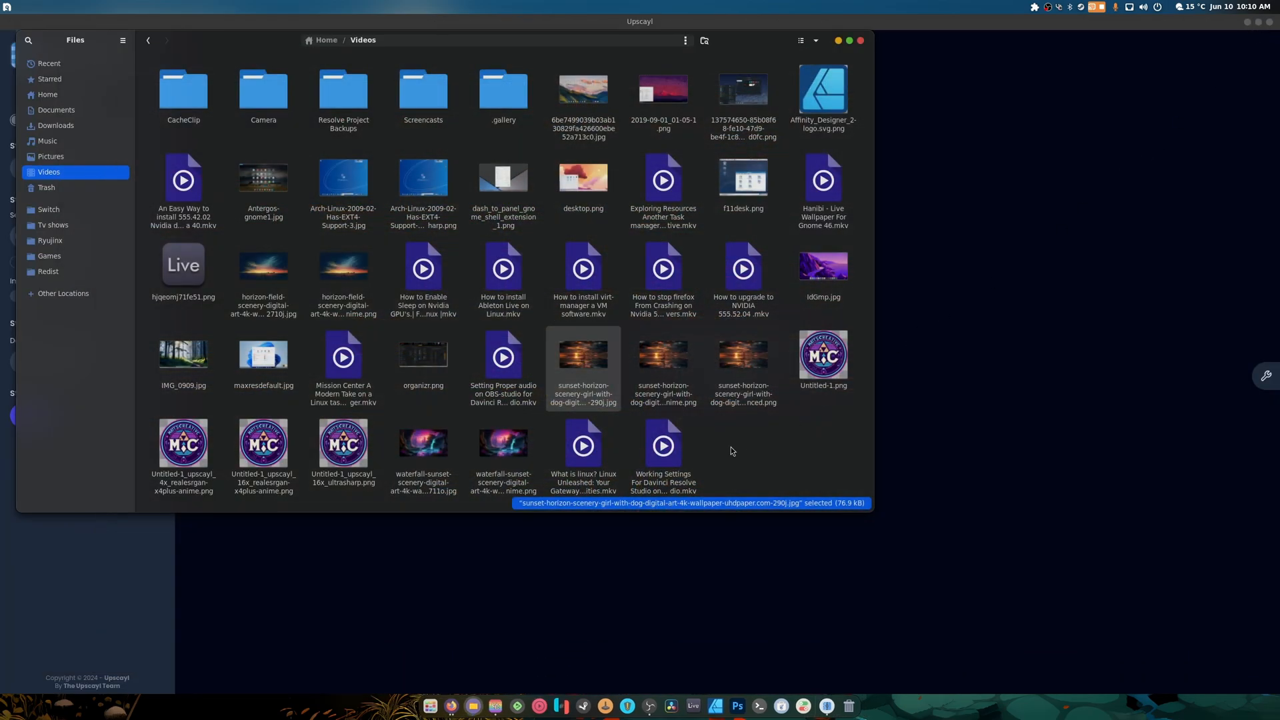
- Compare the waterfall sunset wallpaper full screen with its 2x realesrgan anime upscale
double_click(423, 444)
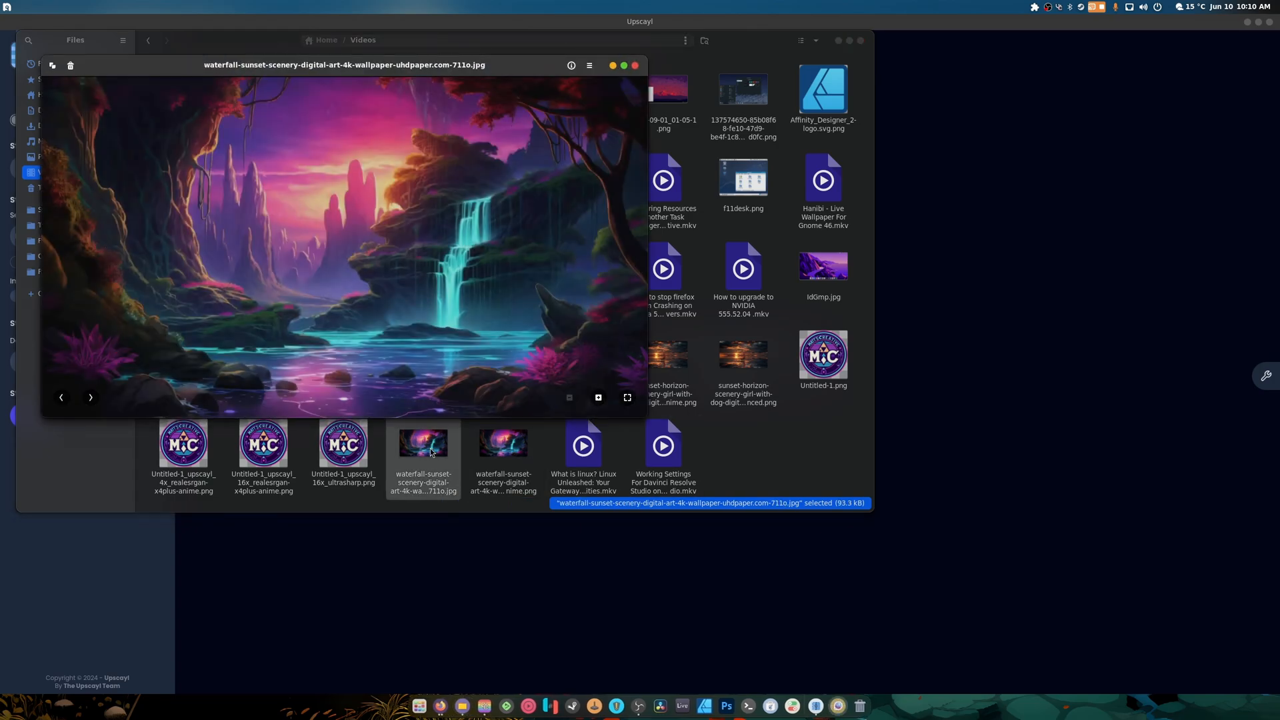
mouse_move(468, 360)
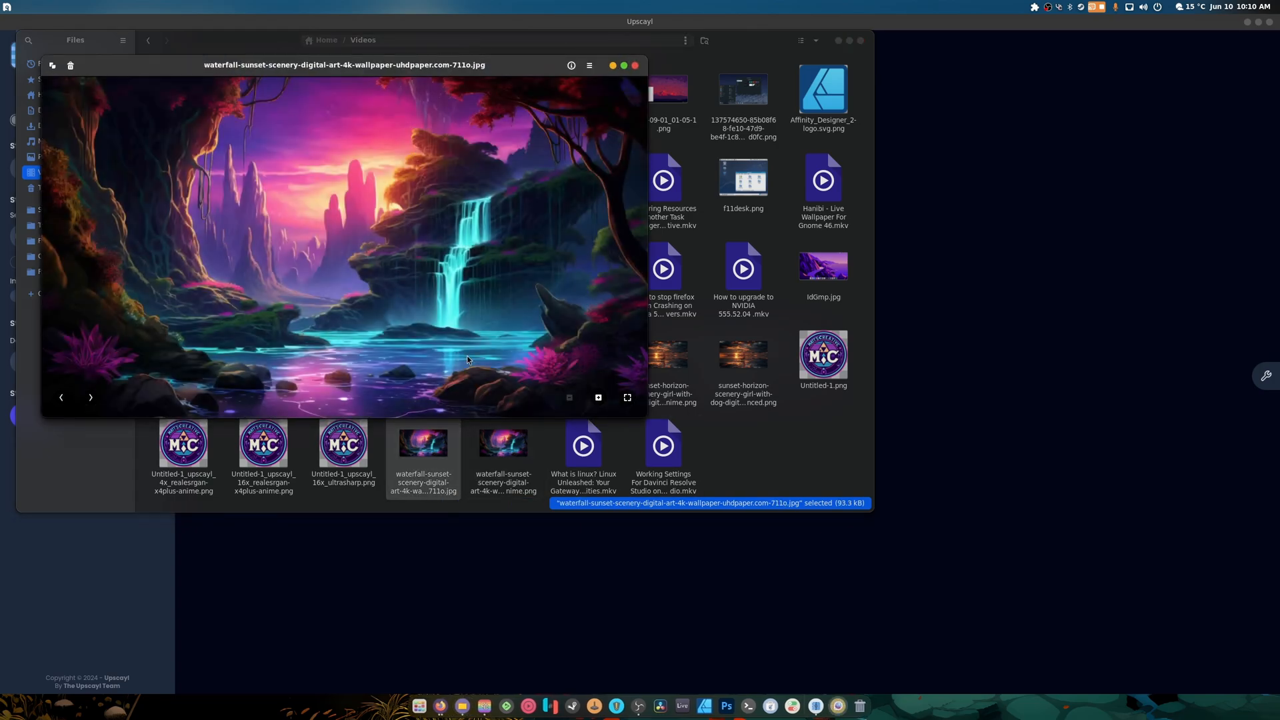
left_click(627, 397)
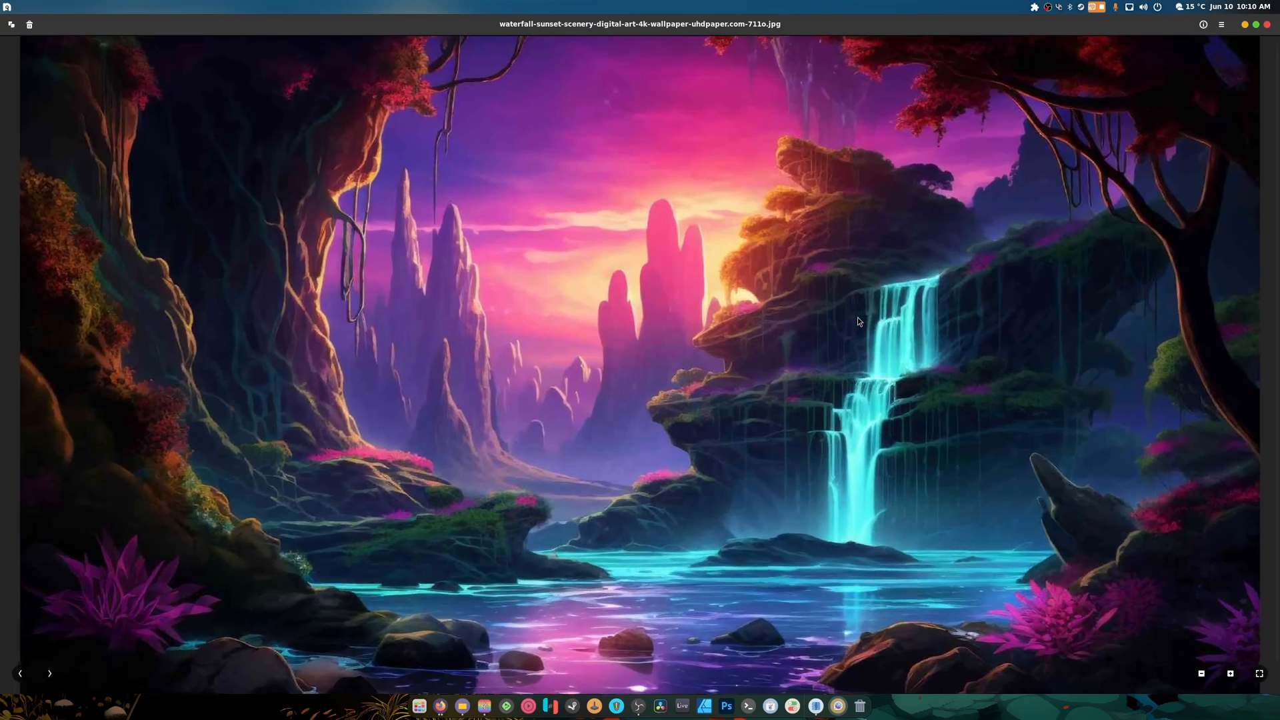
left_click(1202, 673)
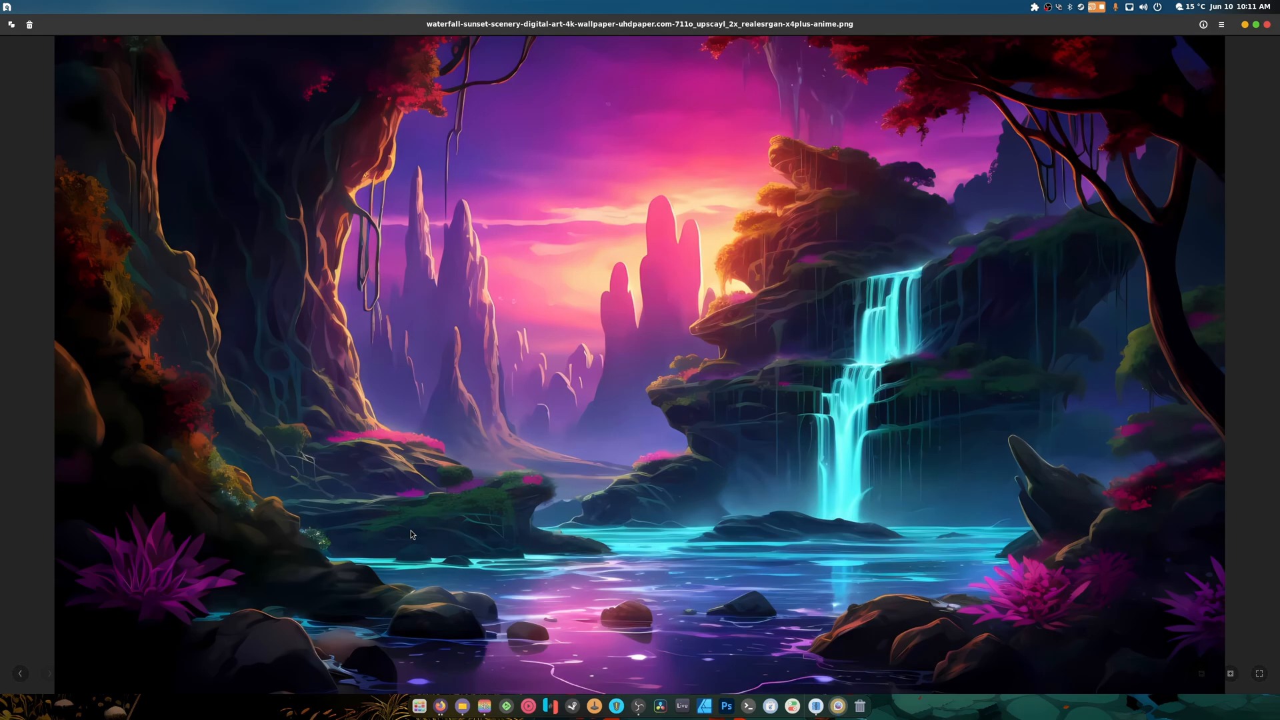
left_click(815, 706)
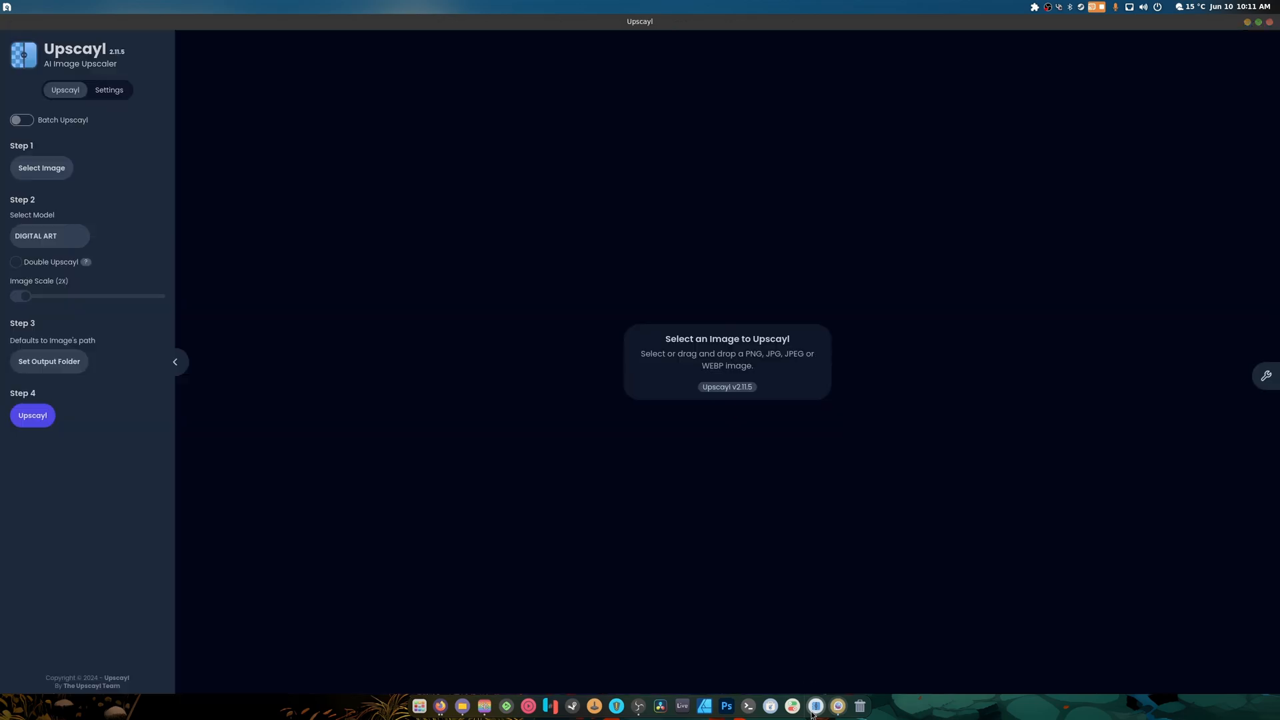
- Switch from the digital art model to a general photo model and bring up the image picker
left_click(49, 236)
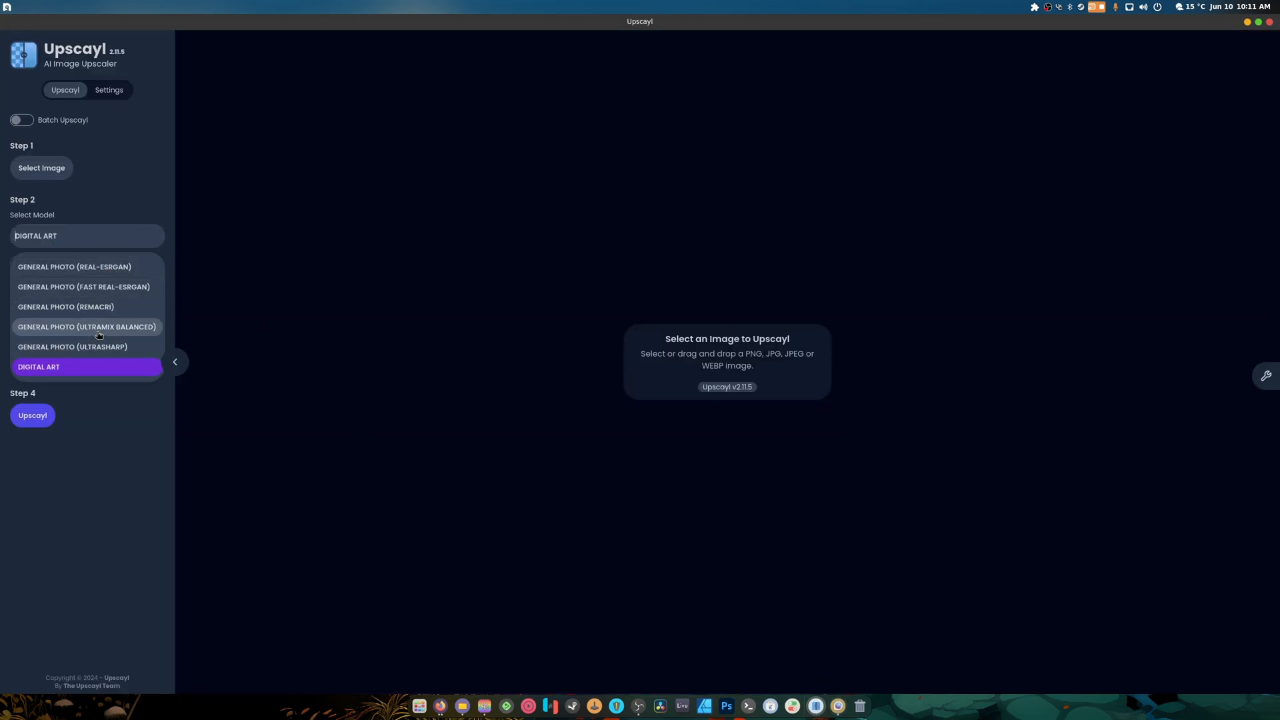
mouse_move(91, 315)
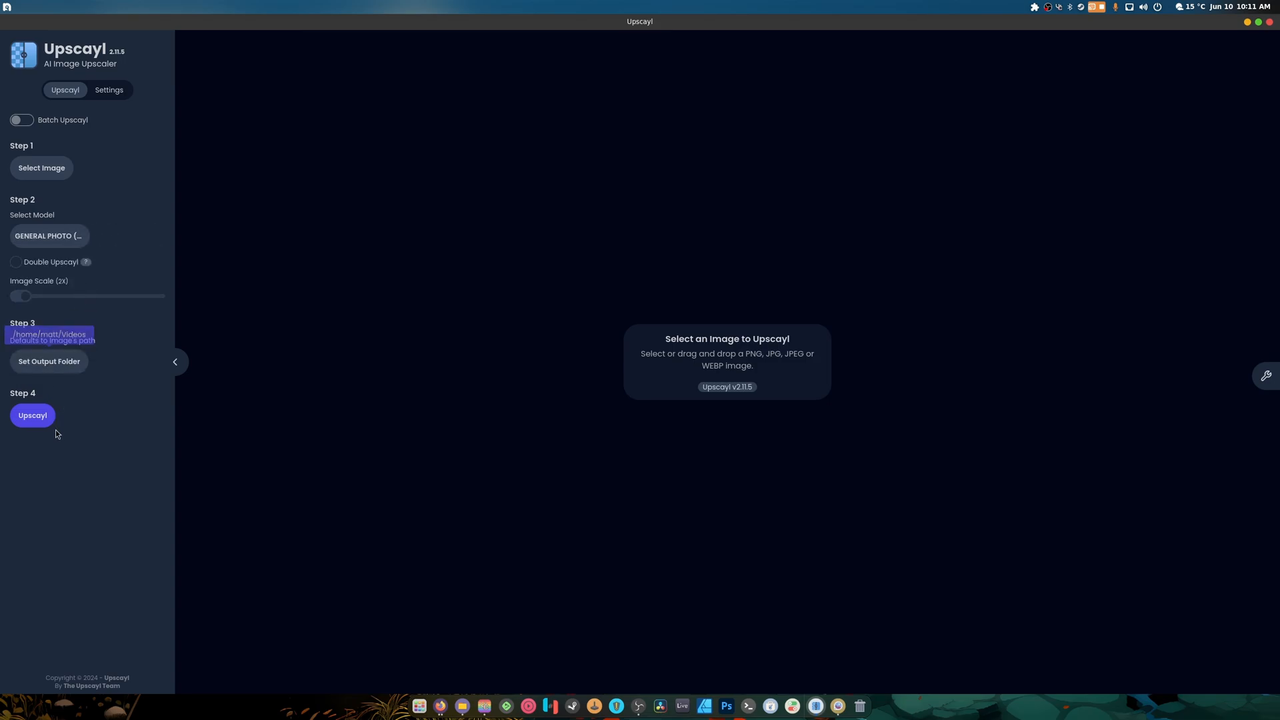
left_click(41, 167)
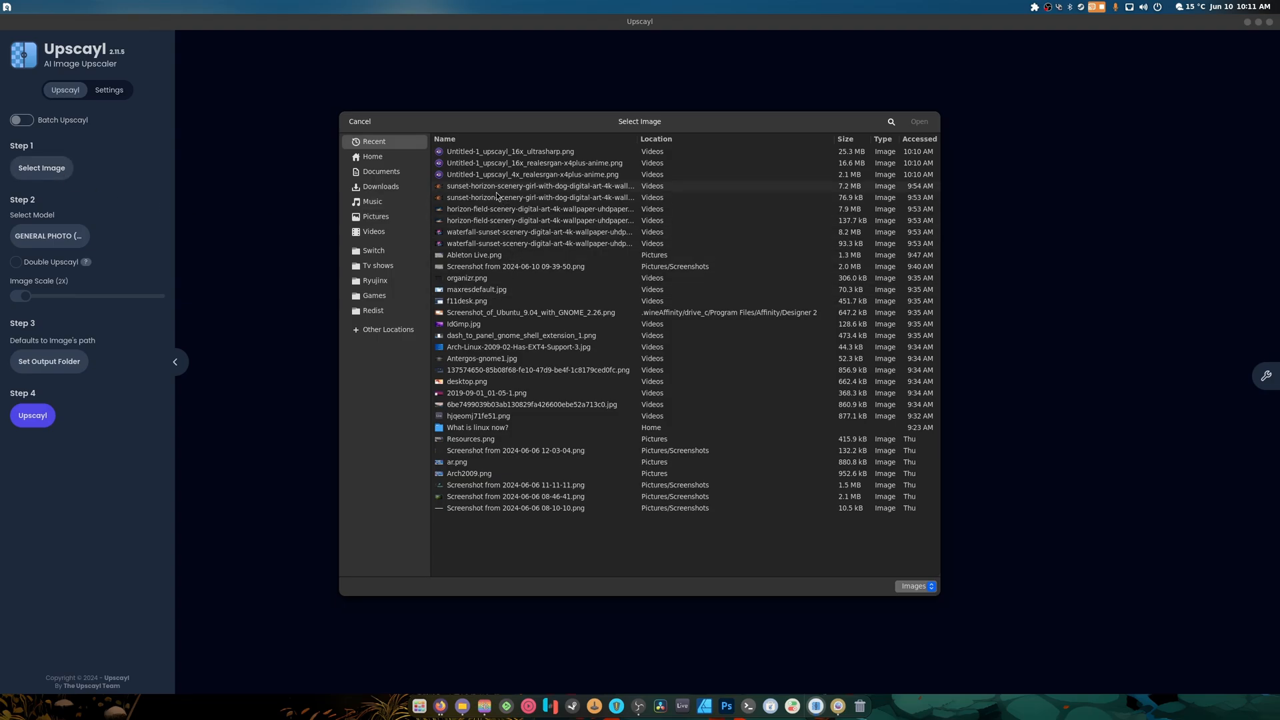
- Load the sunset girl-with-dog wallpaper, upscale it to 3840x2160, and compare via slider
double_click(539, 198)
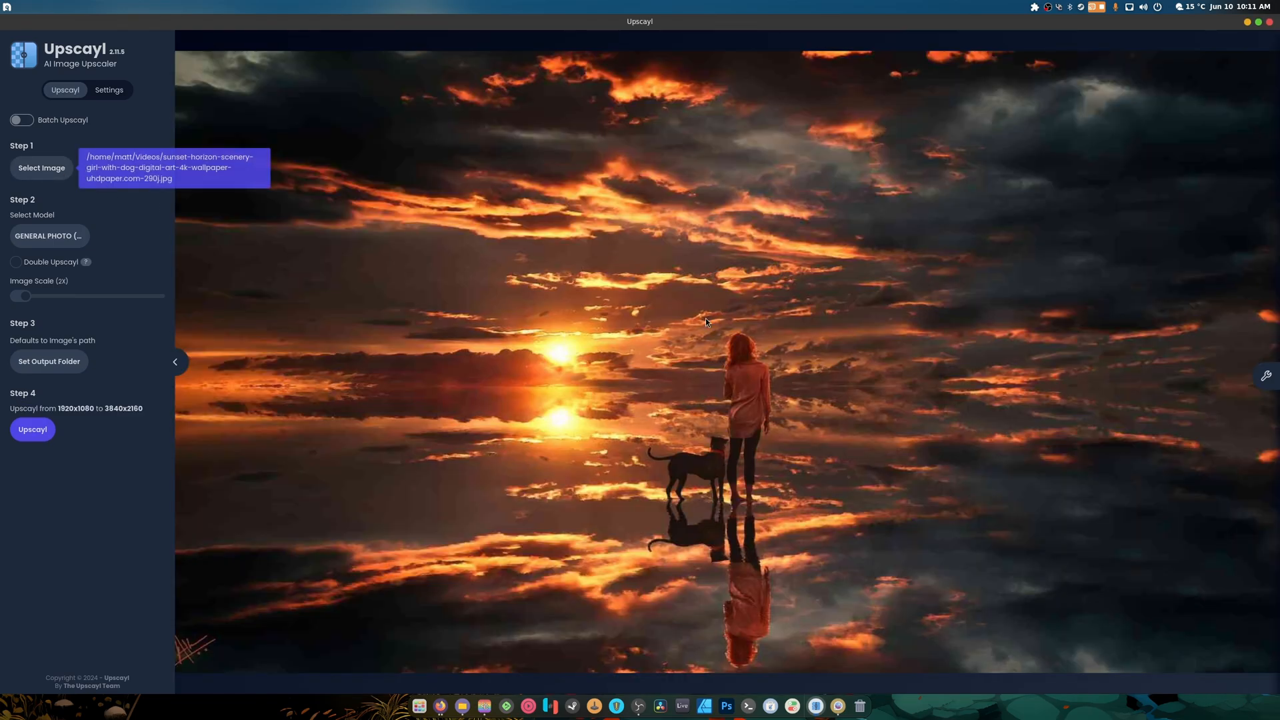
left_click(32, 429)
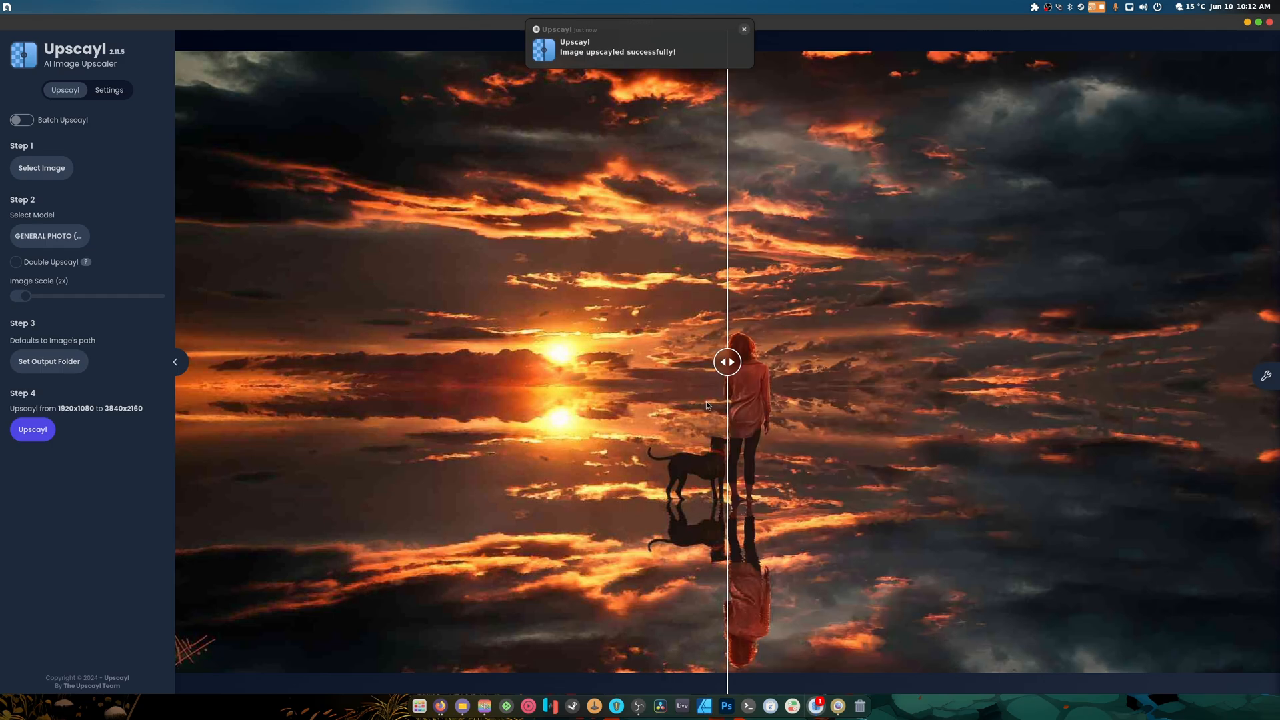
left_click_drag(726, 361, 193, 361)
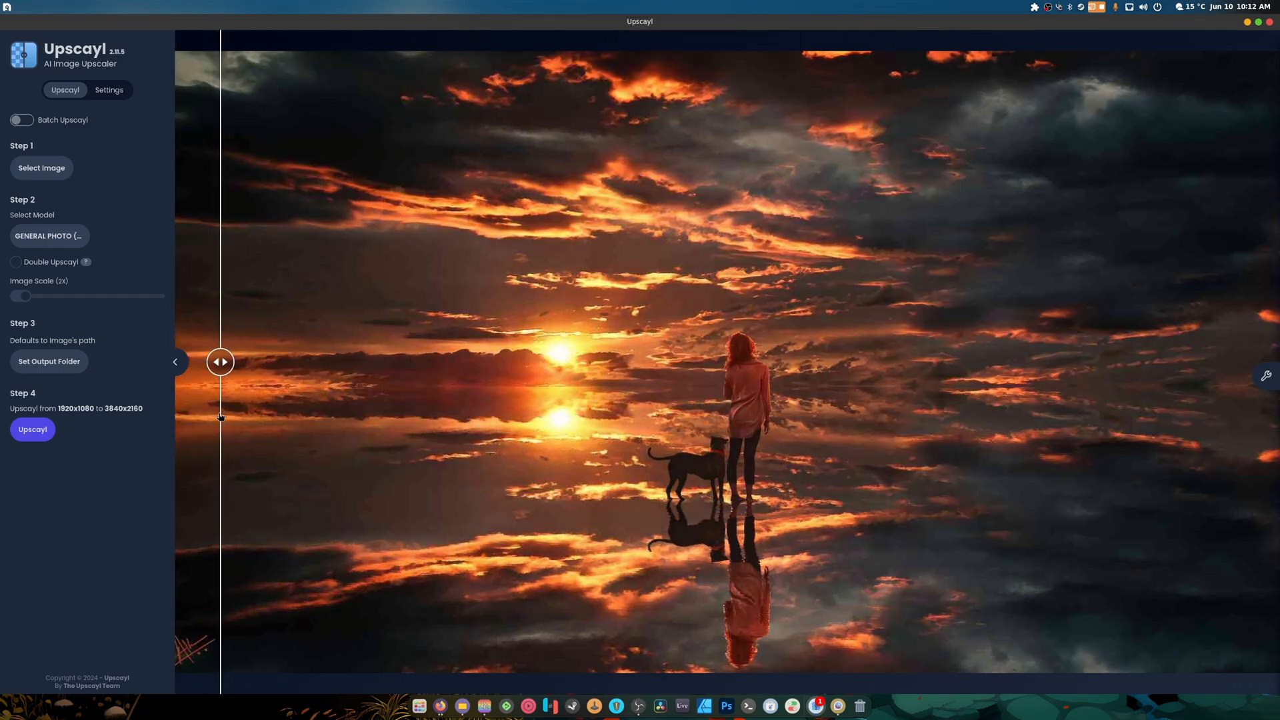
- Re-upscale the sunset wallpaper with another general photo model and compare it
left_click(49, 235)
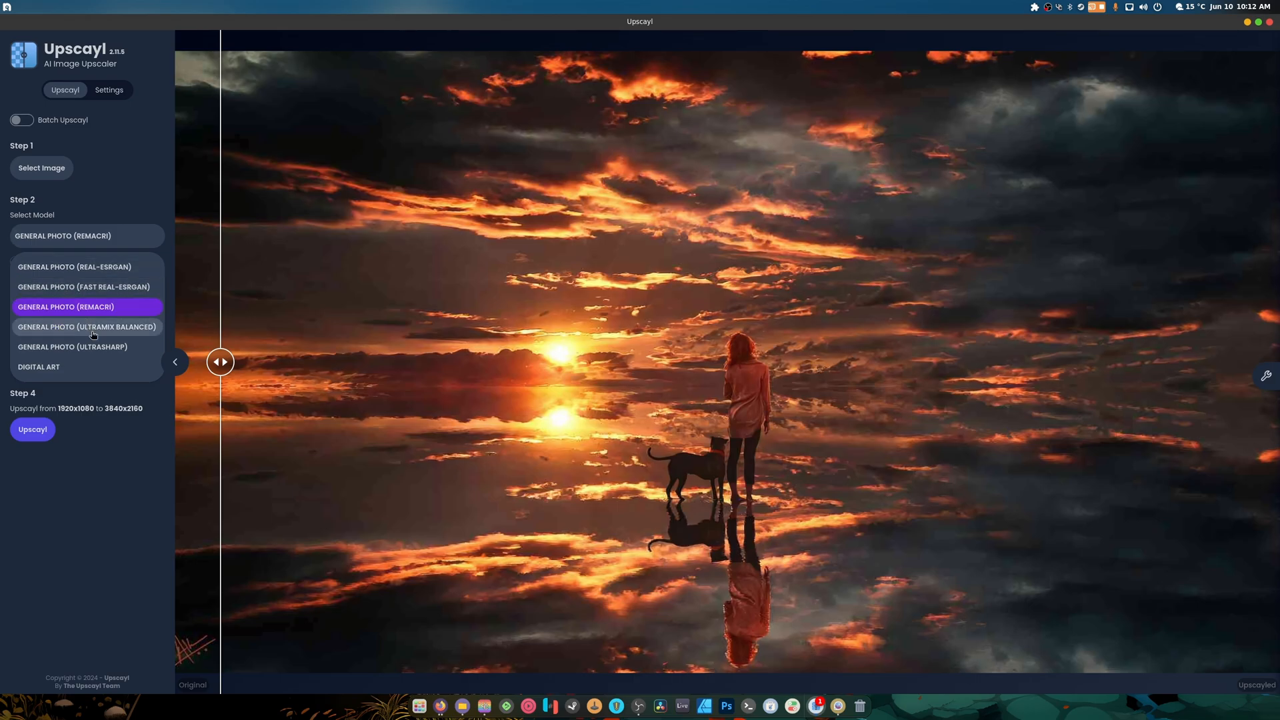
left_click(32, 429)
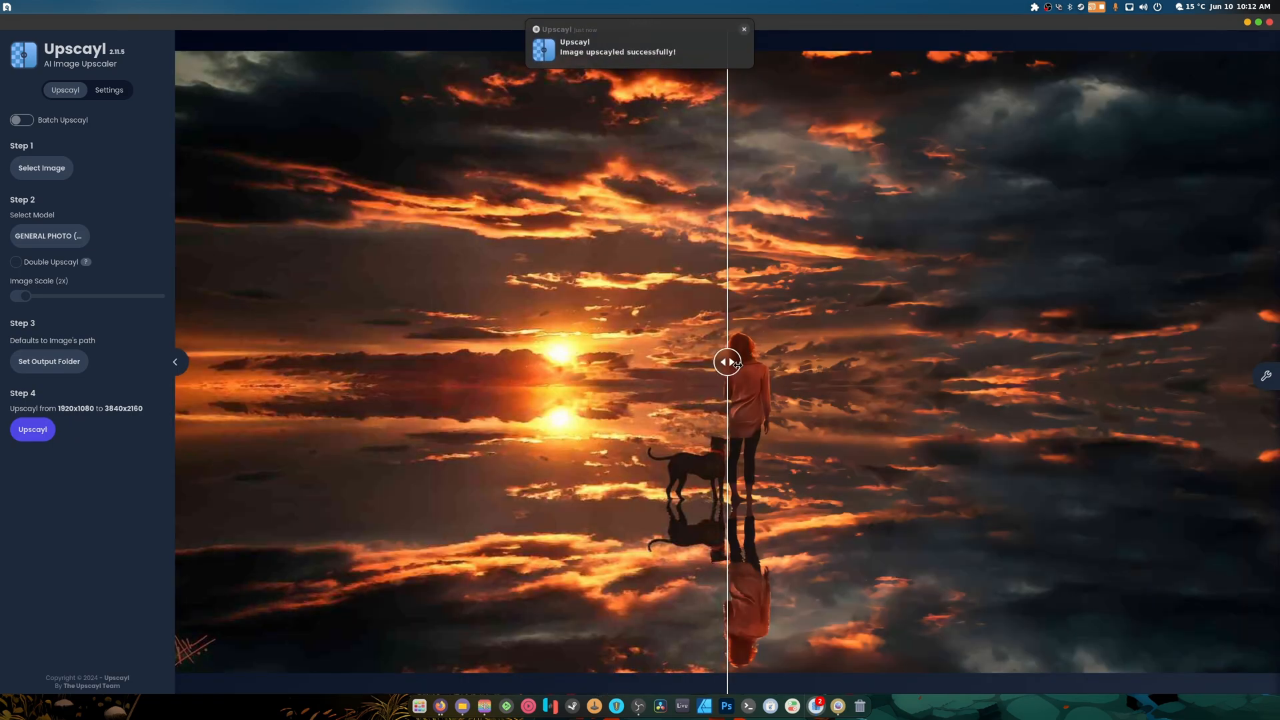
left_click_drag(726, 361, 367, 361)
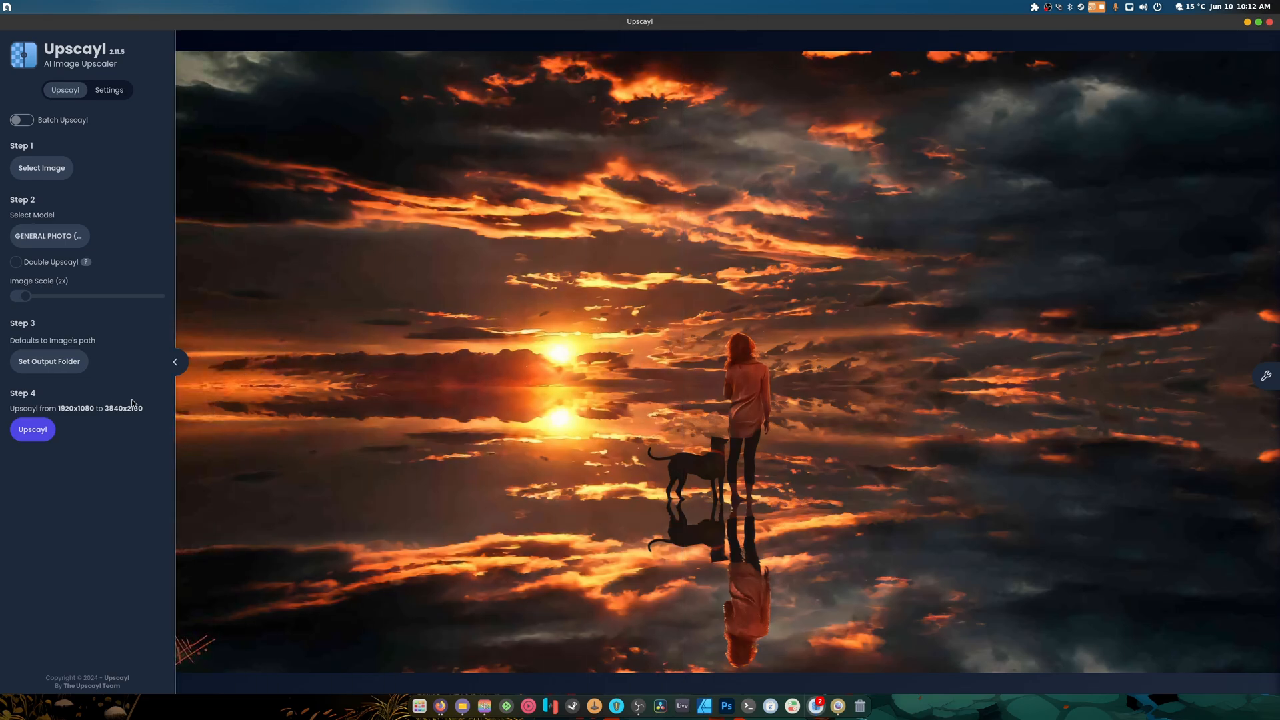
- Switch the upscaling model to General Photo (Ultrasharp)
left_click(50, 236)
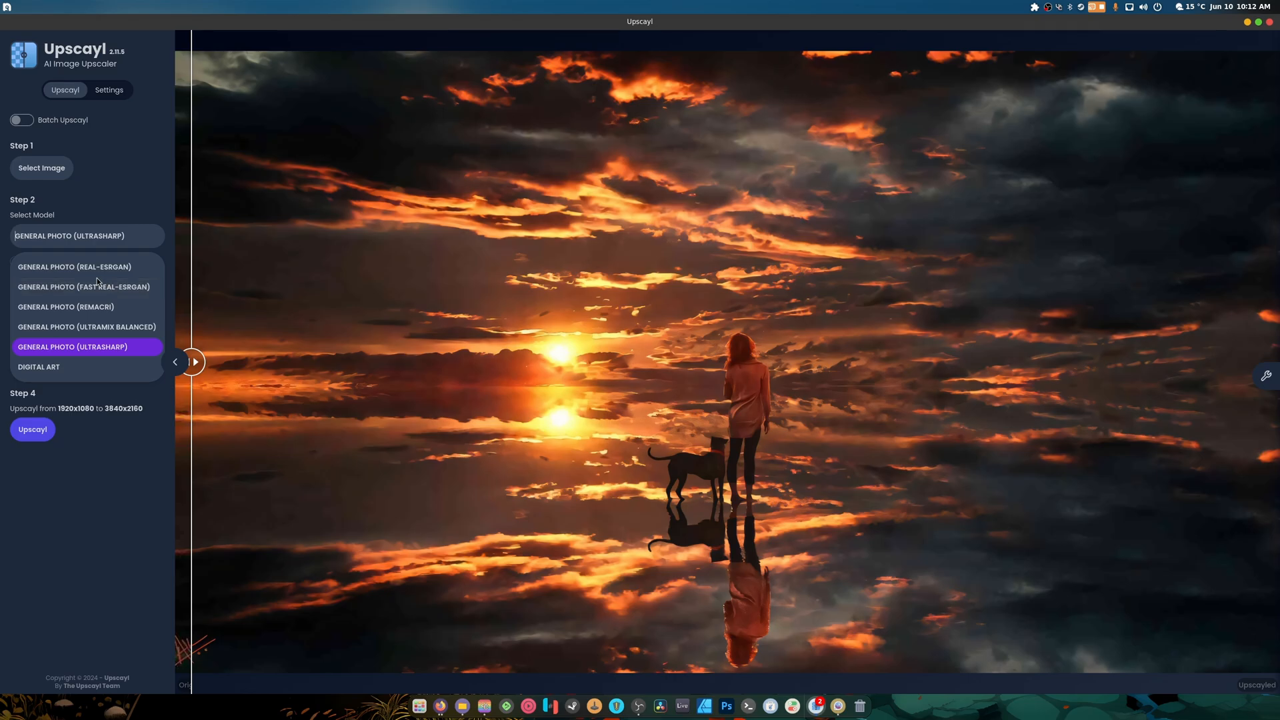
left_click(32, 430)
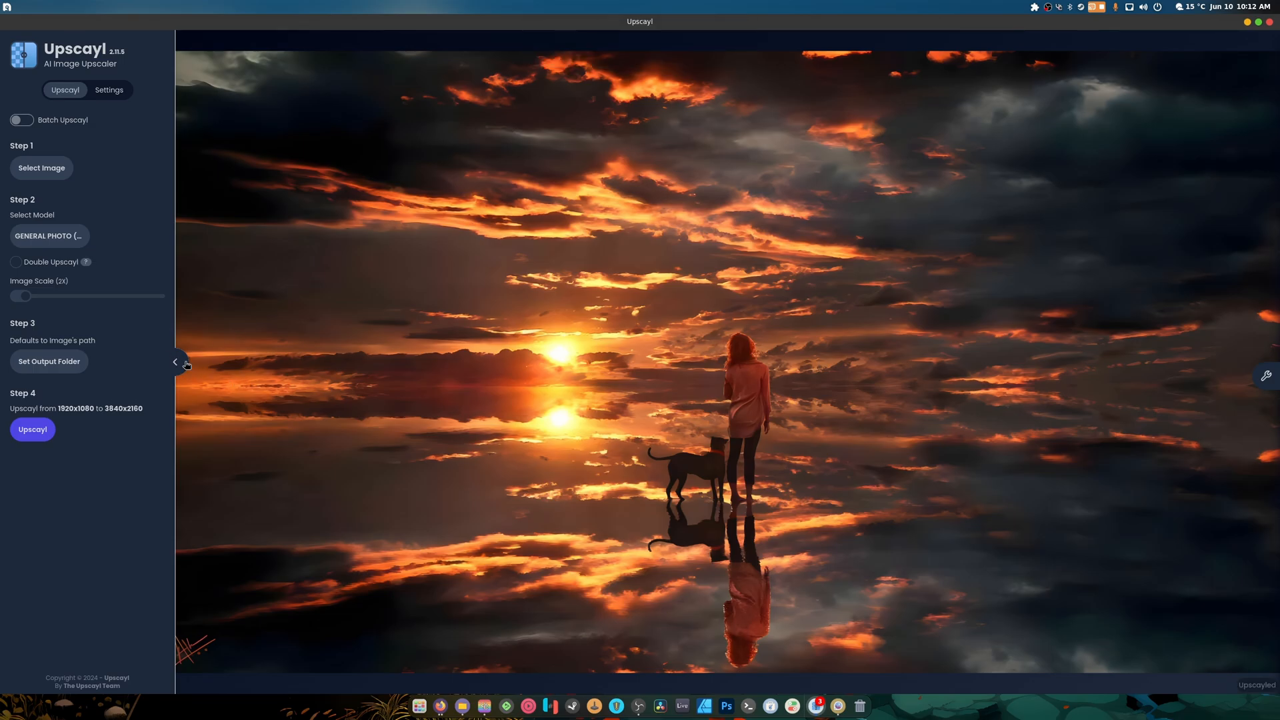
- Compare the sunset upscale across the full-width slider, then select General Photo (Real-ESRGAN)
left_click(176, 362)
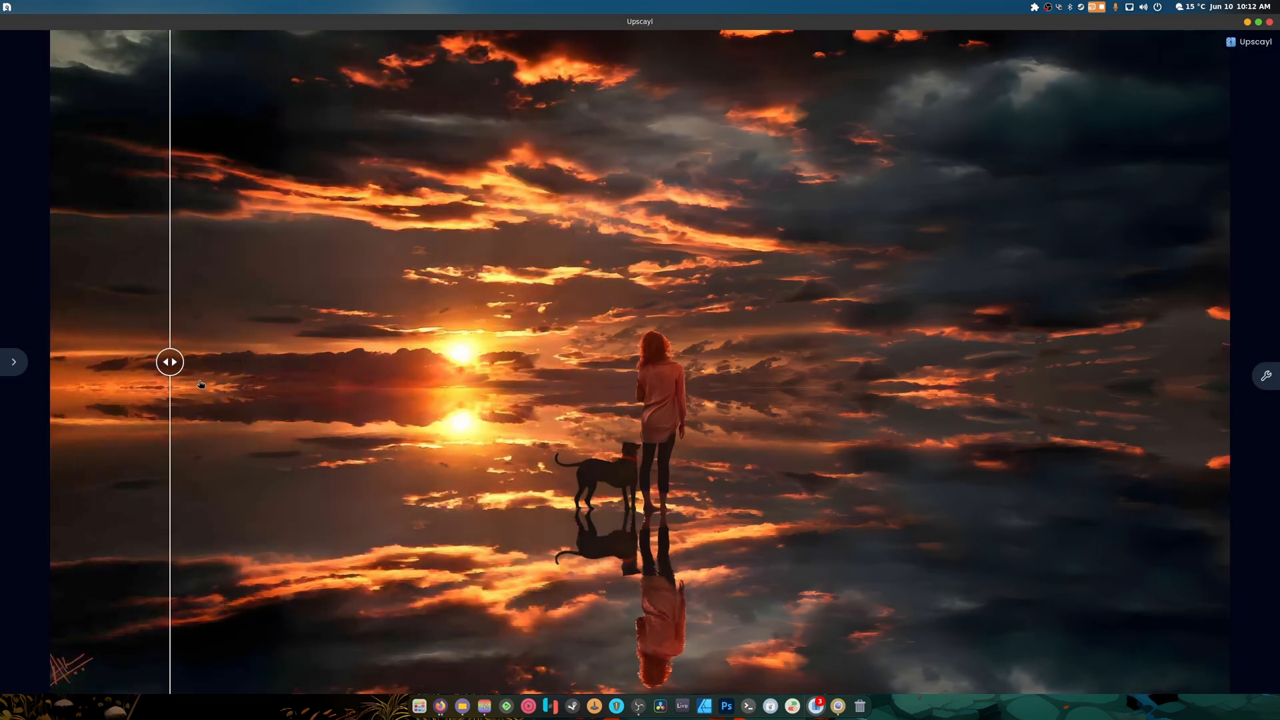
left_click_drag(169, 361, 965, 361)
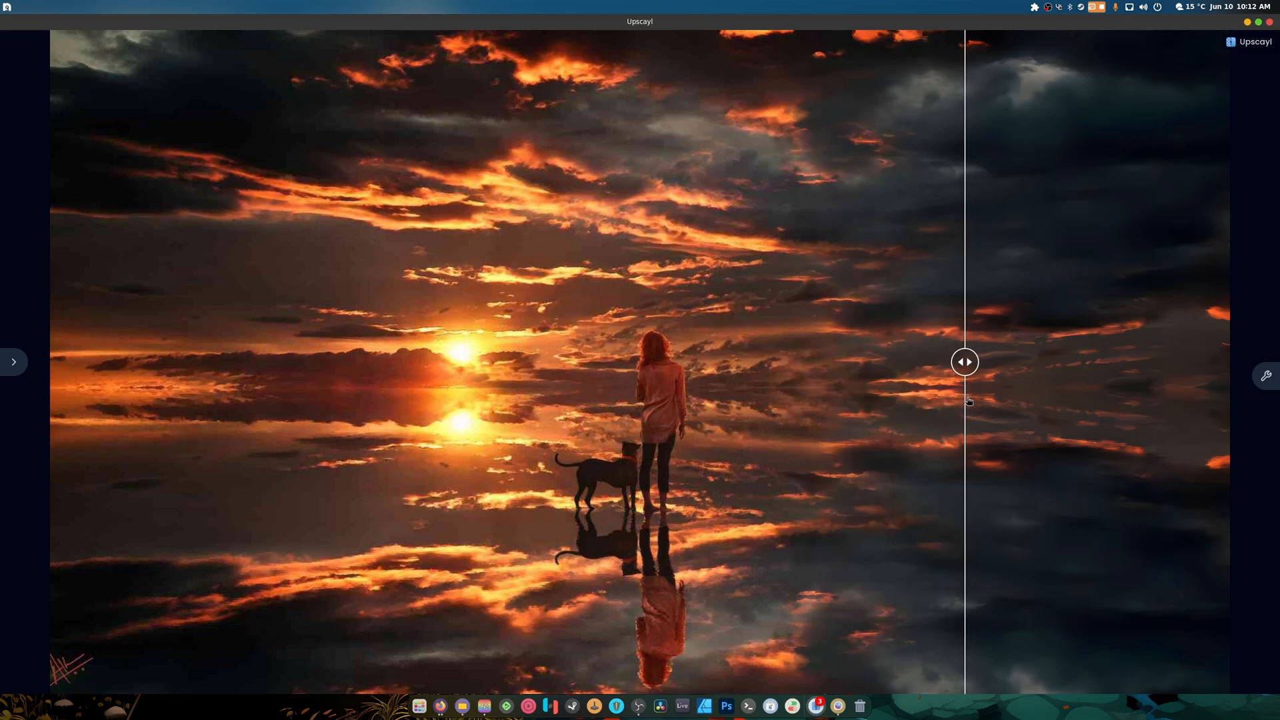
left_click_drag(964, 361, 131, 362)
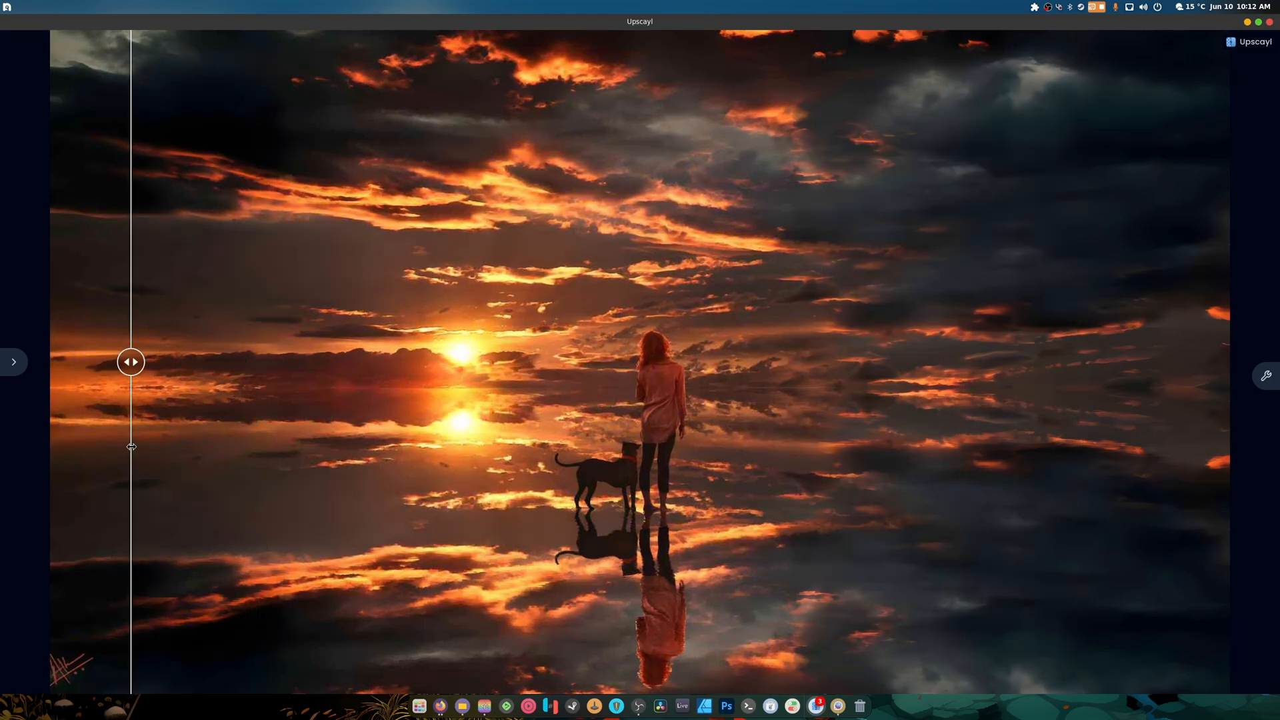
left_click_drag(131, 361, 343, 361)
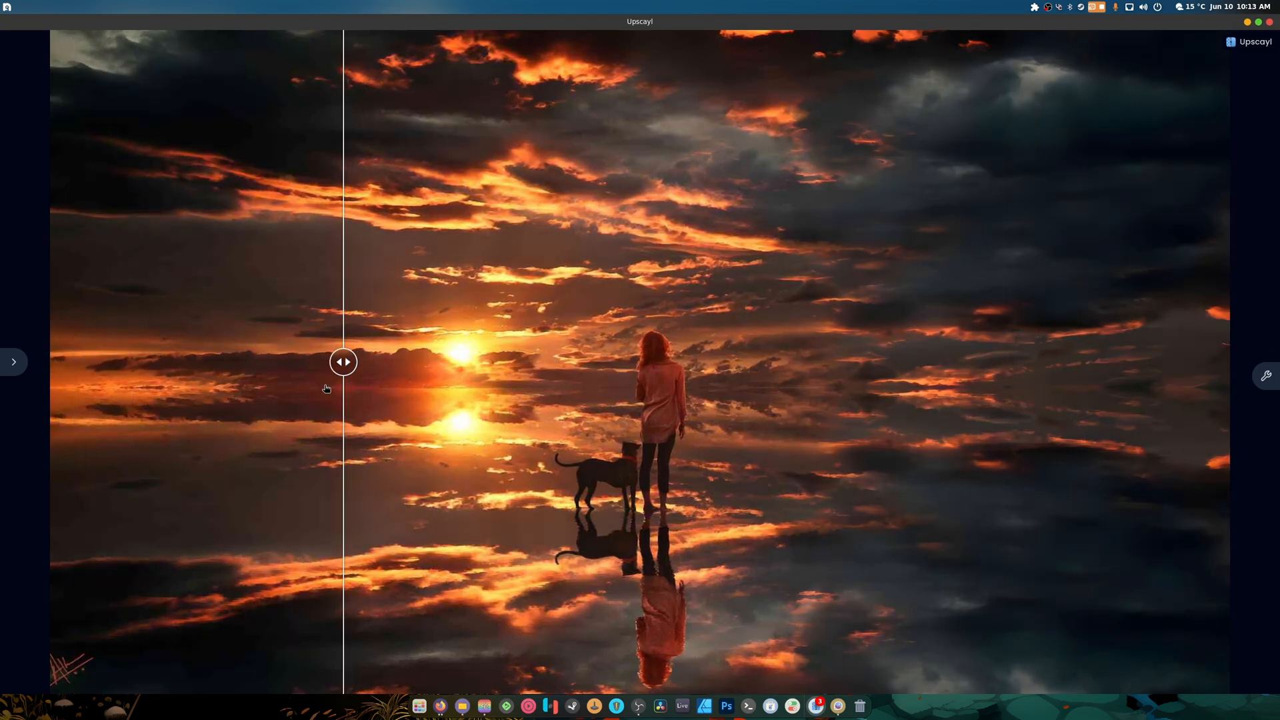
left_click_drag(343, 360, 264, 361)
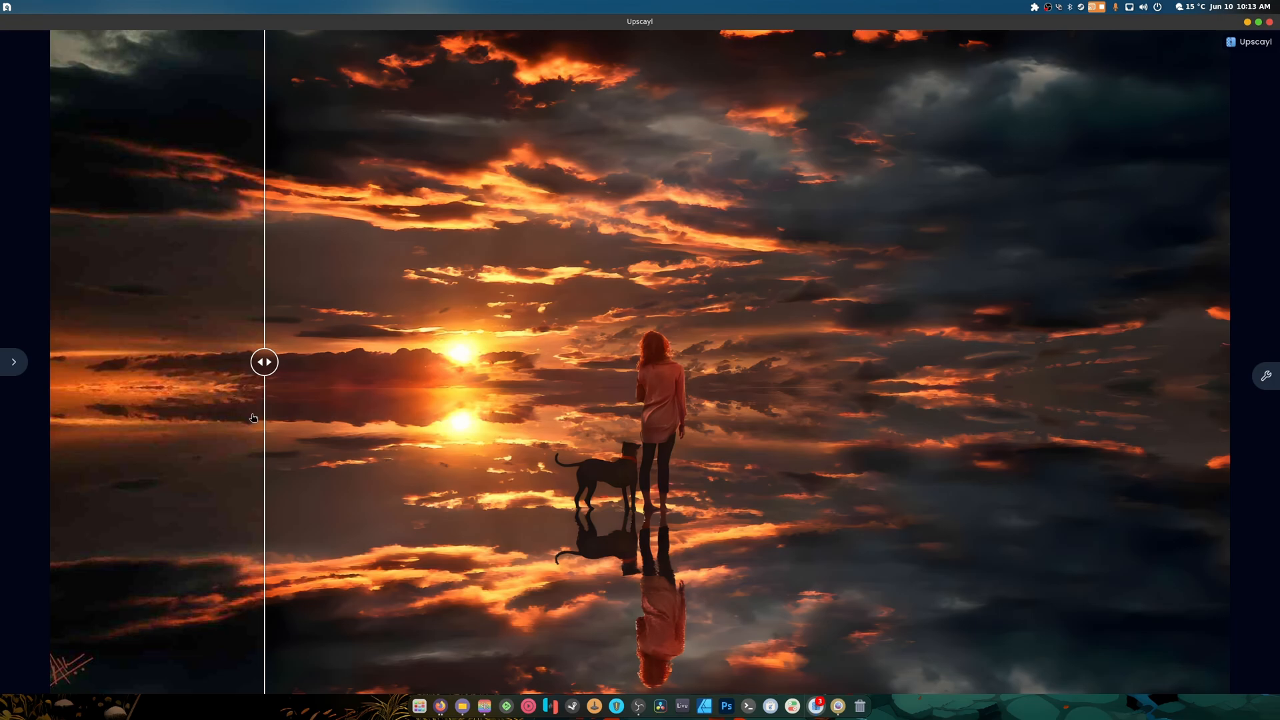
left_click(14, 362)
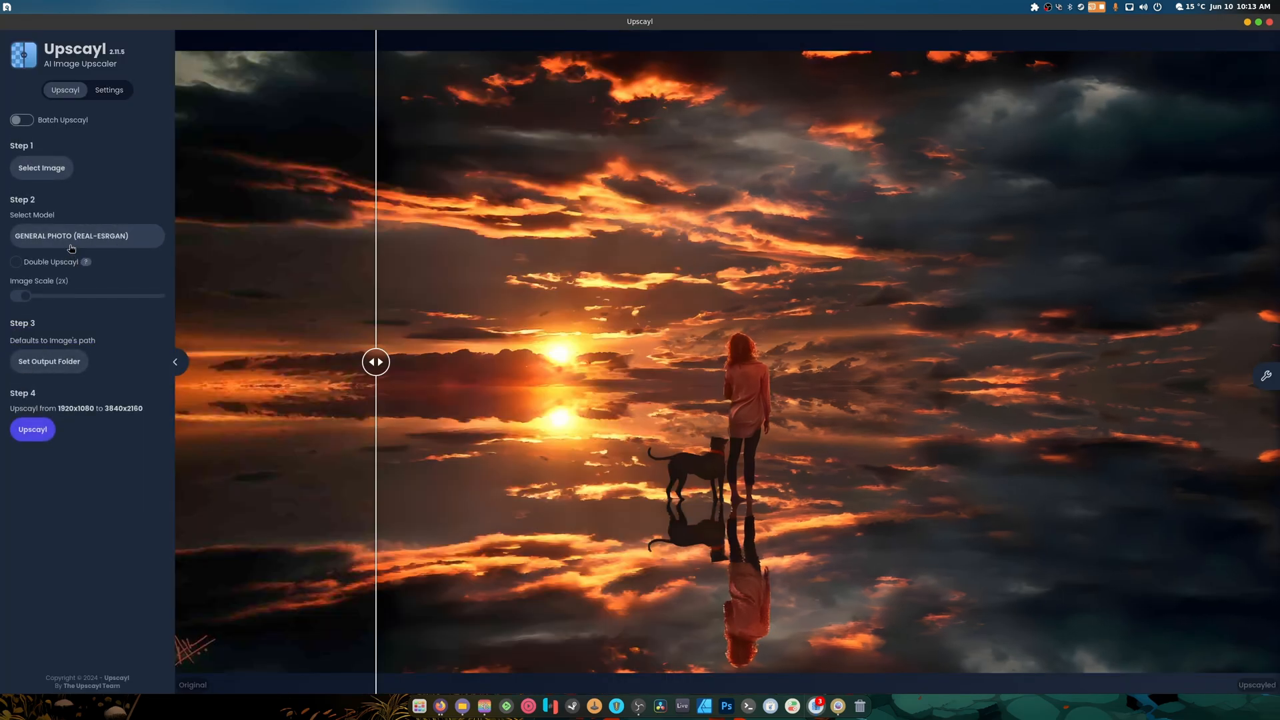
mouse_move(126, 249)
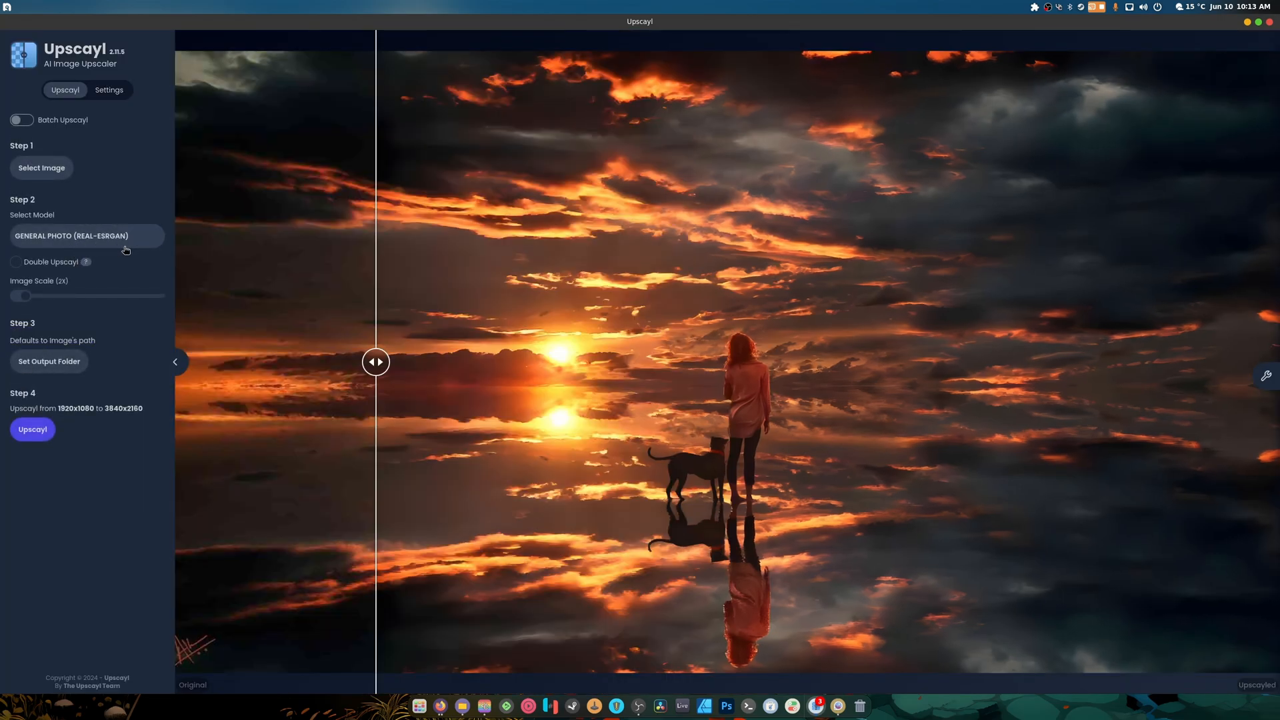
left_click(88, 236)
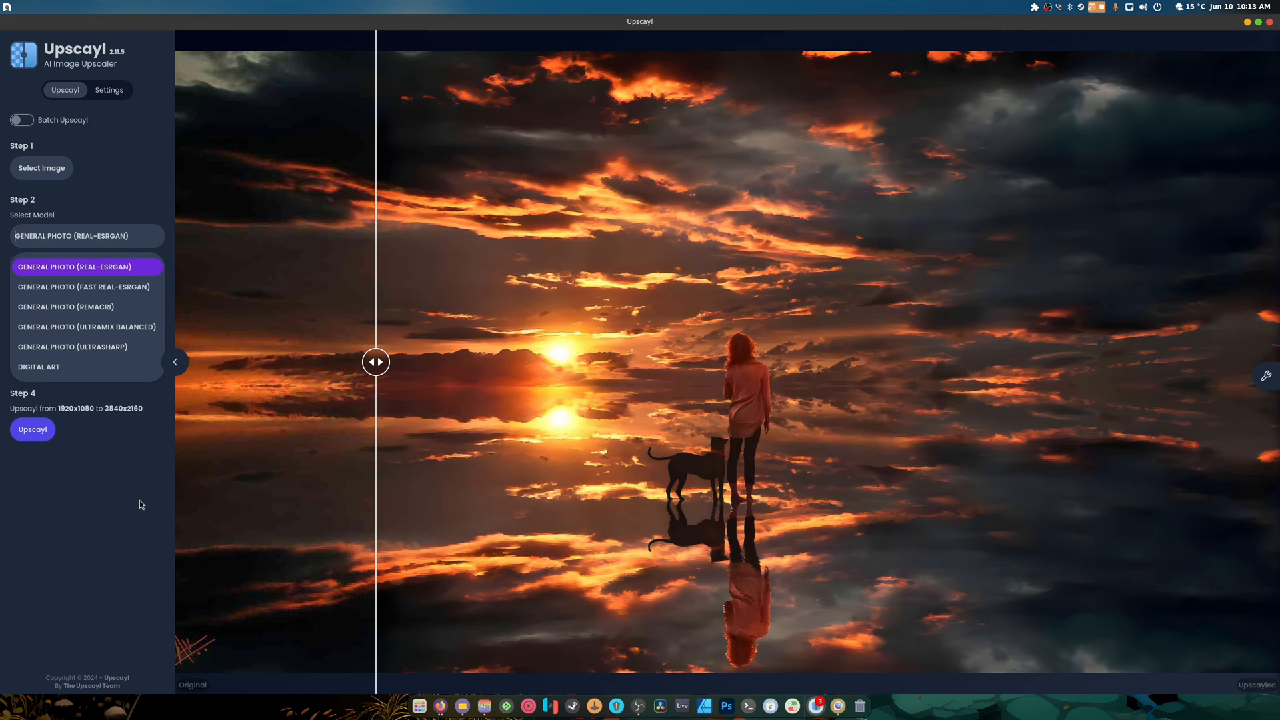
left_click(74, 267)
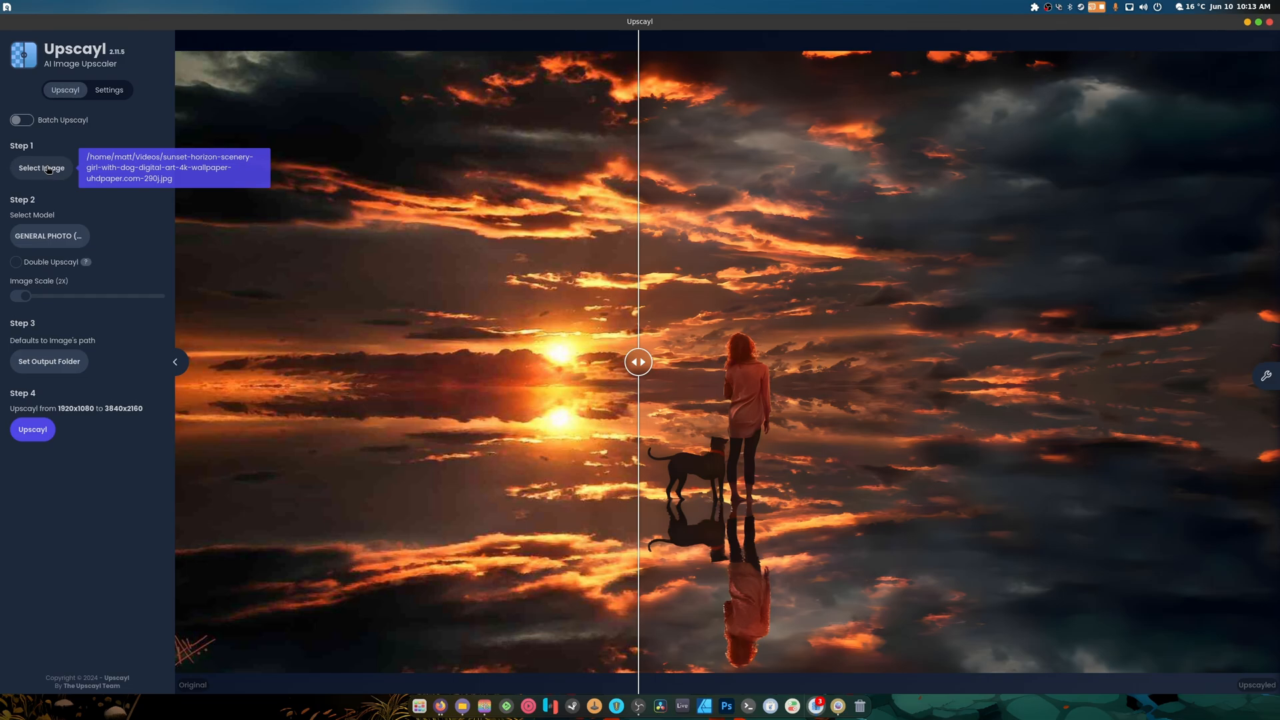
- Load the mountain-lake wallpaper and start its 1920x1080 to 3840x2160 upscale
left_click(41, 167)
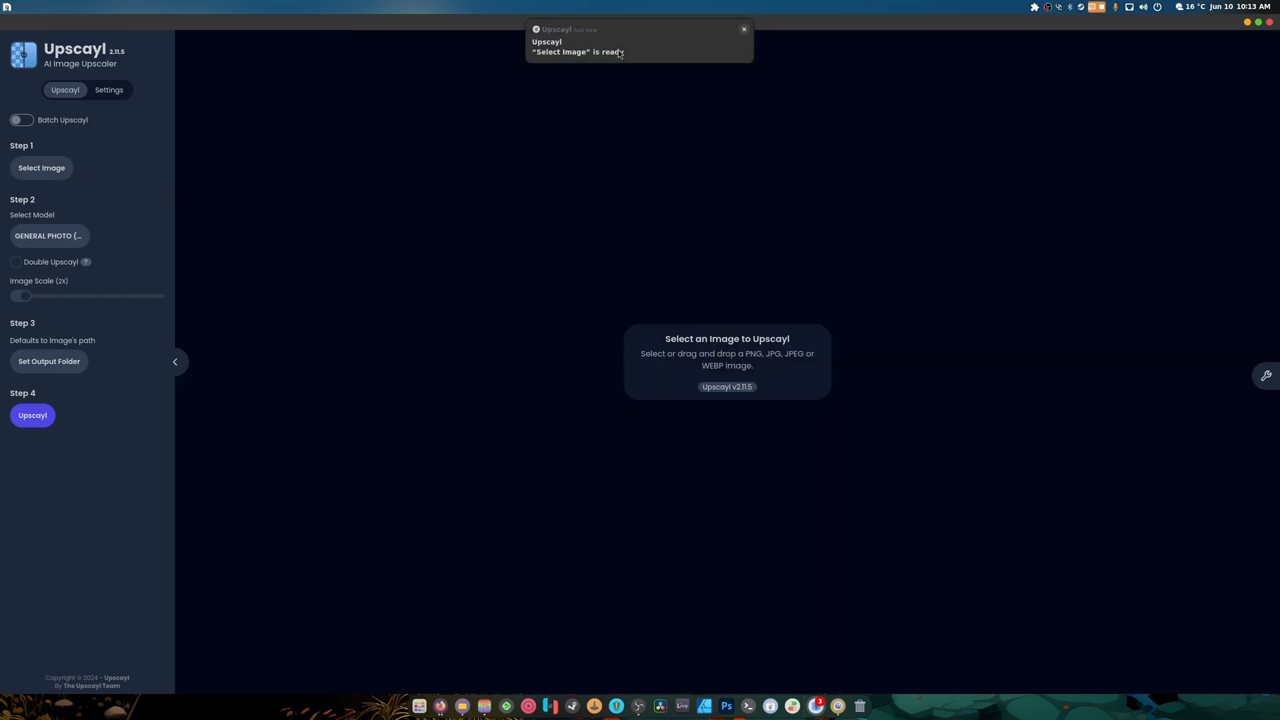
left_click(42, 167)
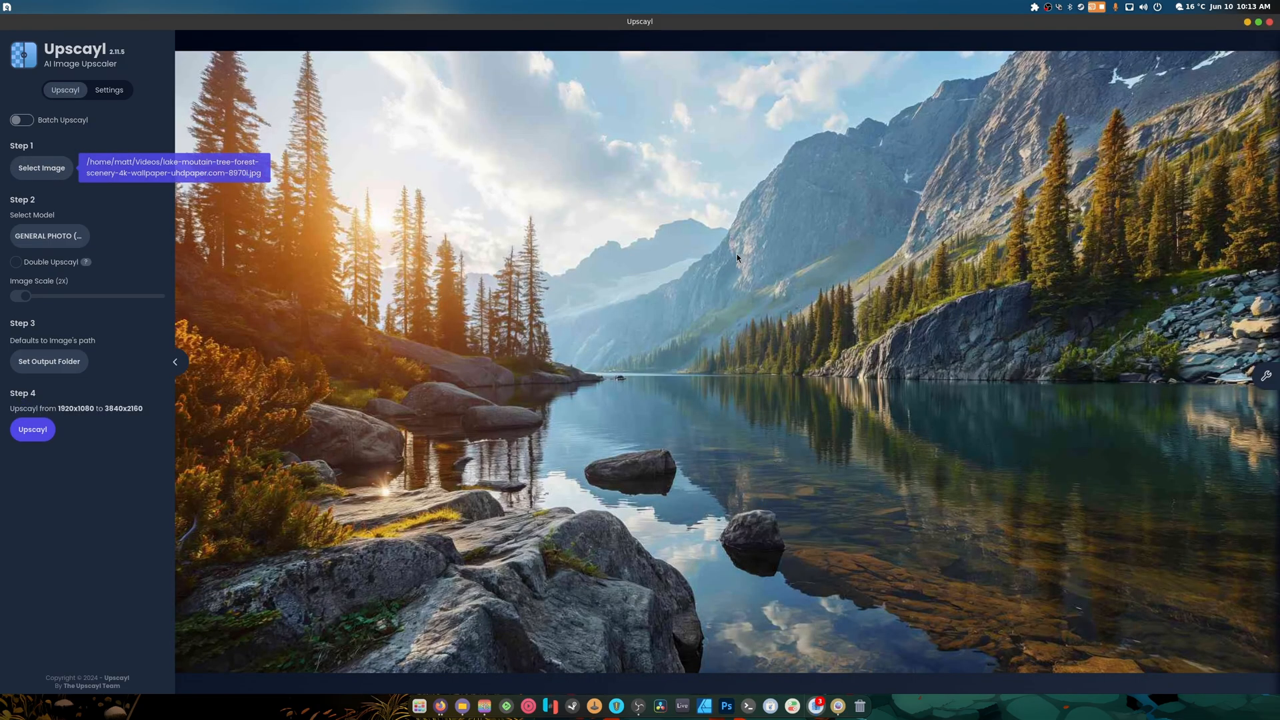
mouse_move(1020, 102)
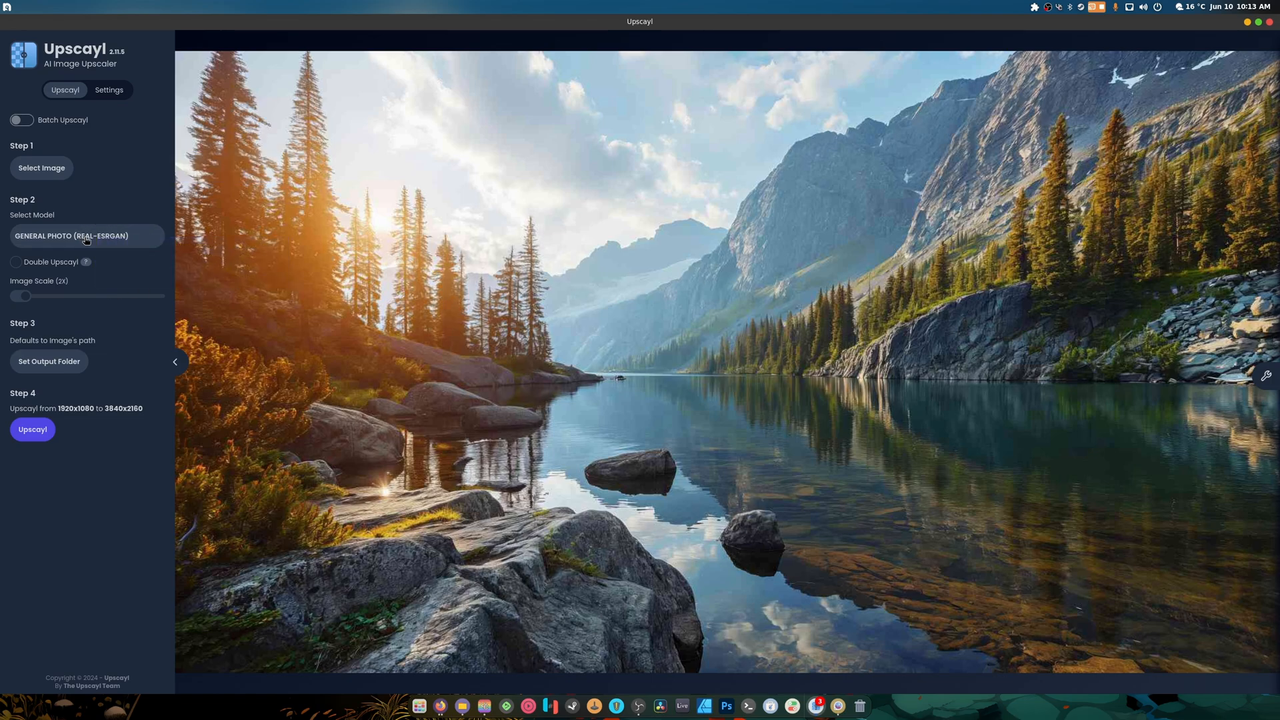
left_click(32, 430)
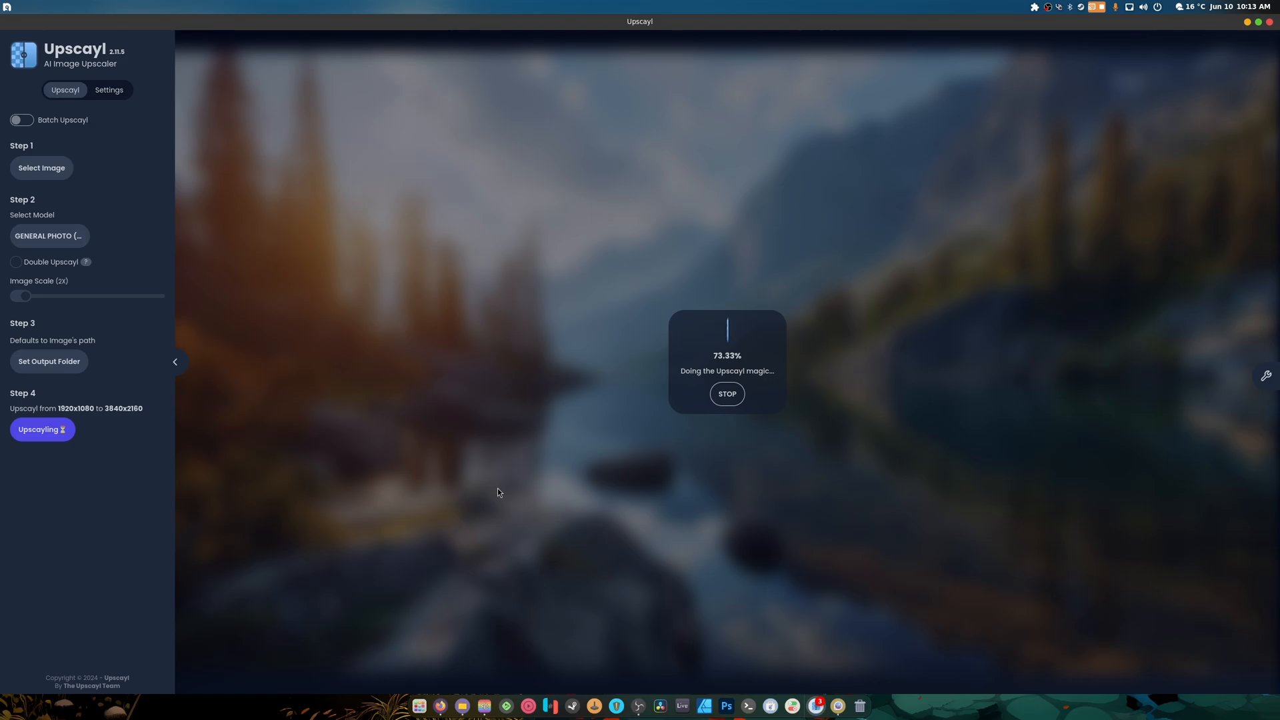
mouse_move(977, 194)
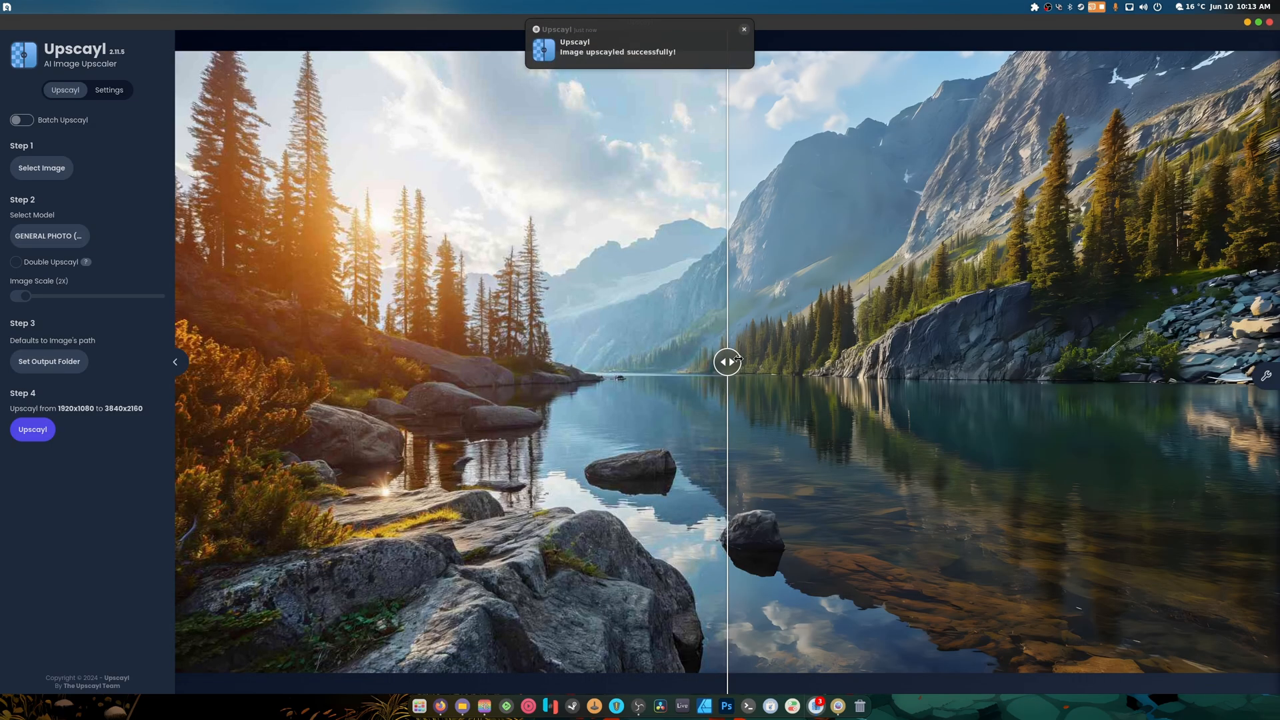
left_click_drag(727, 361, 1116, 360)
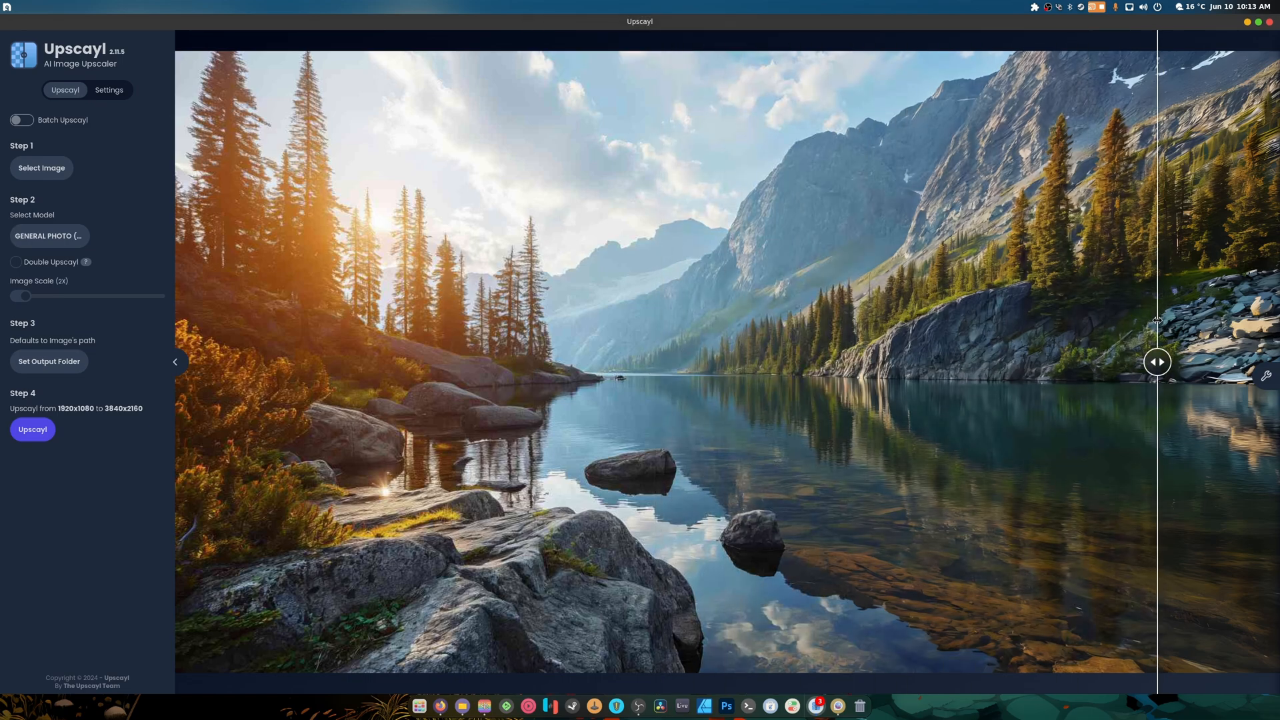
left_click_drag(1157, 361, 1058, 361)
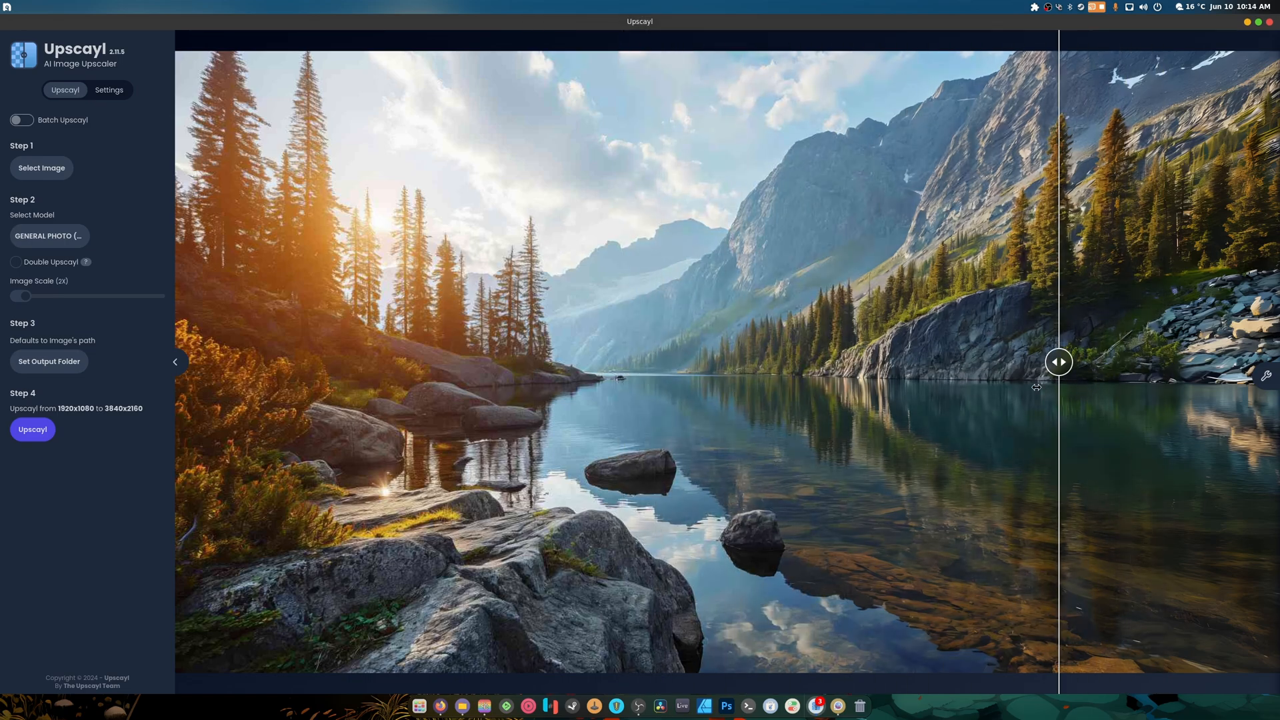
left_click_drag(1059, 361, 451, 361)
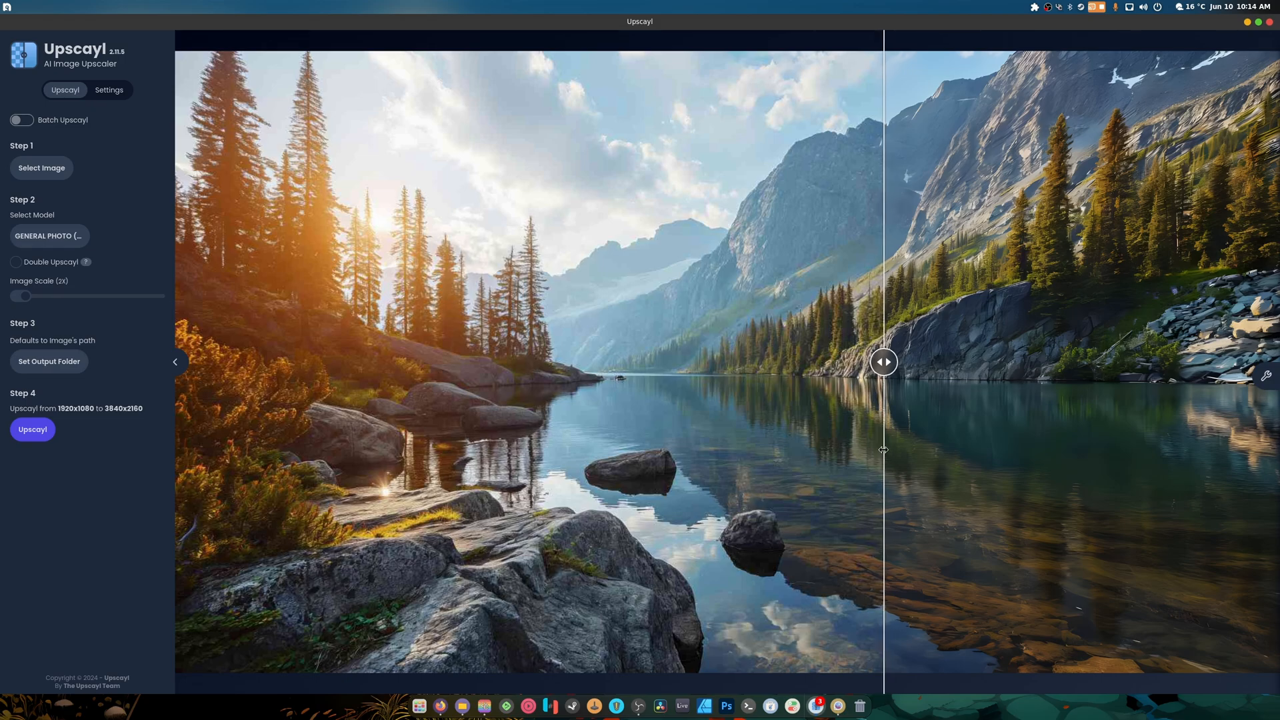
left_click_drag(882, 361, 196, 362)
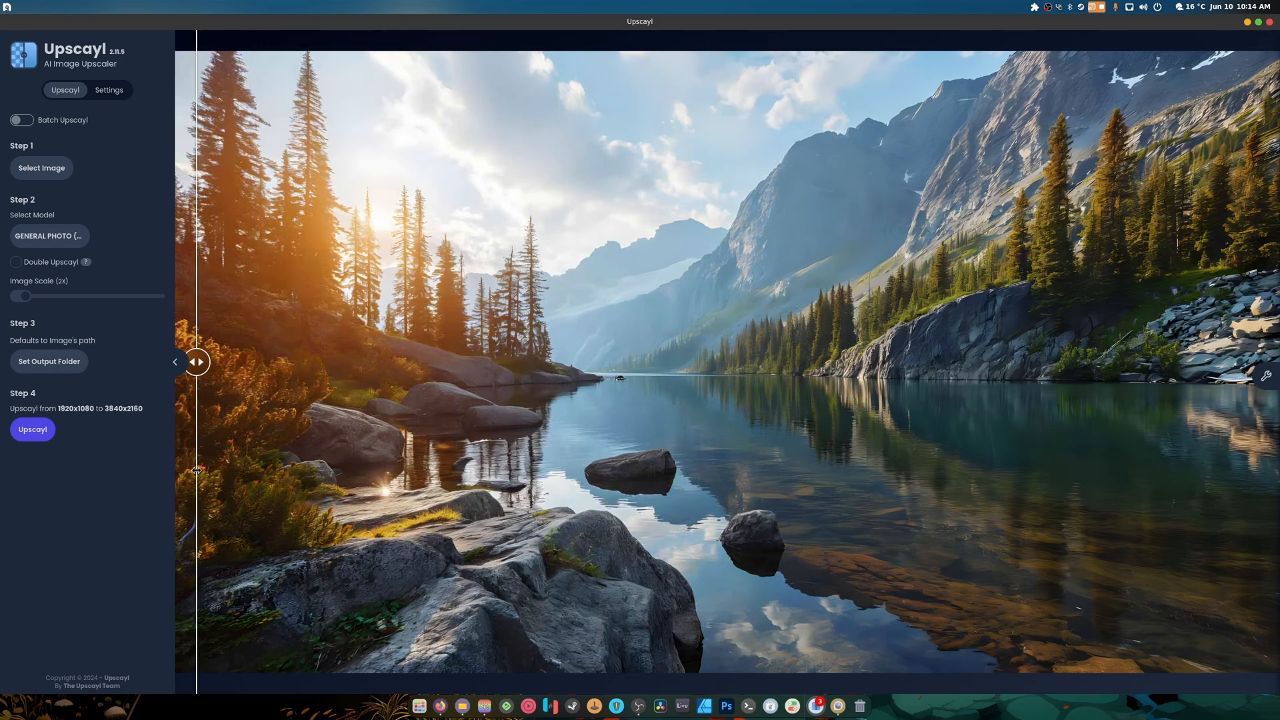
left_click_drag(196, 361, 825, 362)
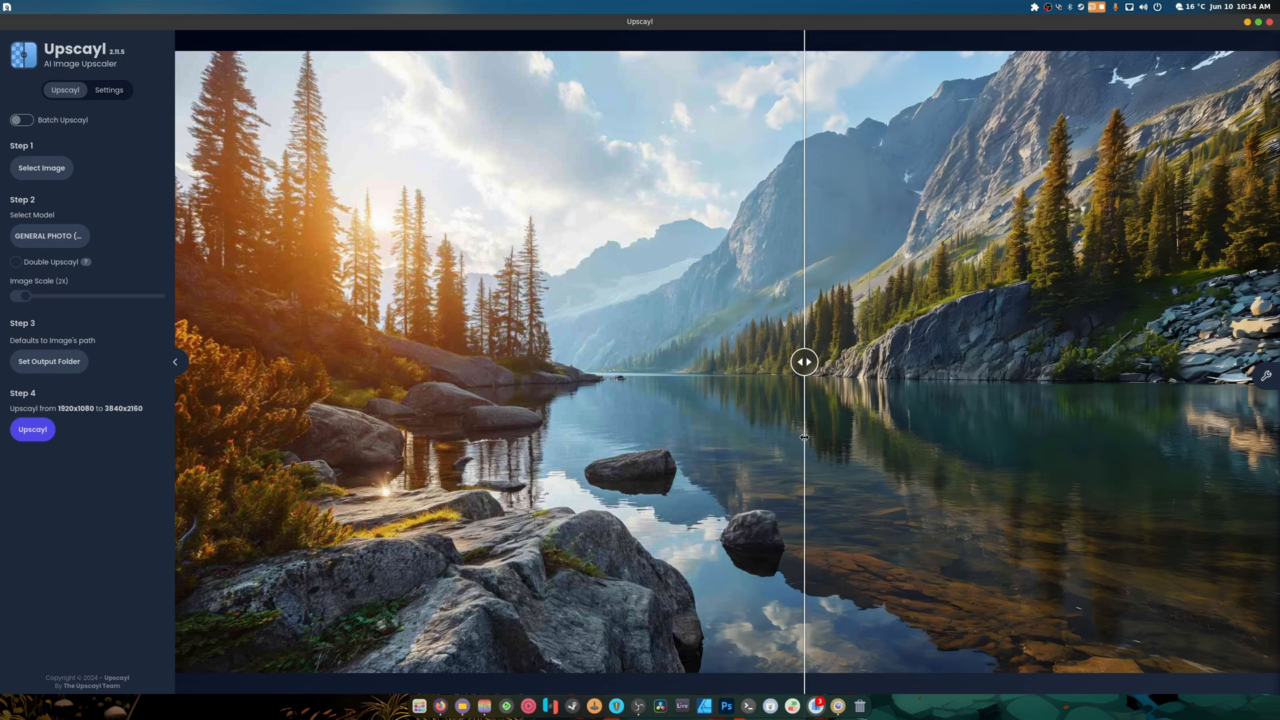
left_click_drag(804, 361, 606, 361)
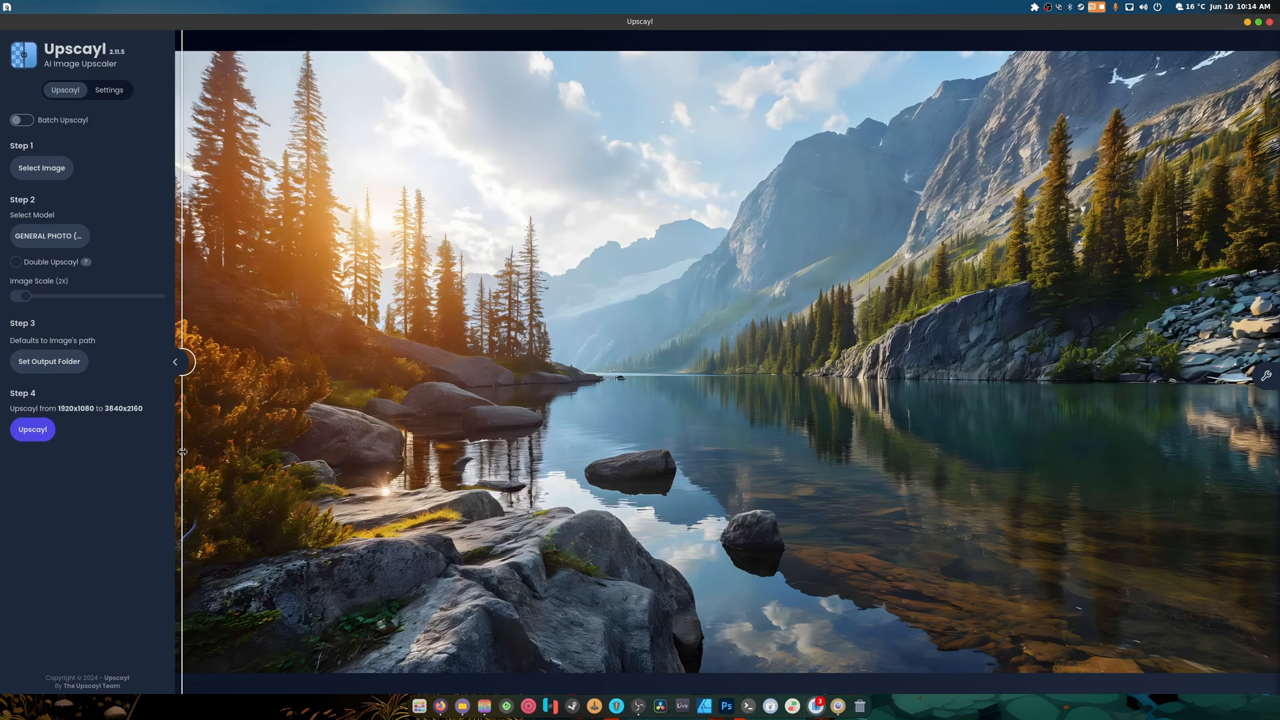
left_click_drag(181, 361, 309, 362)
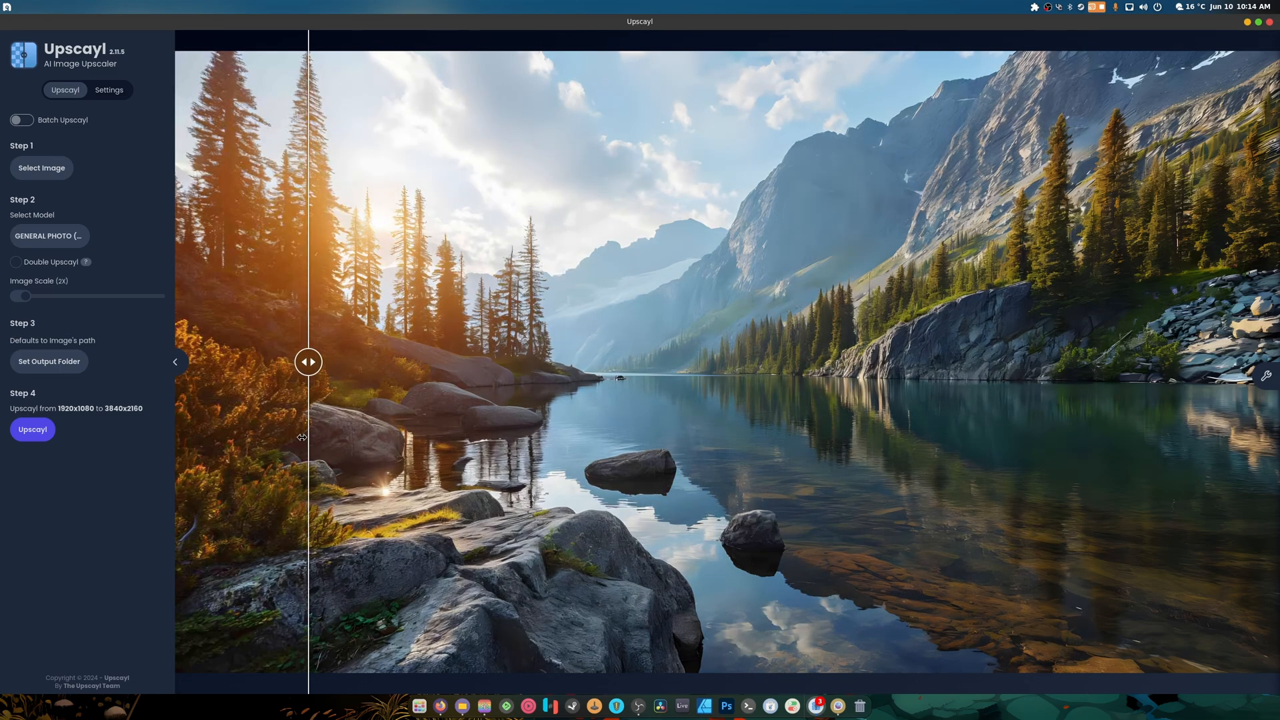
left_click_drag(309, 362, 571, 361)
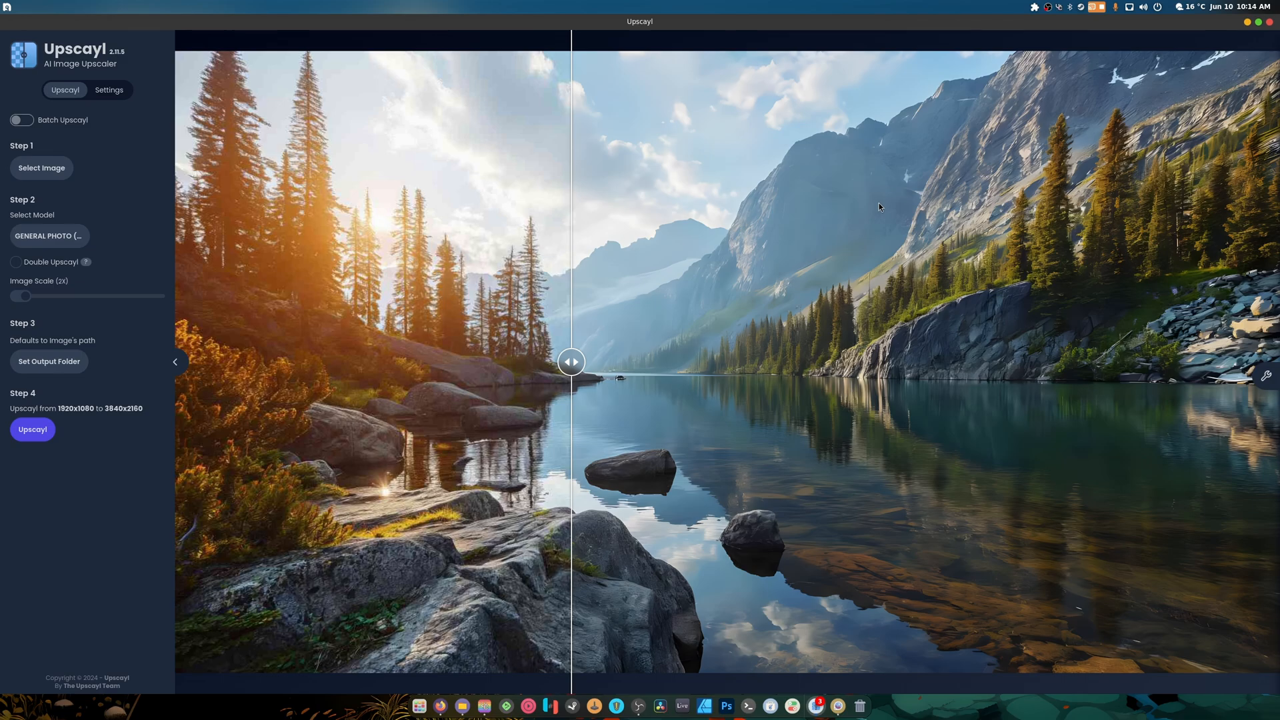
left_click_drag(572, 362, 984, 361)
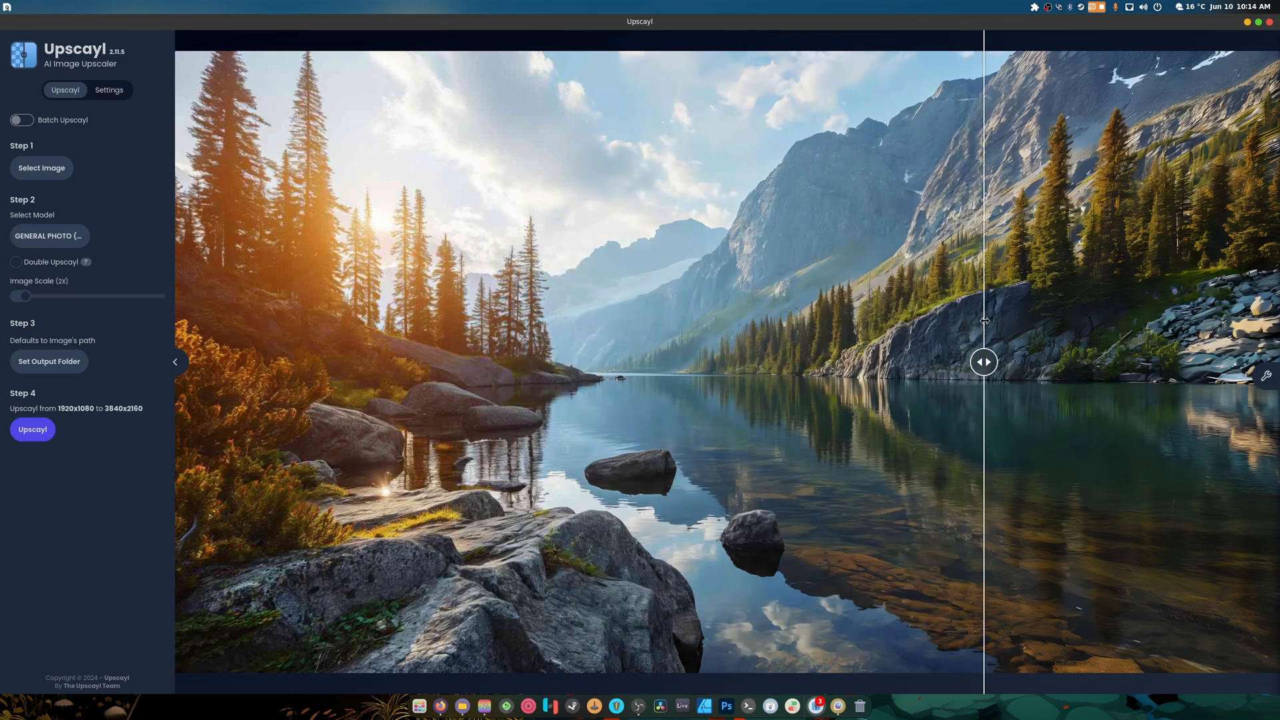
- Select General Photo (Remacri) and re-upscale the mountain-lake wallpaper to 3840x2160
left_click(87, 236)
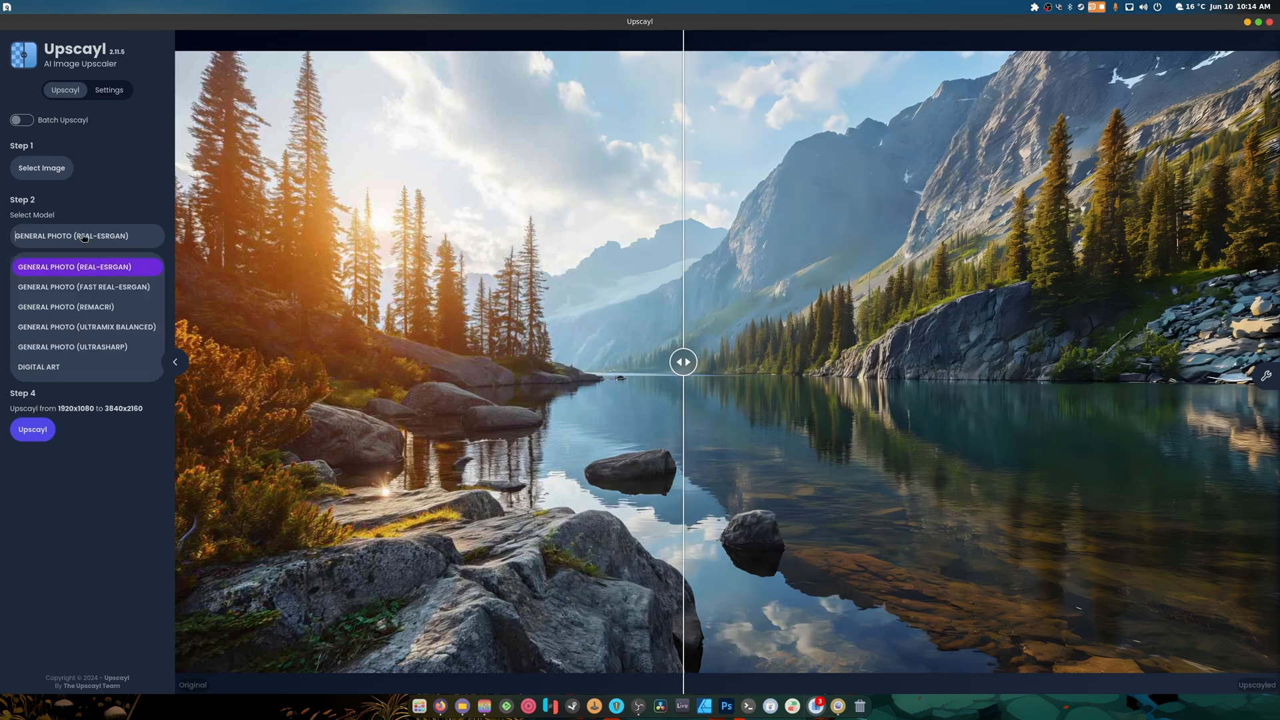
left_click(32, 430)
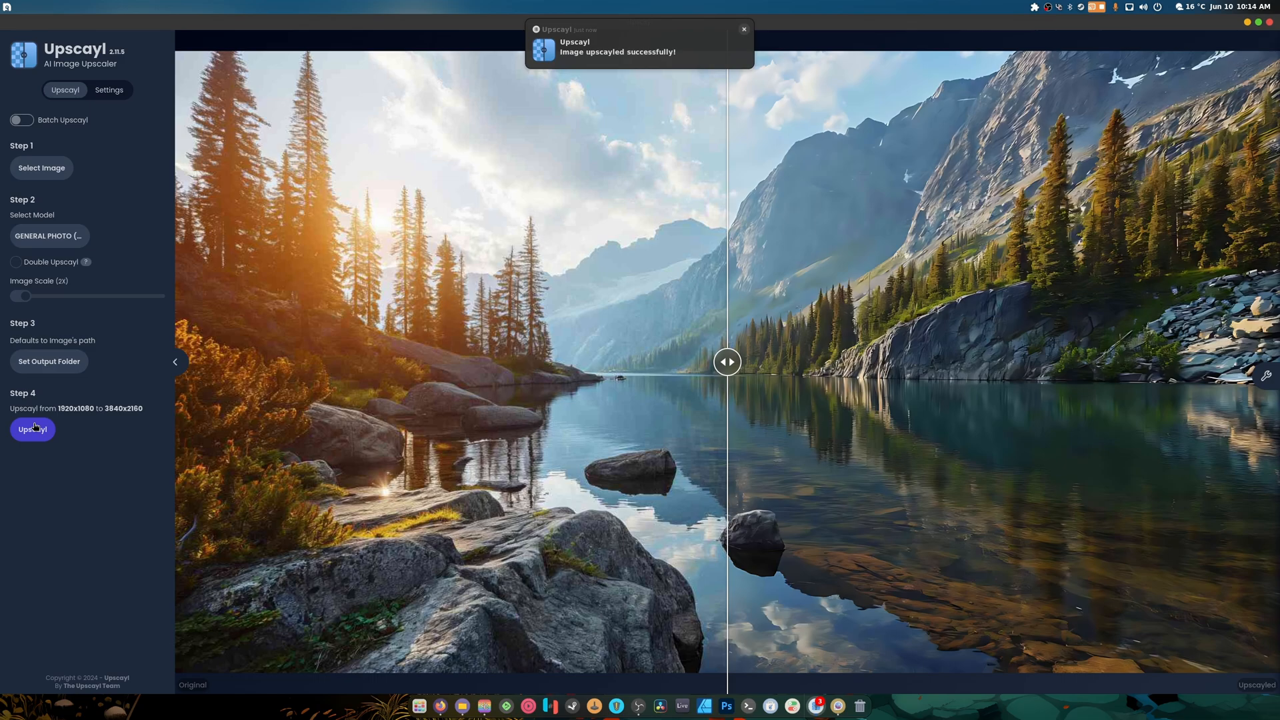
left_click(32, 430)
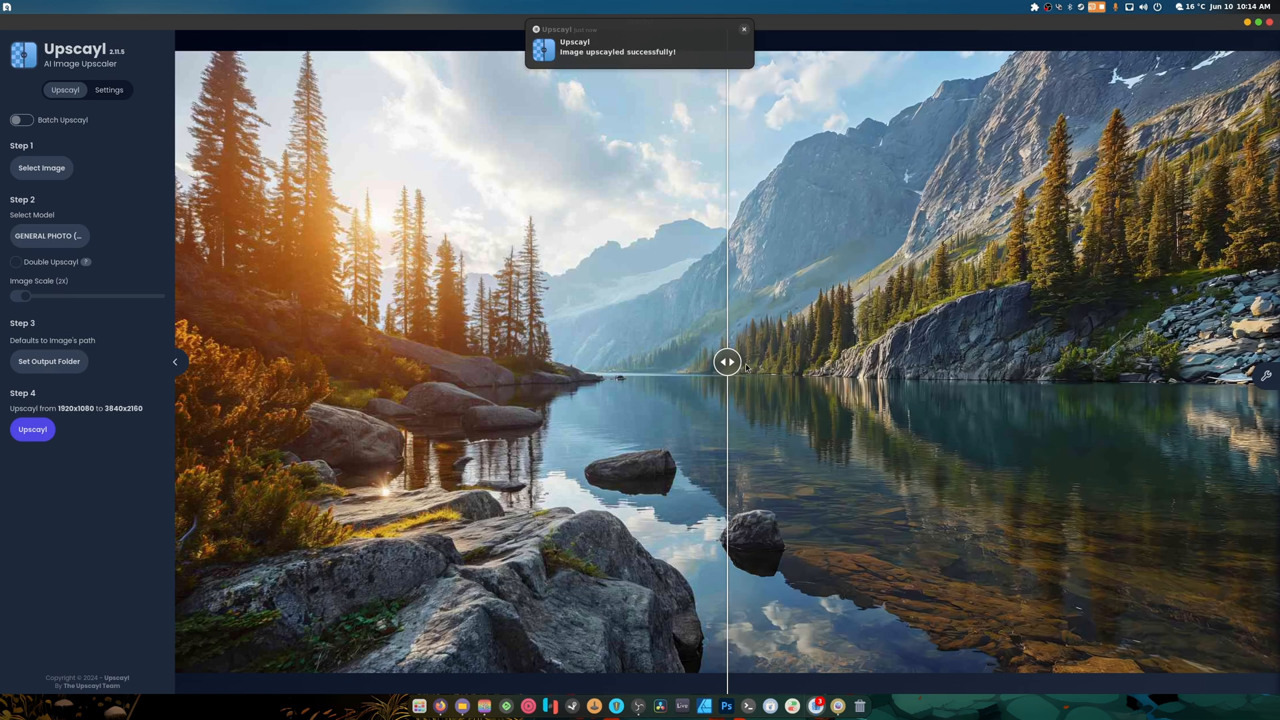
left_click_drag(725, 361, 984, 361)
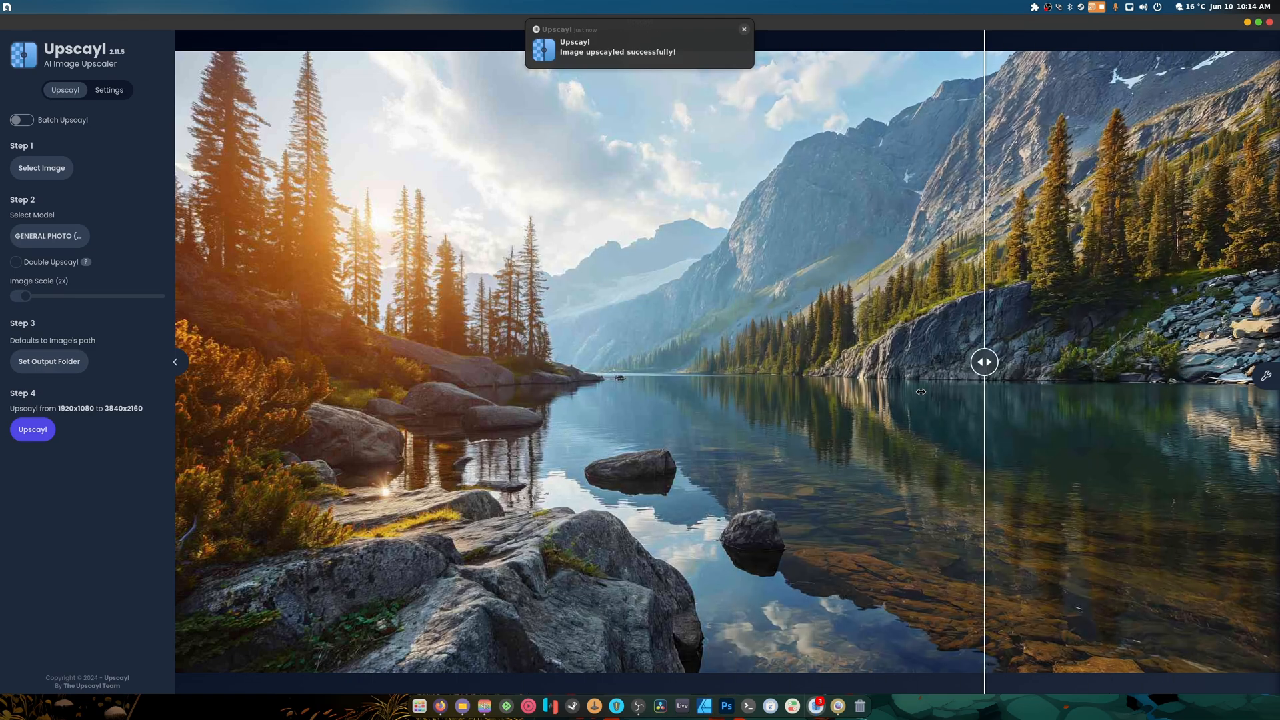
left_click_drag(984, 360, 469, 360)
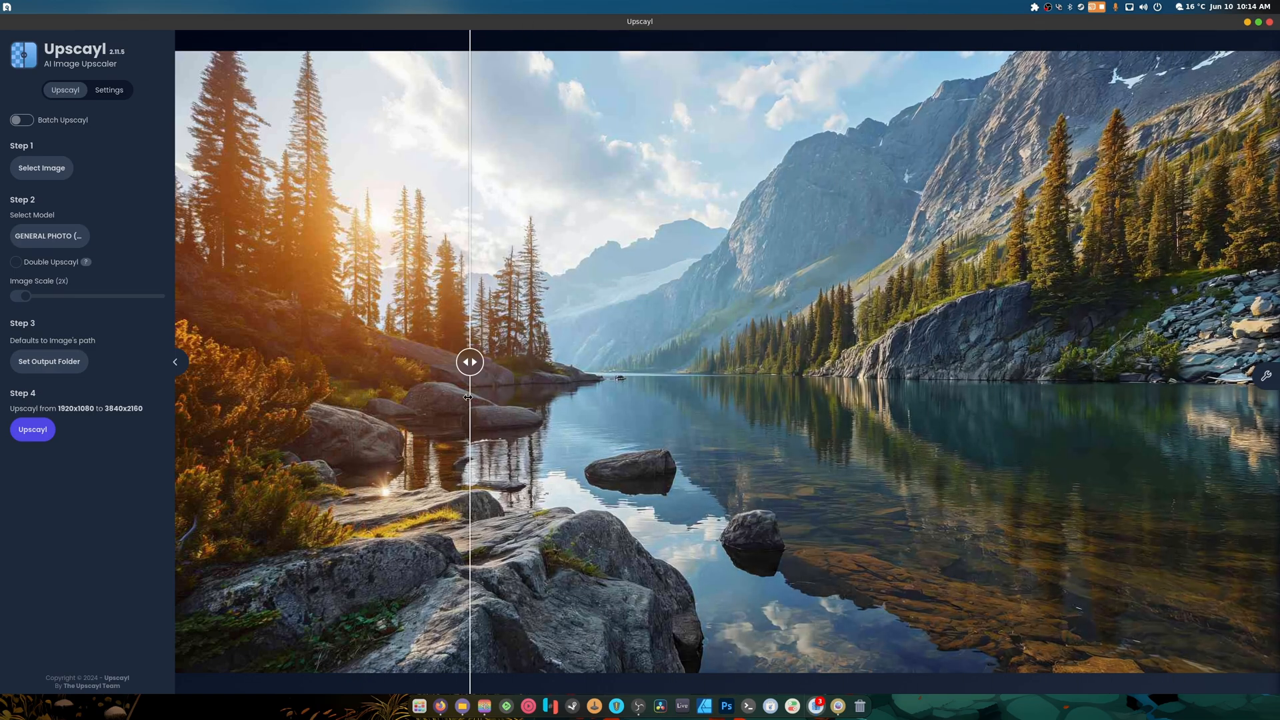
left_click_drag(470, 362, 696, 362)
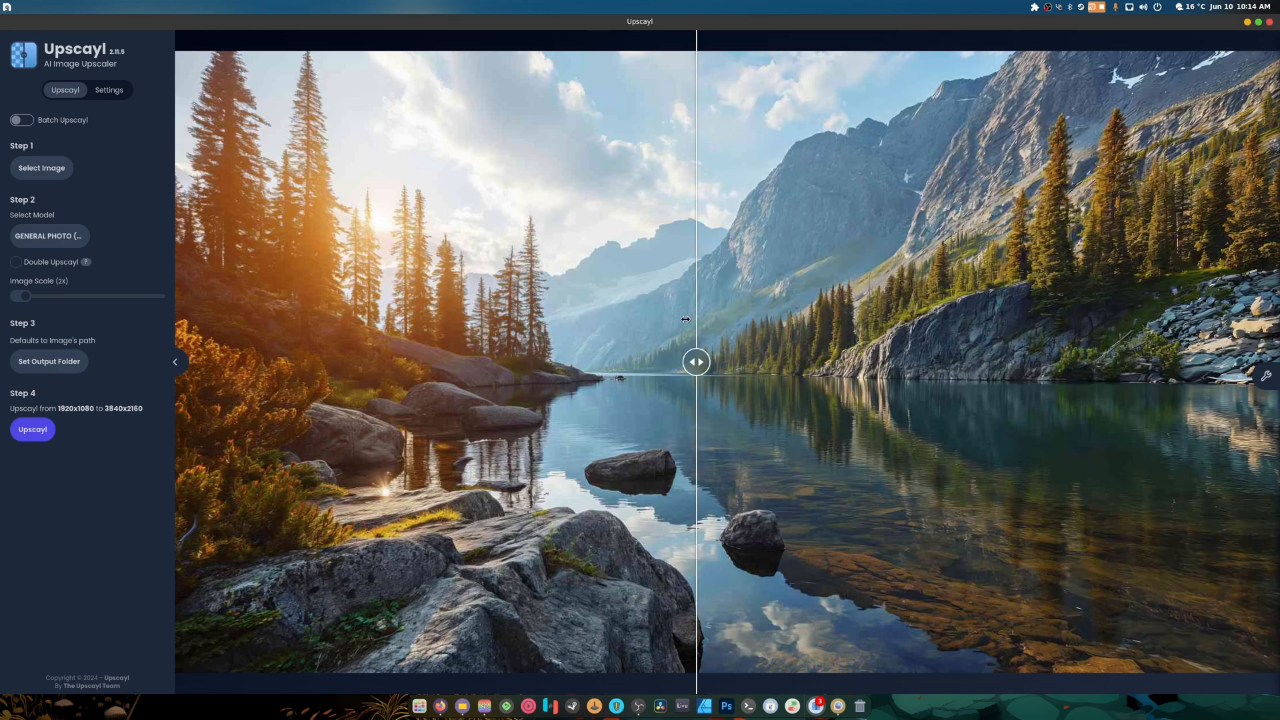
left_click_drag(696, 360, 634, 361)
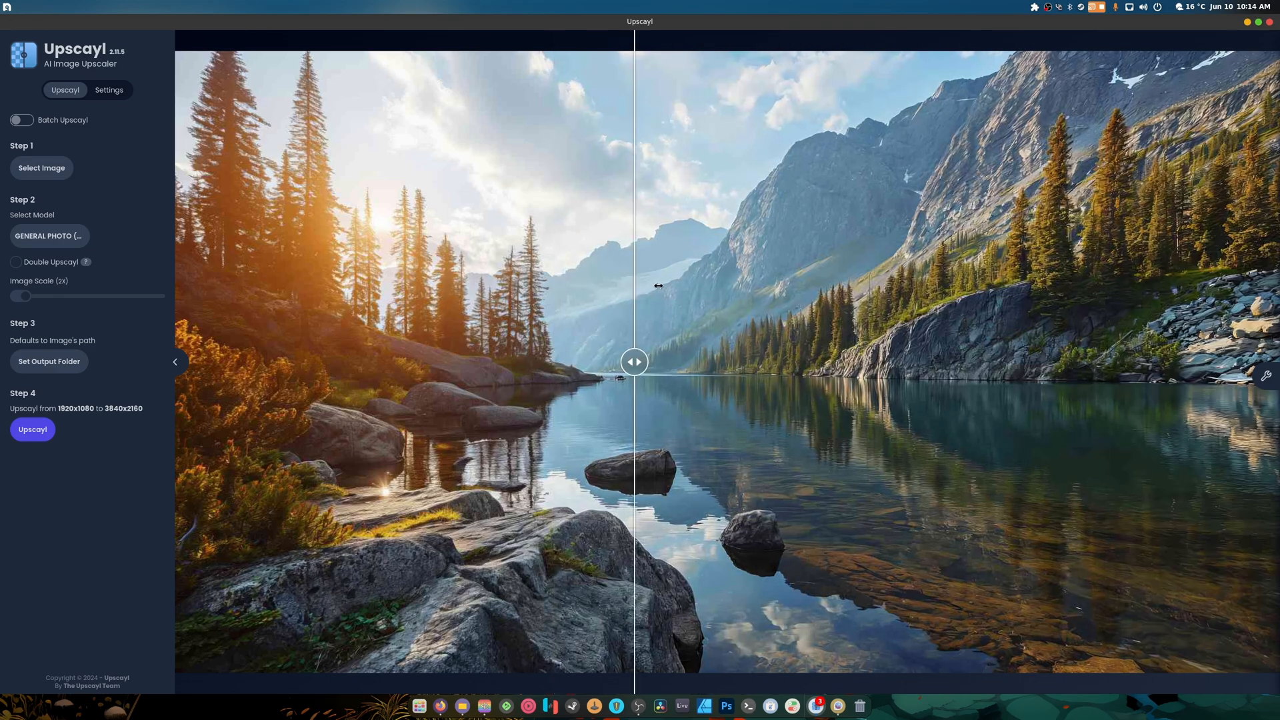
left_click_drag(634, 361, 388, 362)
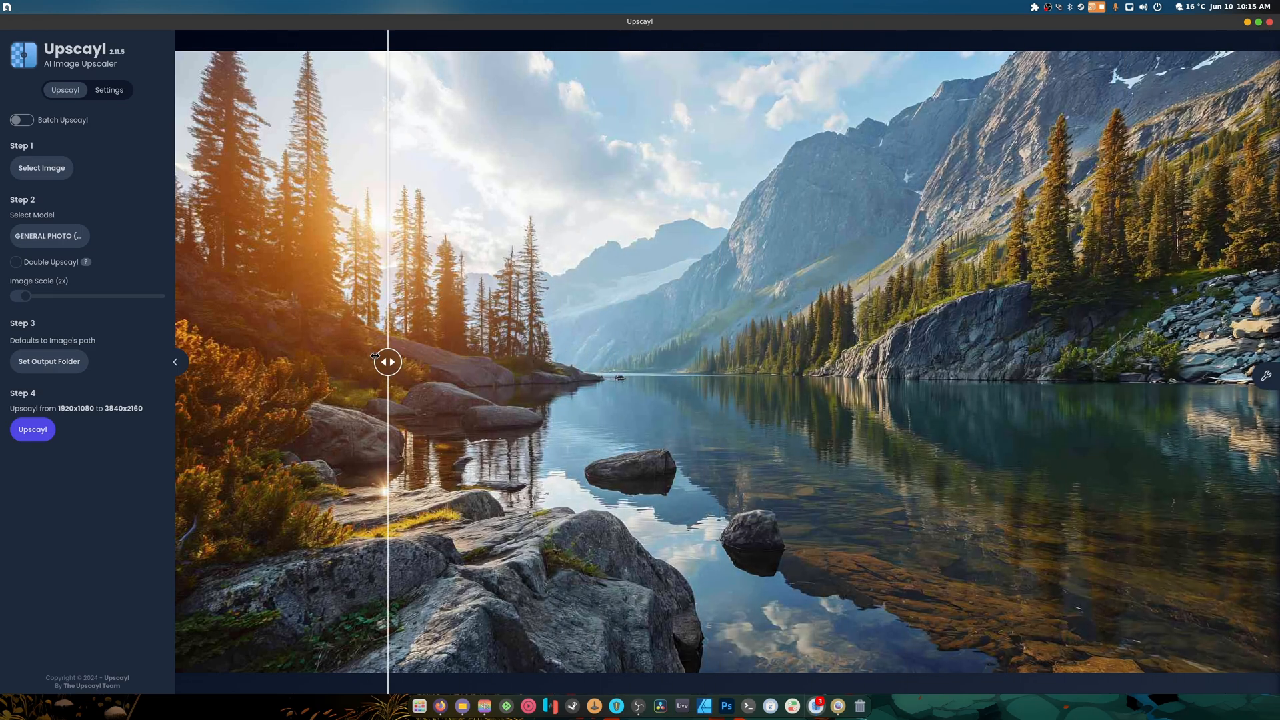
left_click_drag(388, 361, 727, 361)
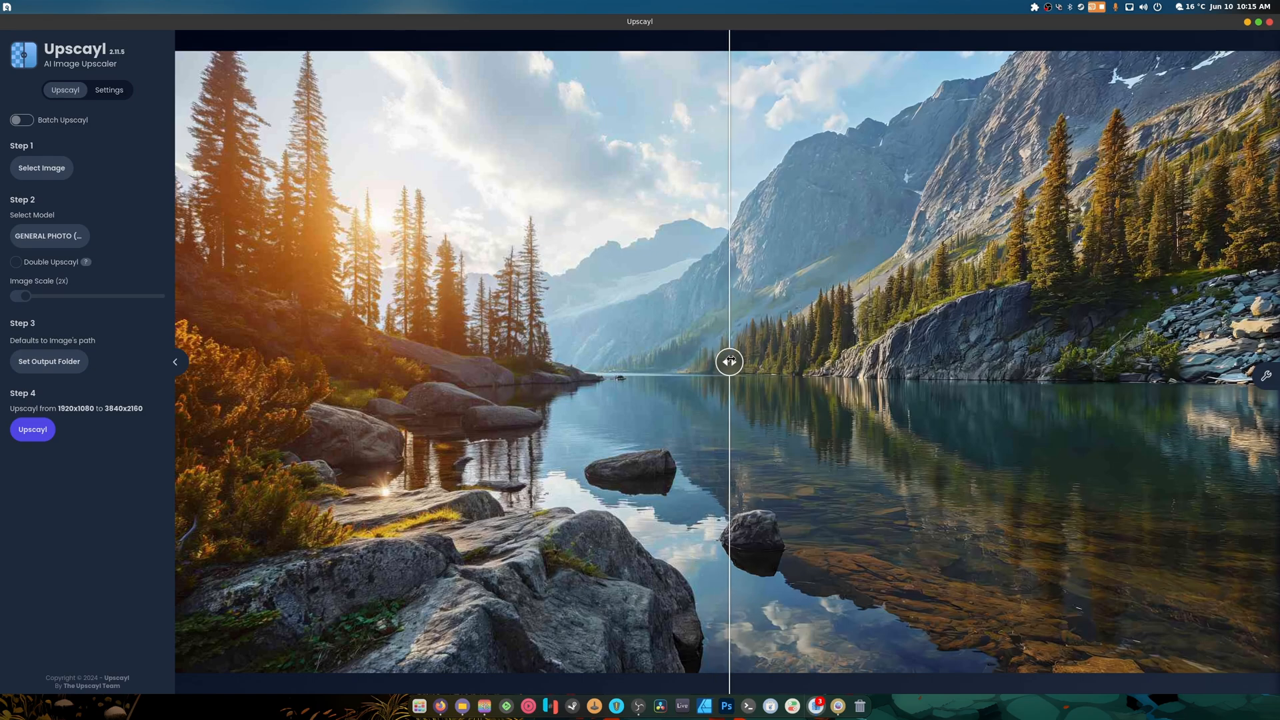
left_click_drag(729, 361, 265, 362)
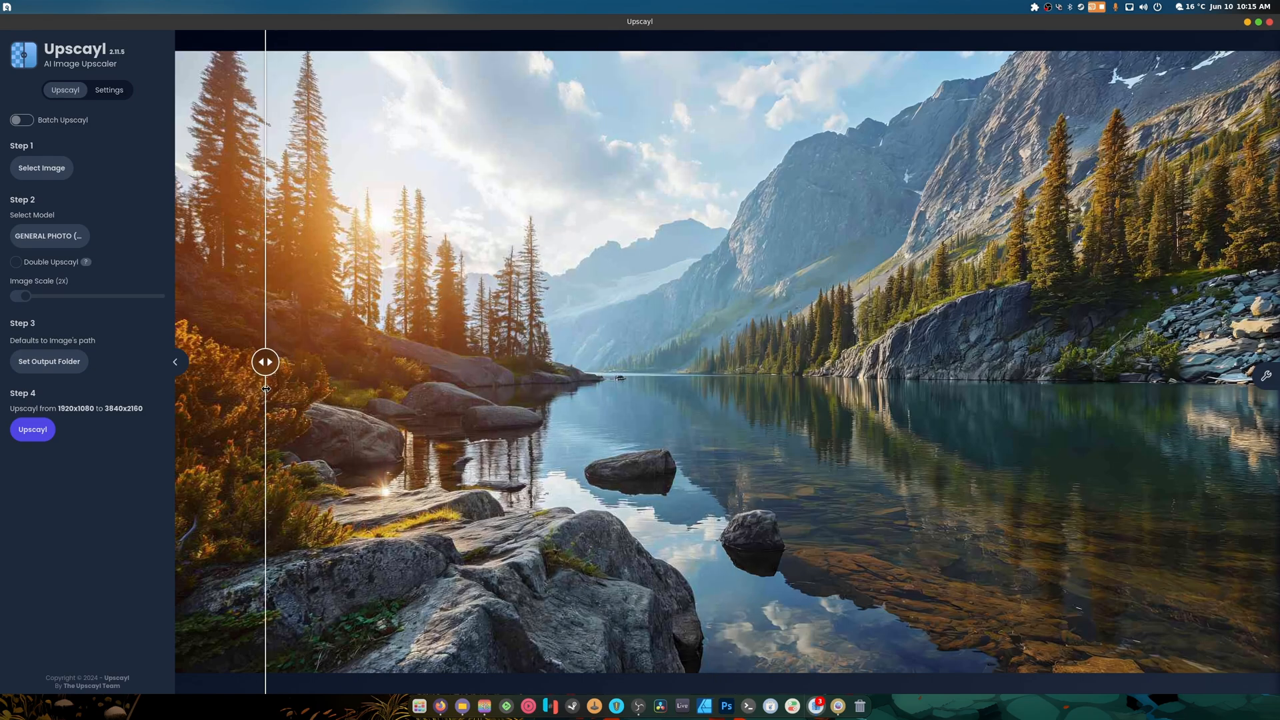
left_click_drag(265, 361, 350, 361)
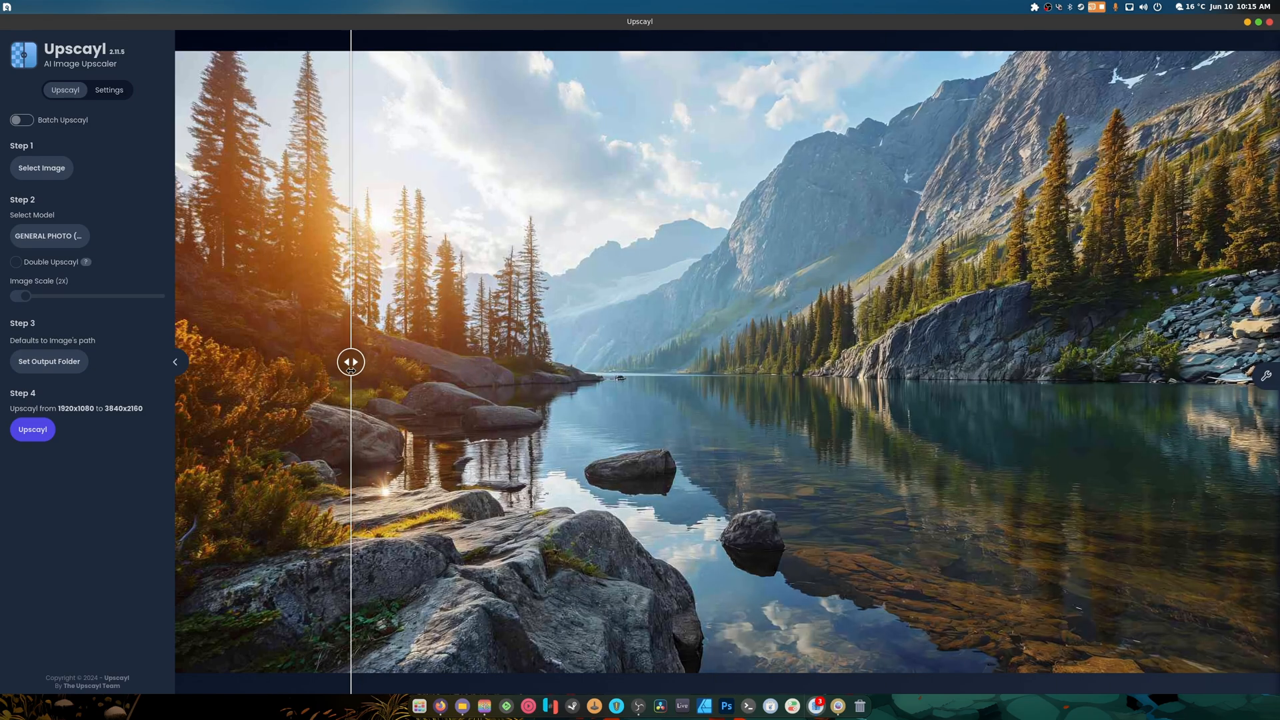
left_click_drag(350, 362, 692, 361)
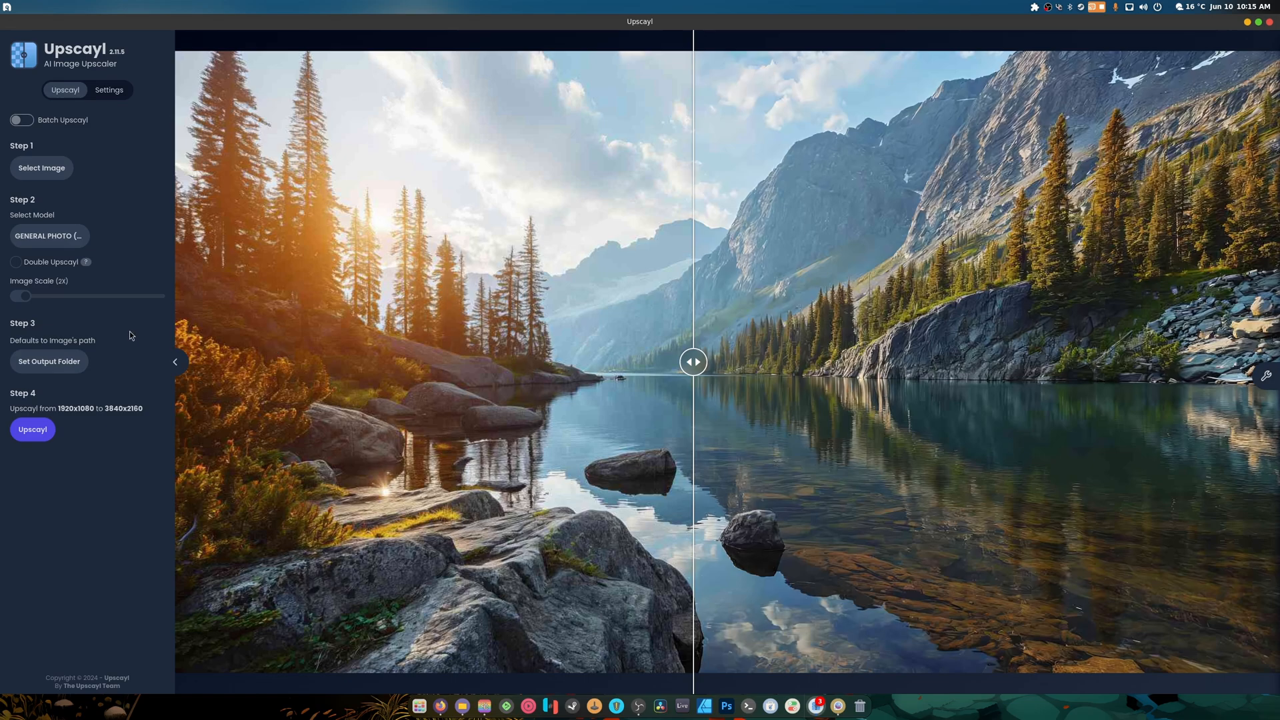
- Select General Photo (Ultramix Balanced) and re-upscale the mountain-lake wallpaper
left_click(50, 236)
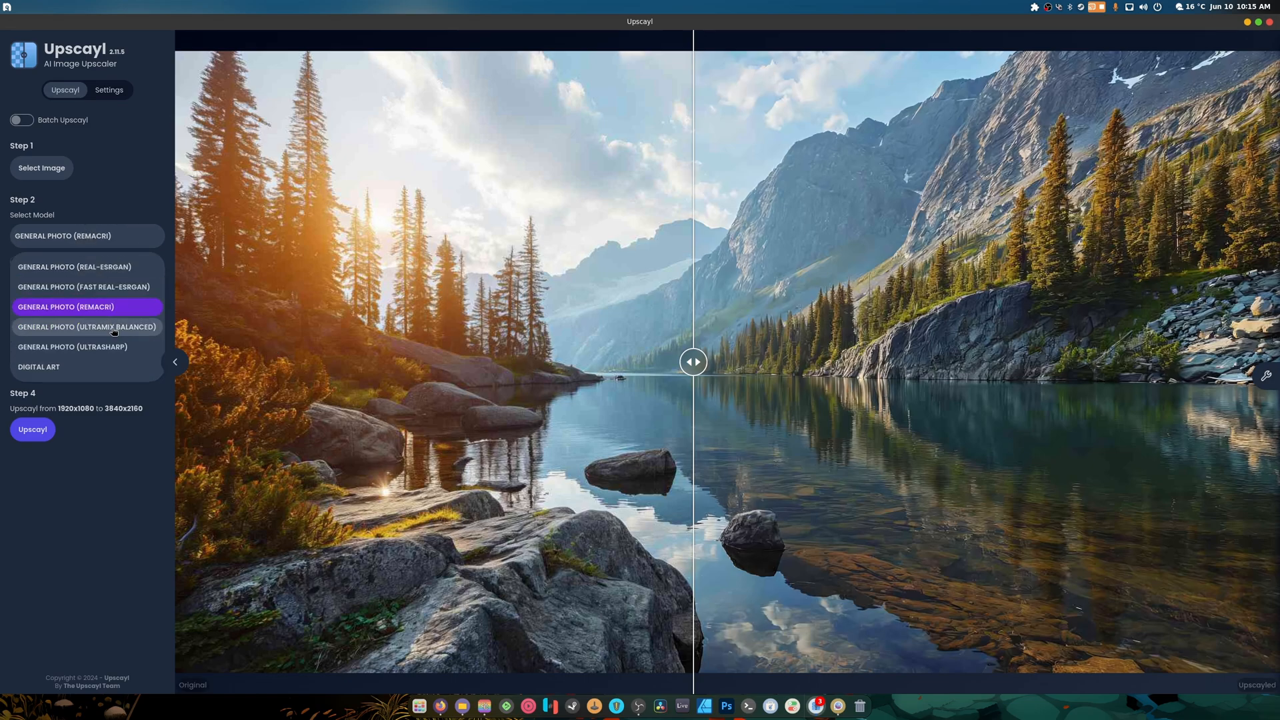
left_click(66, 307)
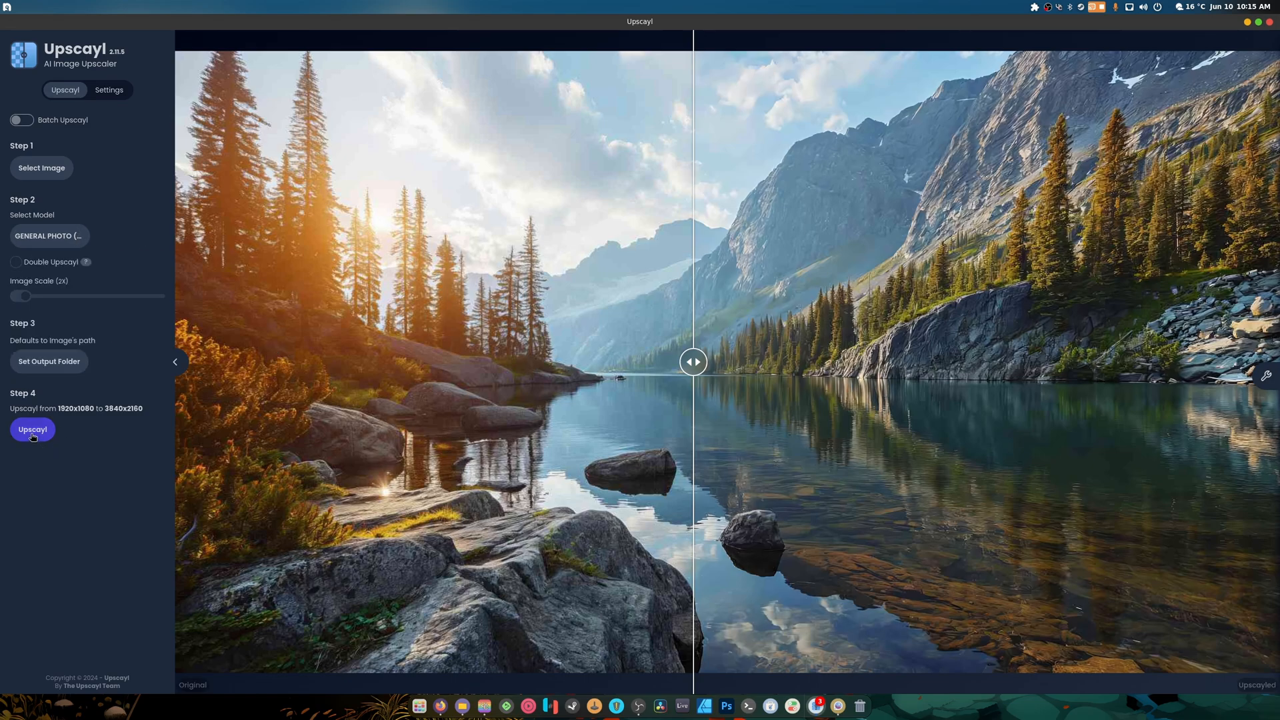
left_click(32, 430)
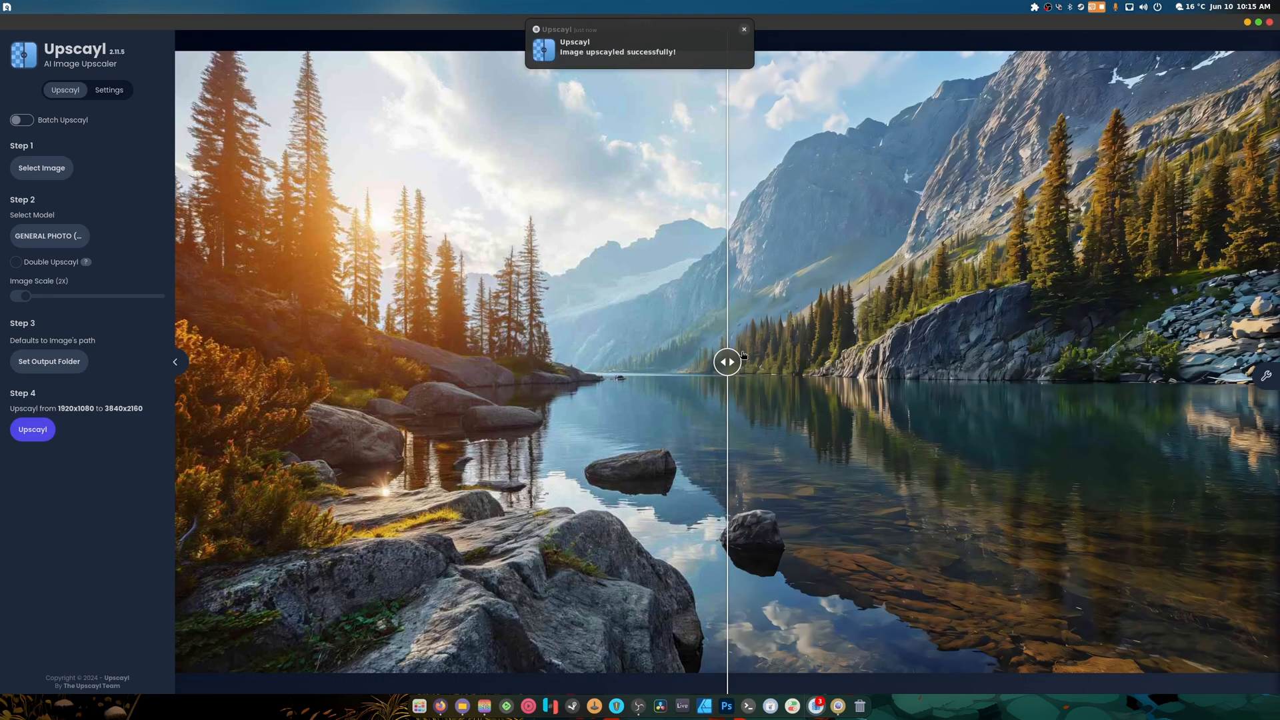
left_click_drag(727, 360, 662, 360)
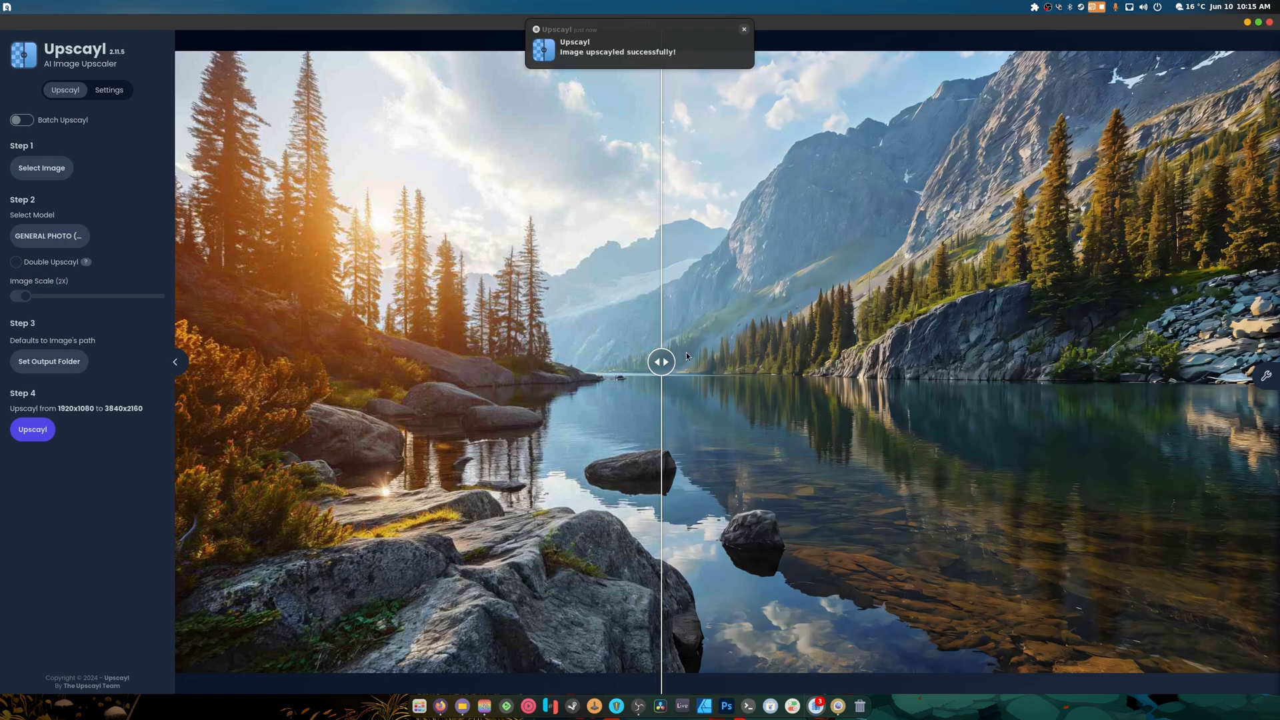
left_click_drag(662, 361, 1088, 360)
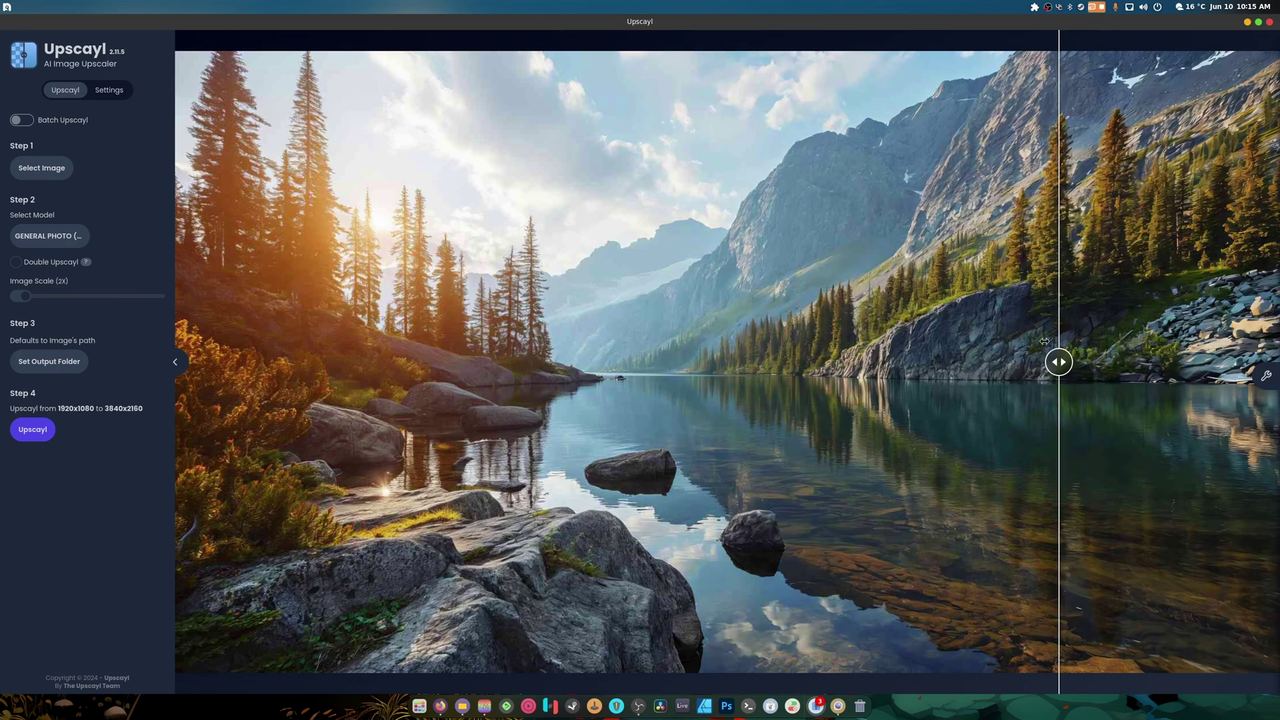
left_click_drag(1059, 361, 249, 361)
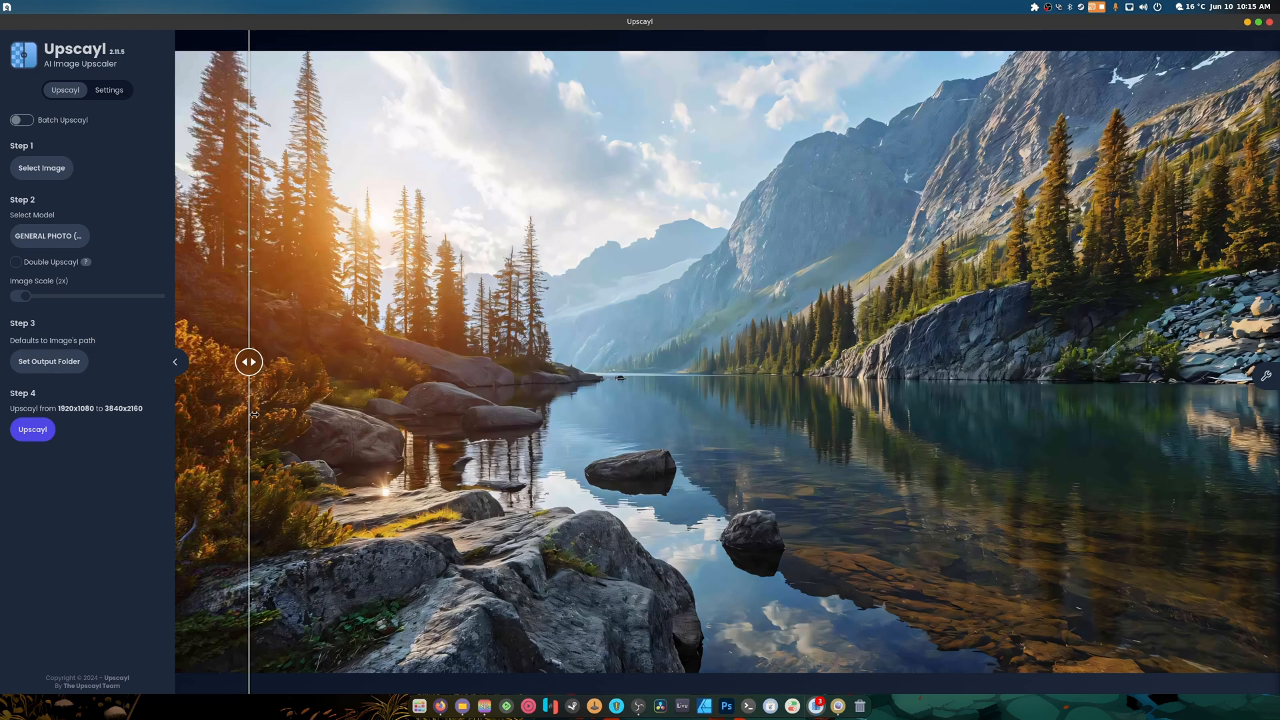
left_click_drag(249, 362, 355, 362)
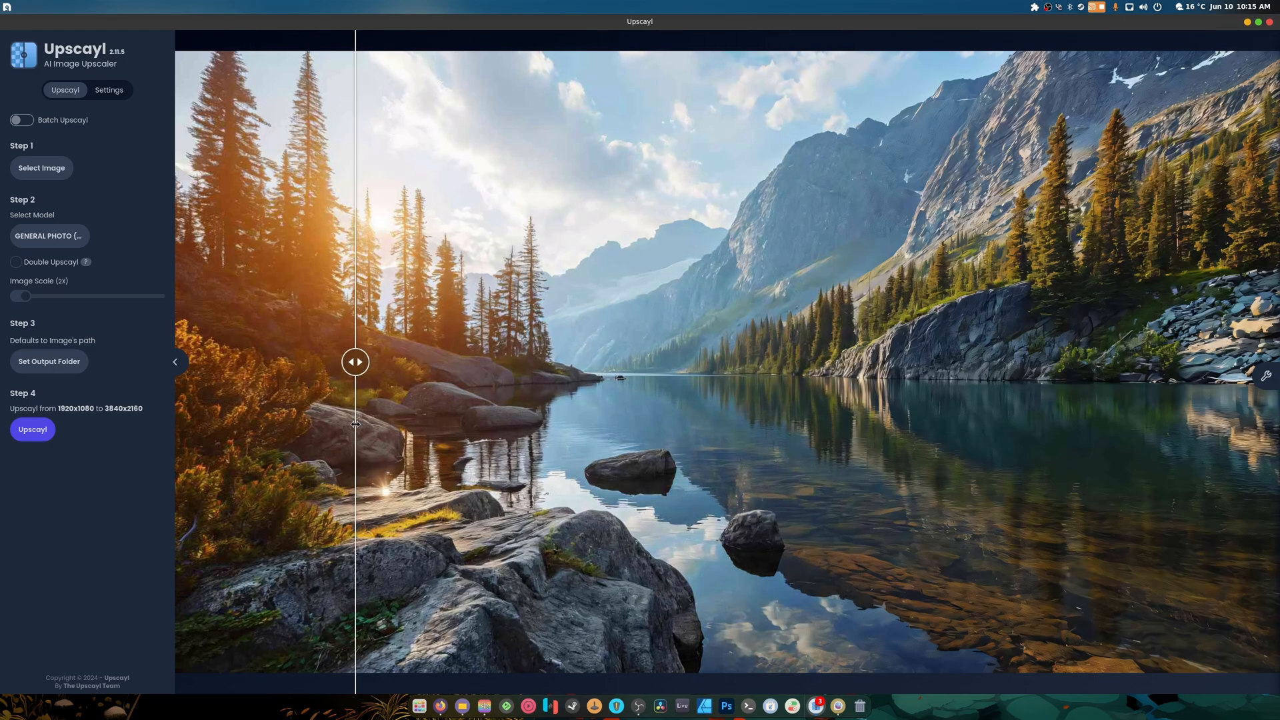
left_click_drag(356, 362, 455, 361)
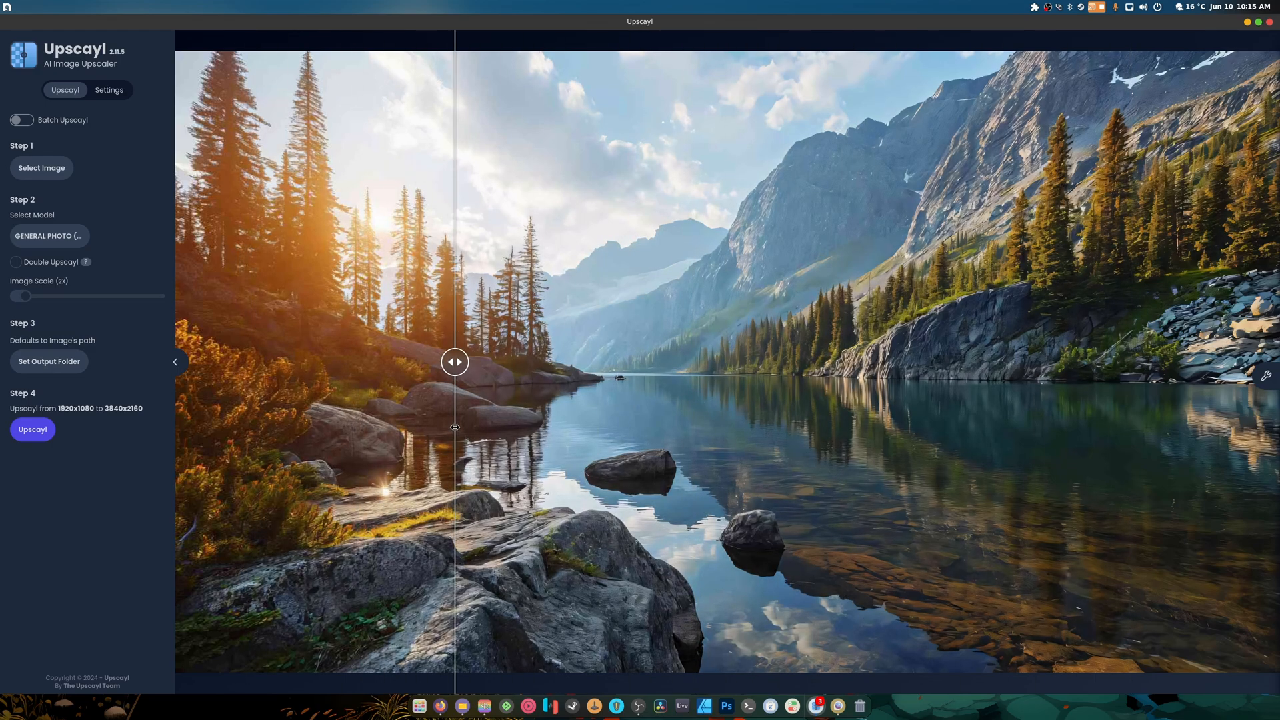
left_click_drag(455, 361, 507, 361)
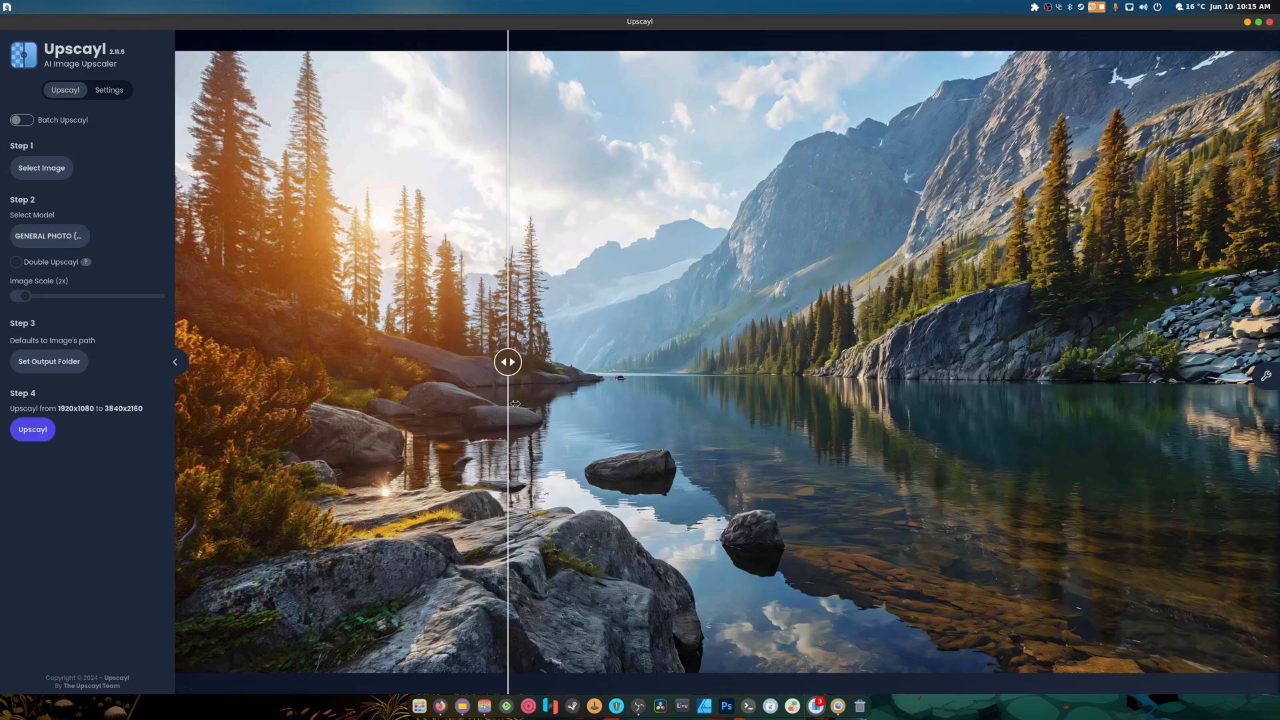
left_click_drag(507, 362, 653, 362)
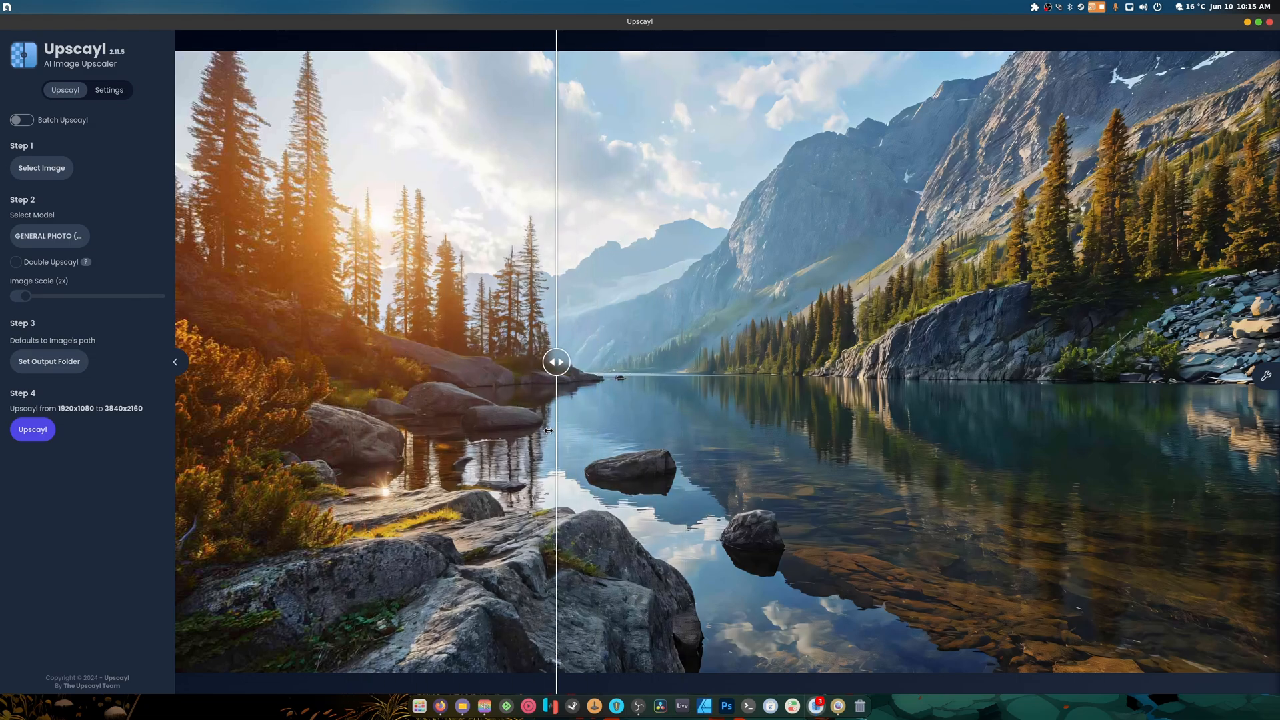
left_click_drag(556, 362, 197, 362)
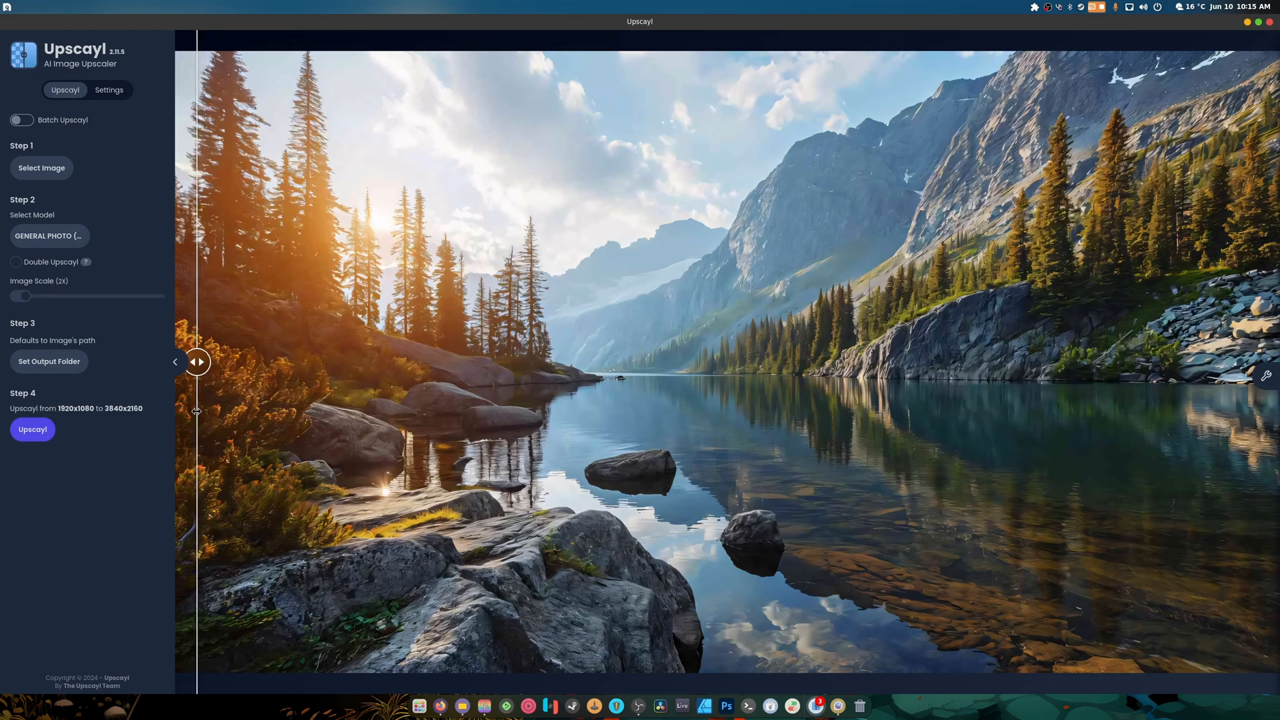
left_click_drag(196, 361, 829, 361)
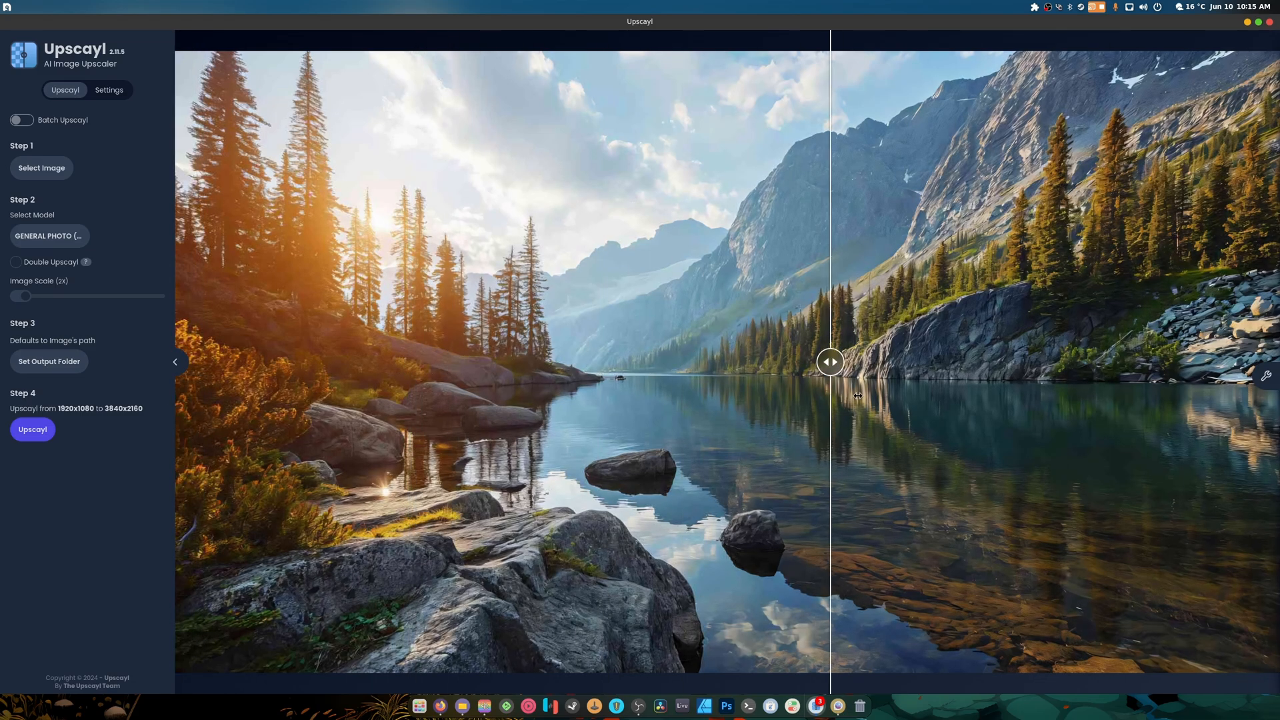
left_click_drag(829, 361, 416, 361)
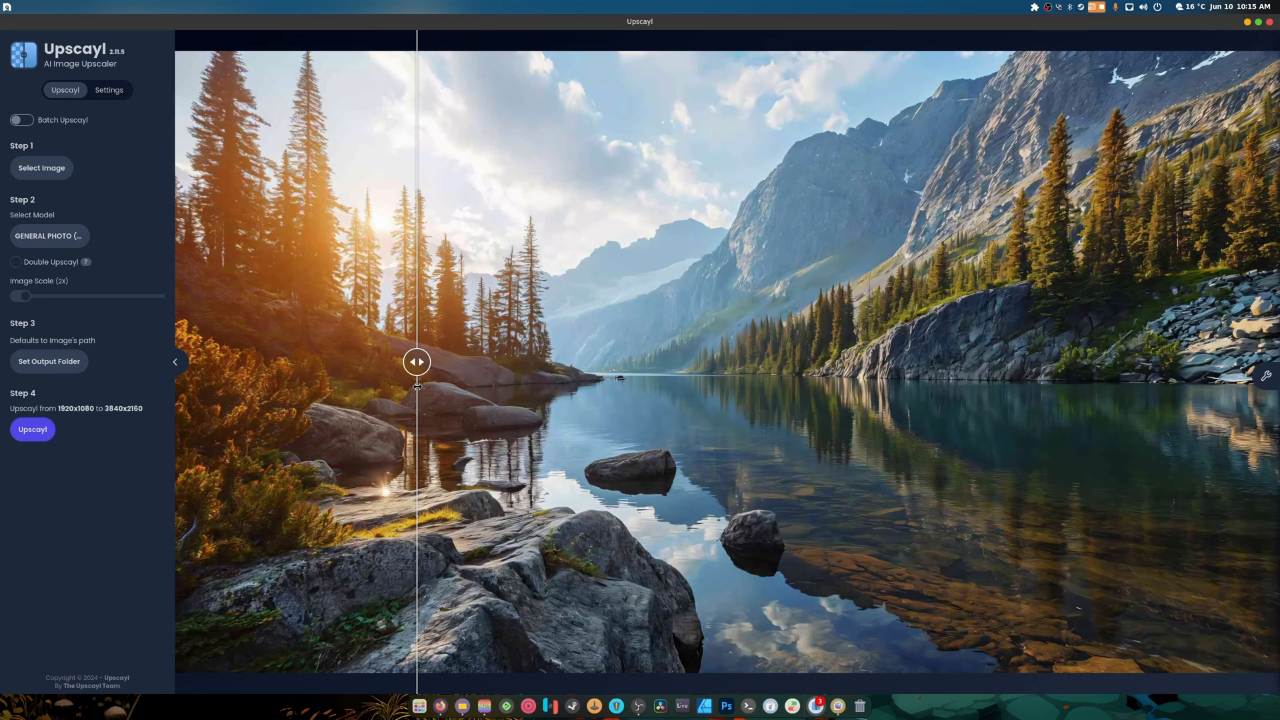
left_click_drag(416, 361, 343, 361)
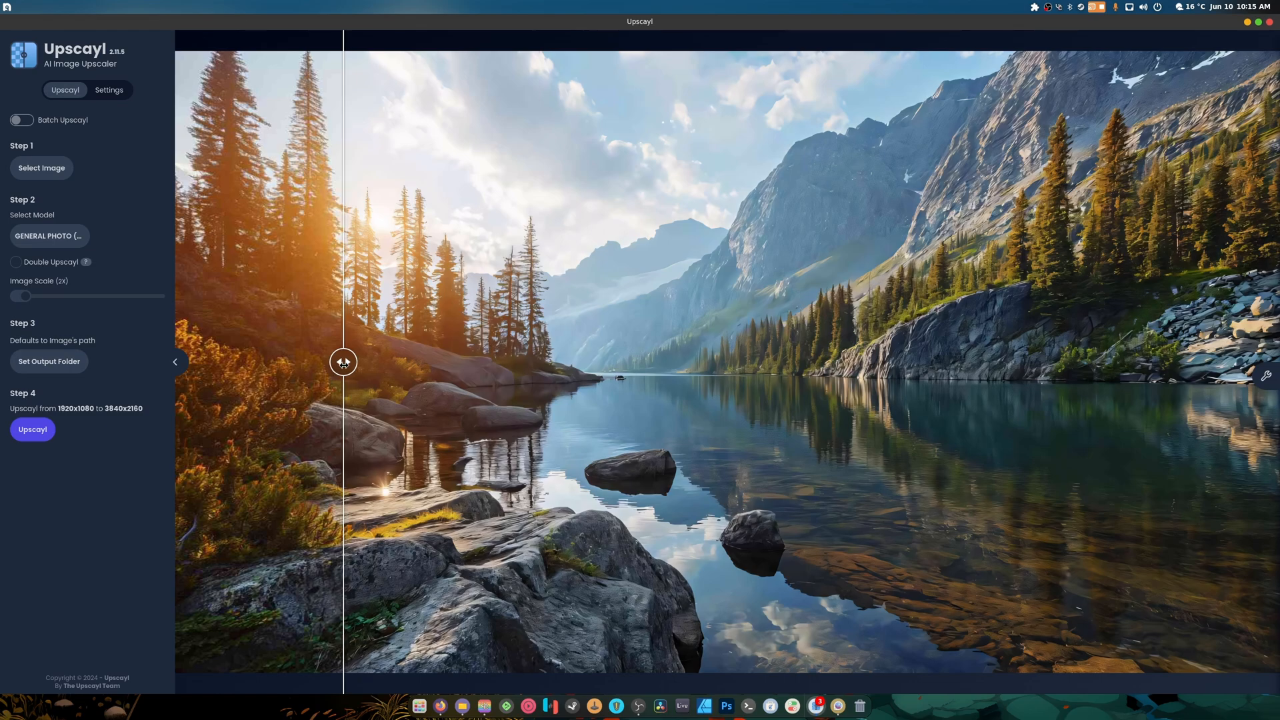
left_click_drag(342, 361, 798, 361)
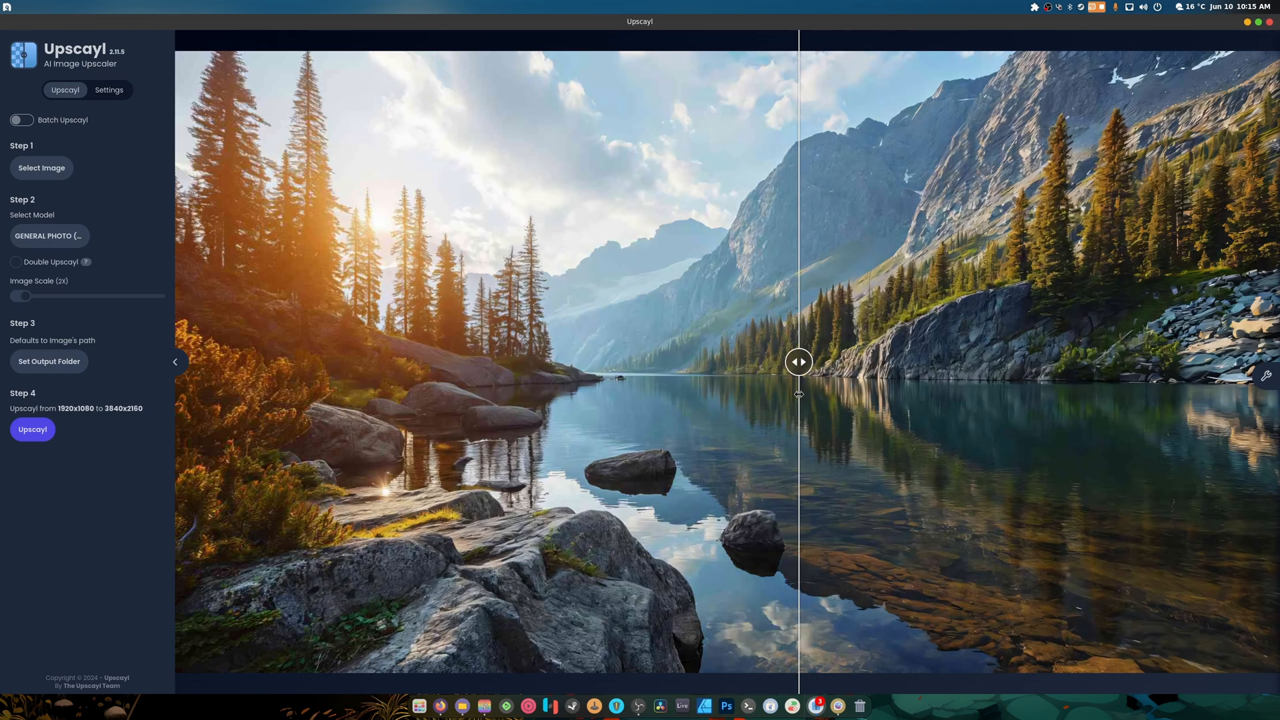
left_click_drag(799, 361, 893, 361)
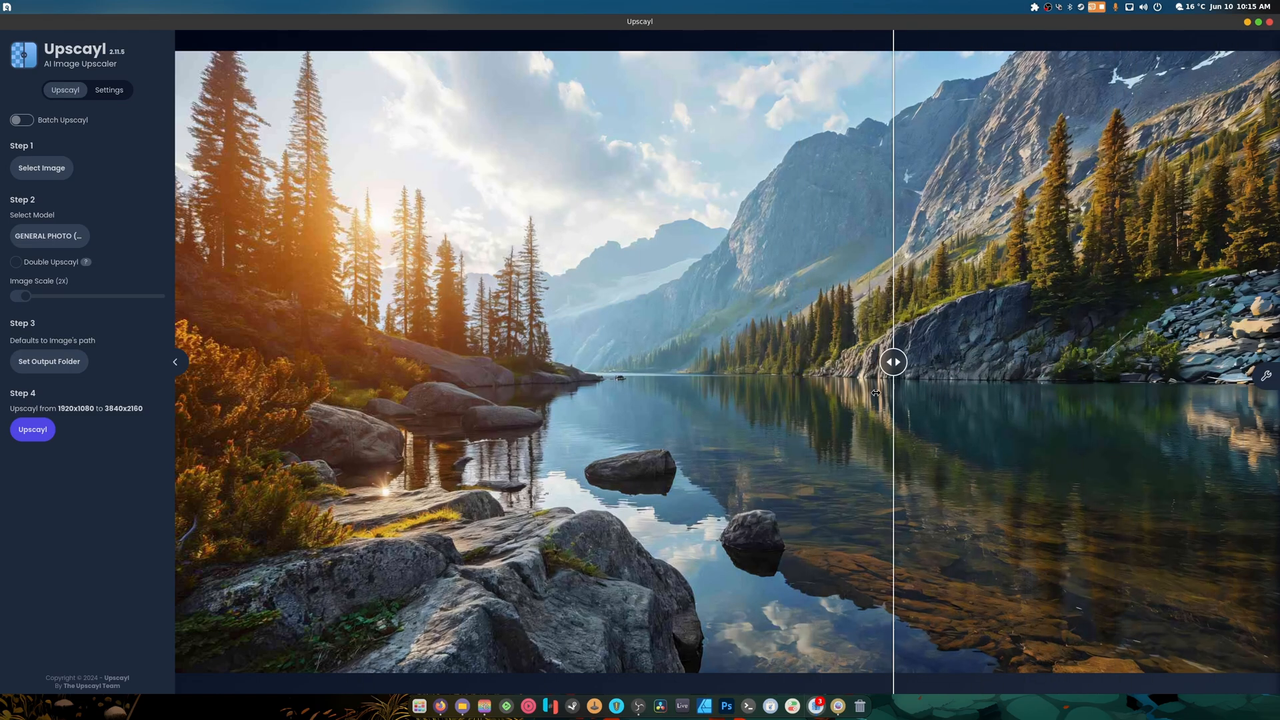
- Turn on Overwrite Previous Upscale in Settings, then return to the Upscayl steps with the lake wallpaper
left_click(109, 90)
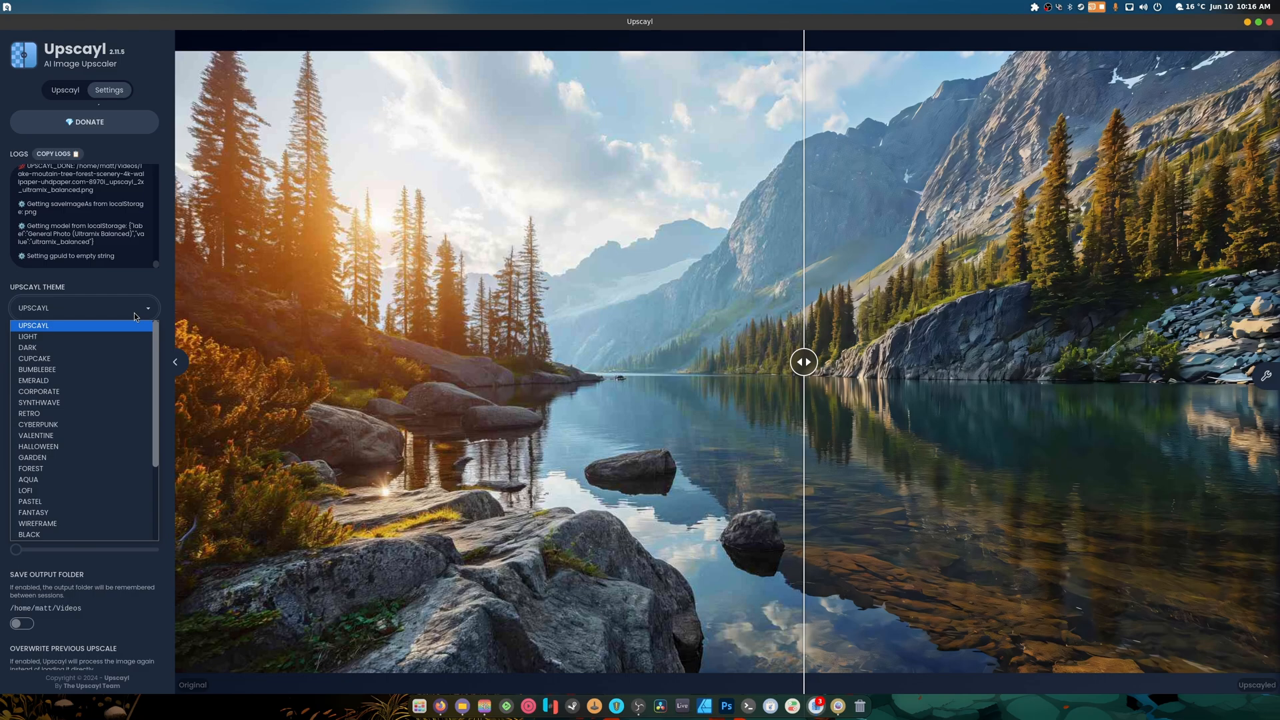
left_click(33, 325)
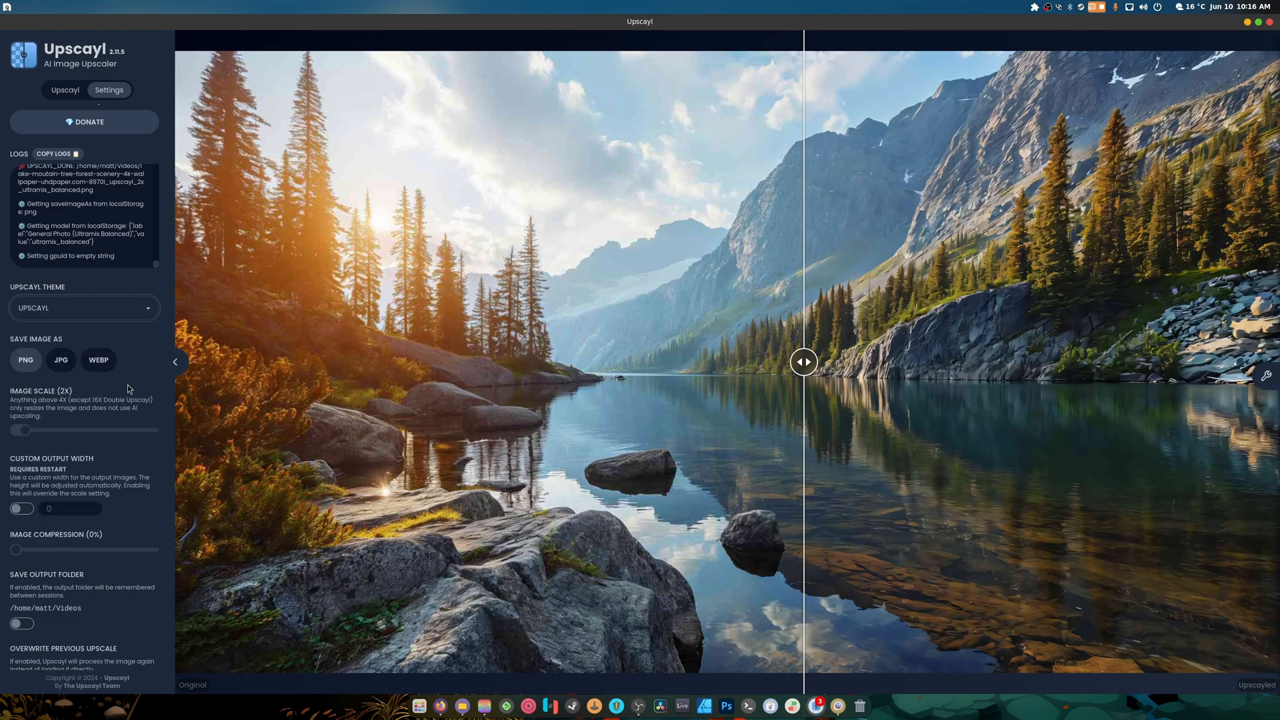
scroll("down", 3)
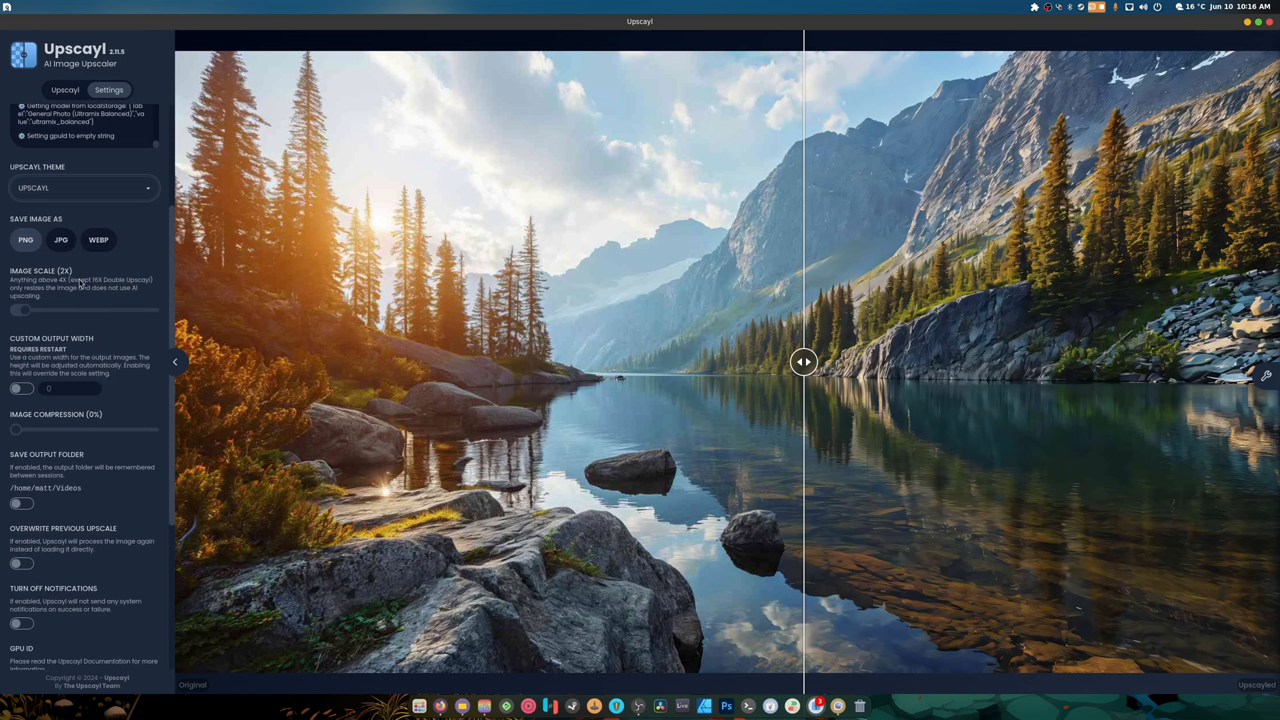
mouse_move(50, 297)
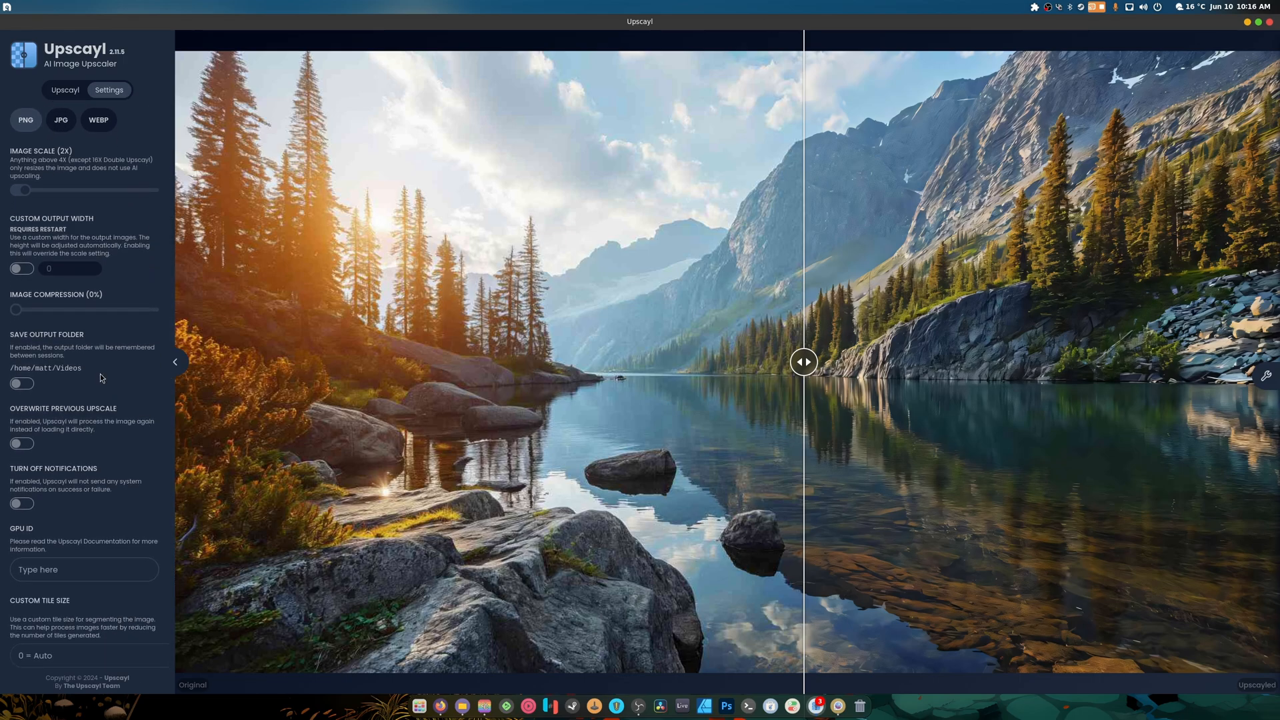
scroll("down", 3)
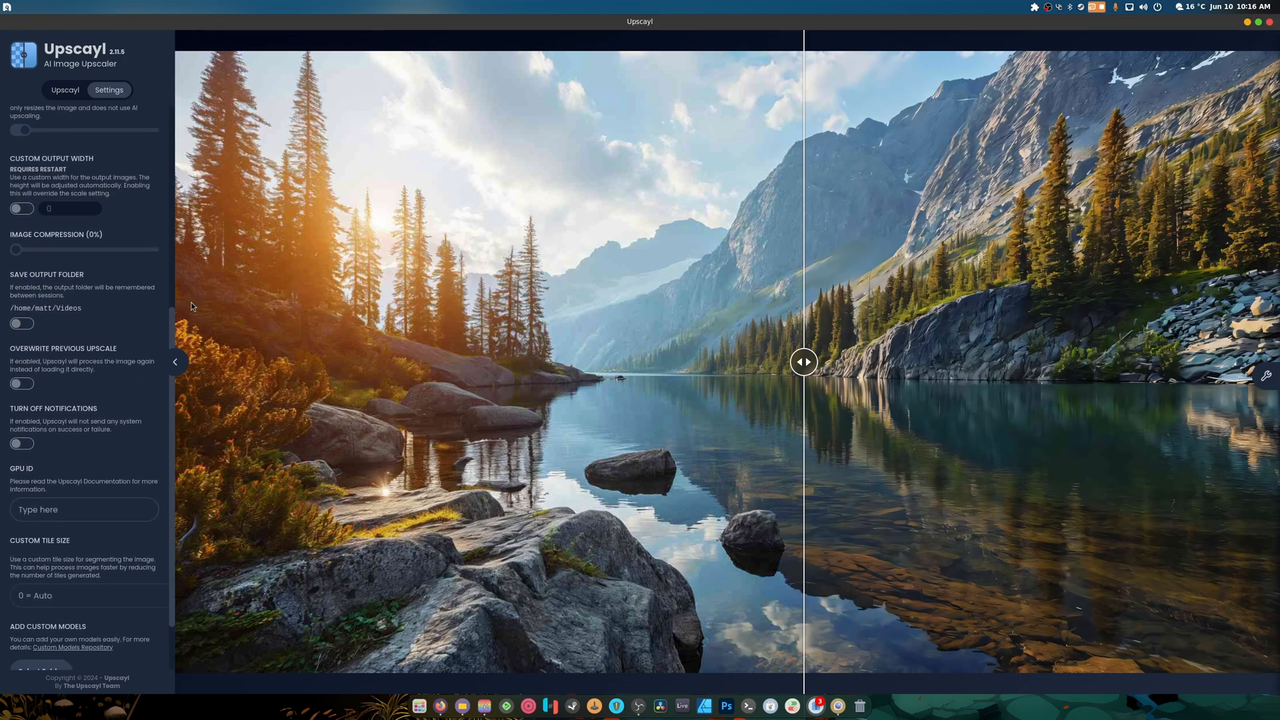
scroll("down", 3)
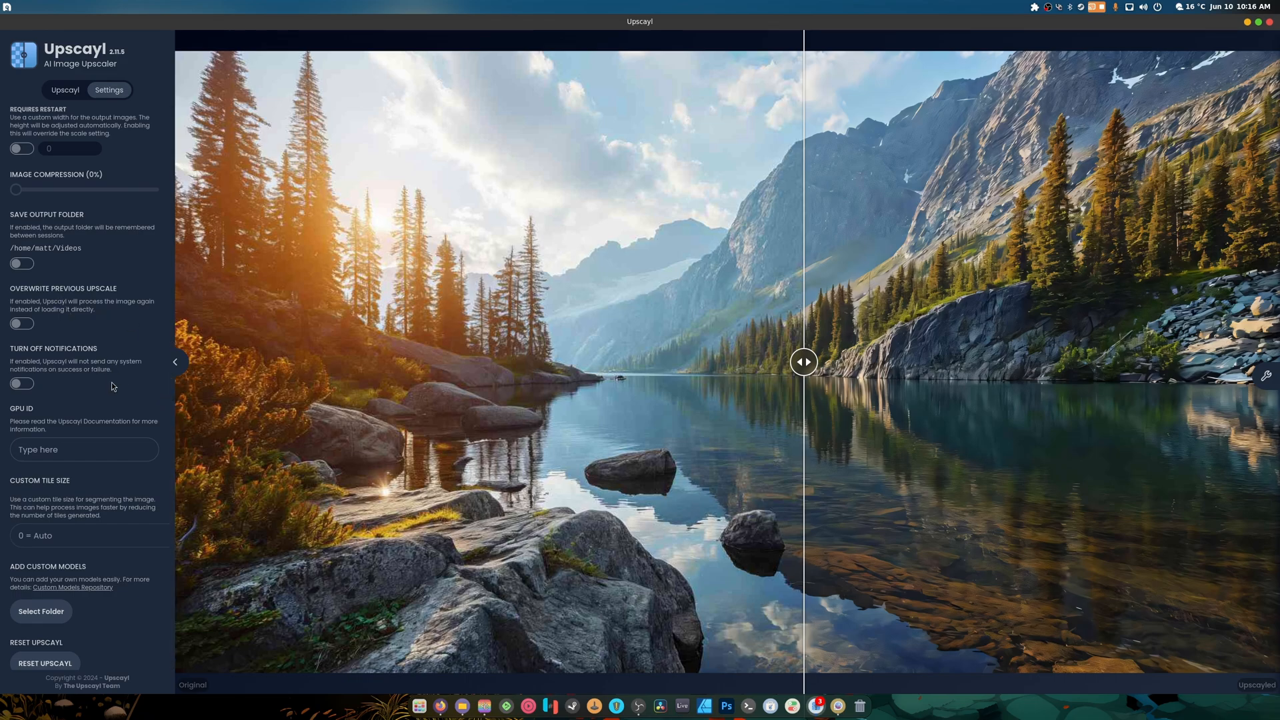
mouse_move(21, 323)
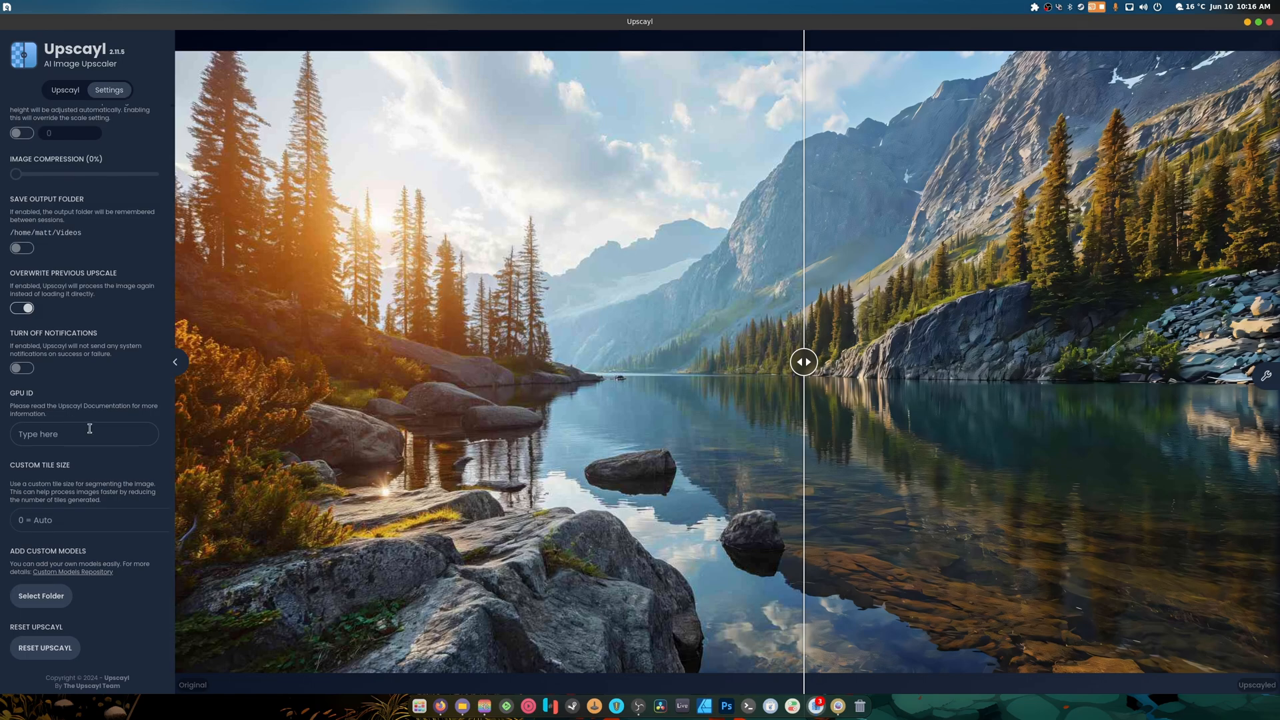
mouse_move(97, 421)
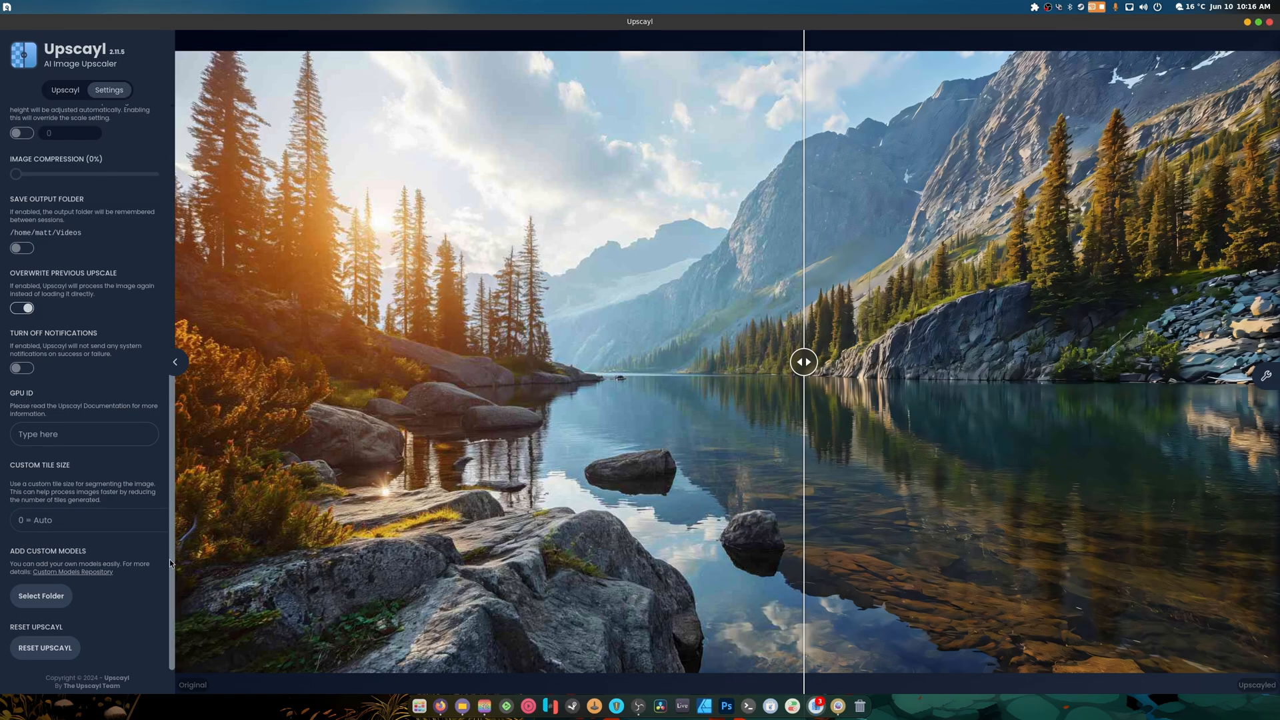
mouse_move(135, 404)
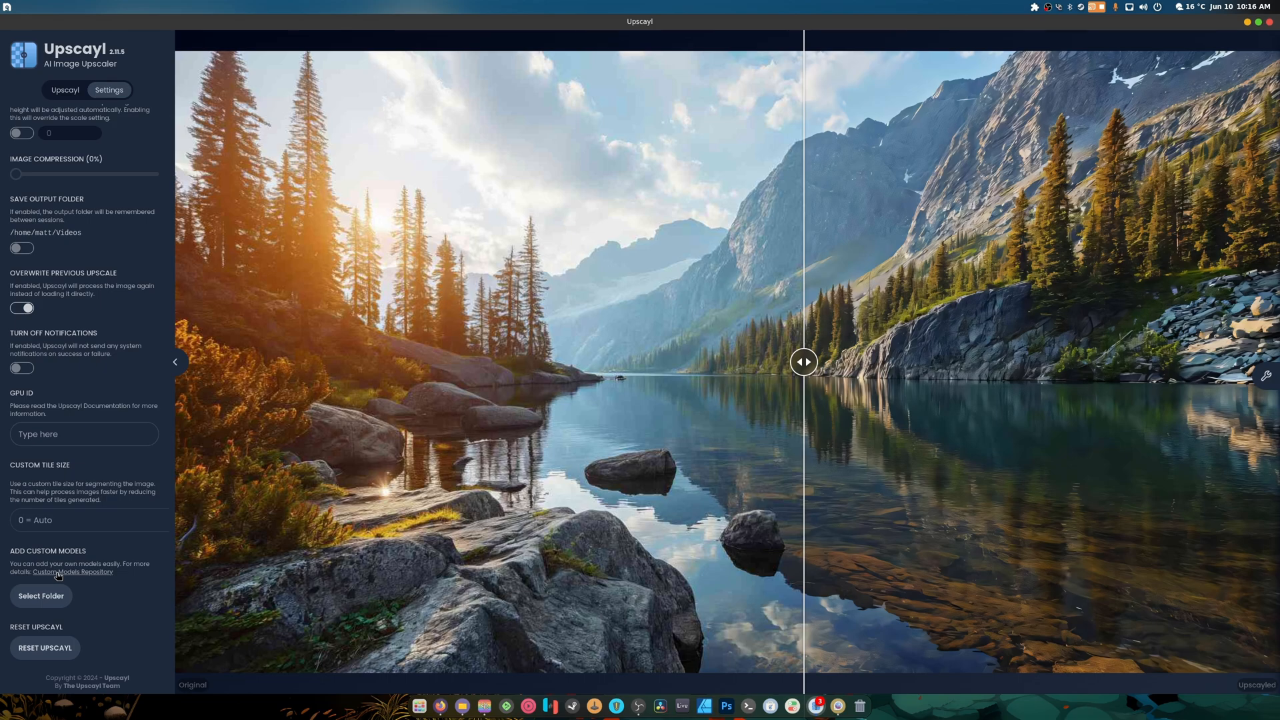
left_click(65, 90)
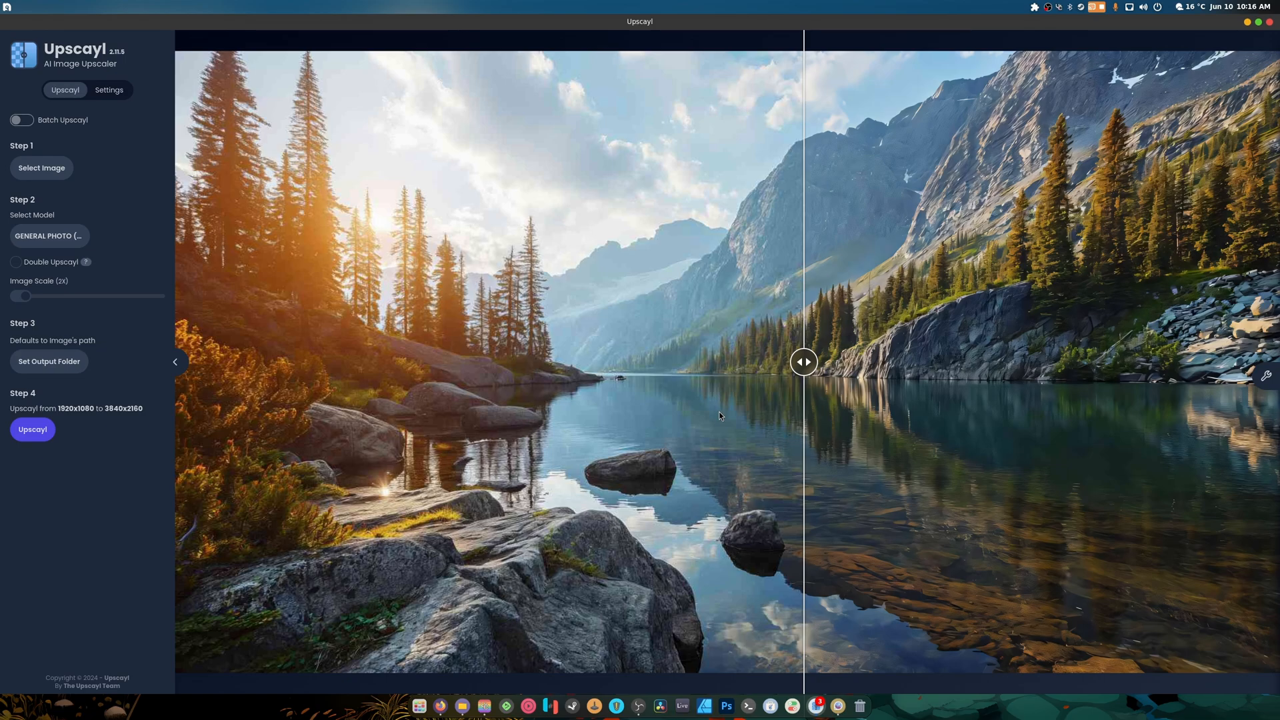
left_click_drag(803, 362, 426, 362)
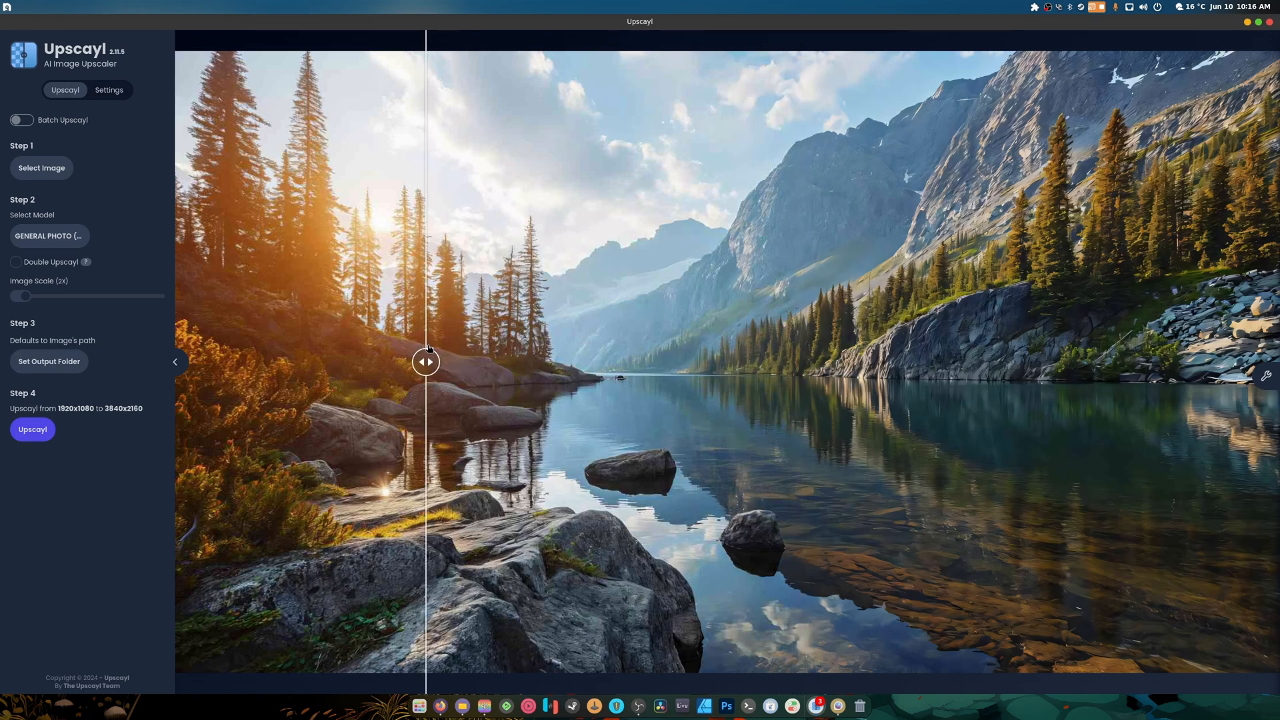
left_click_drag(426, 361, 564, 361)
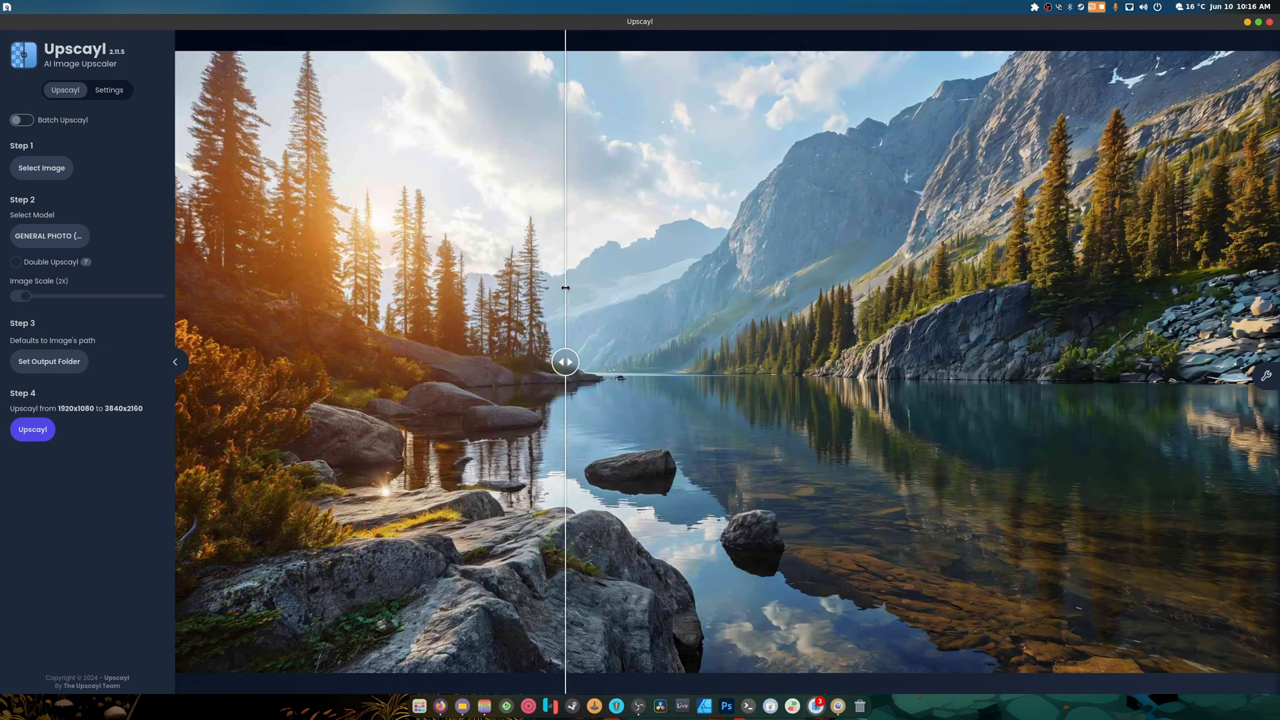
left_click_drag(564, 361, 324, 361)
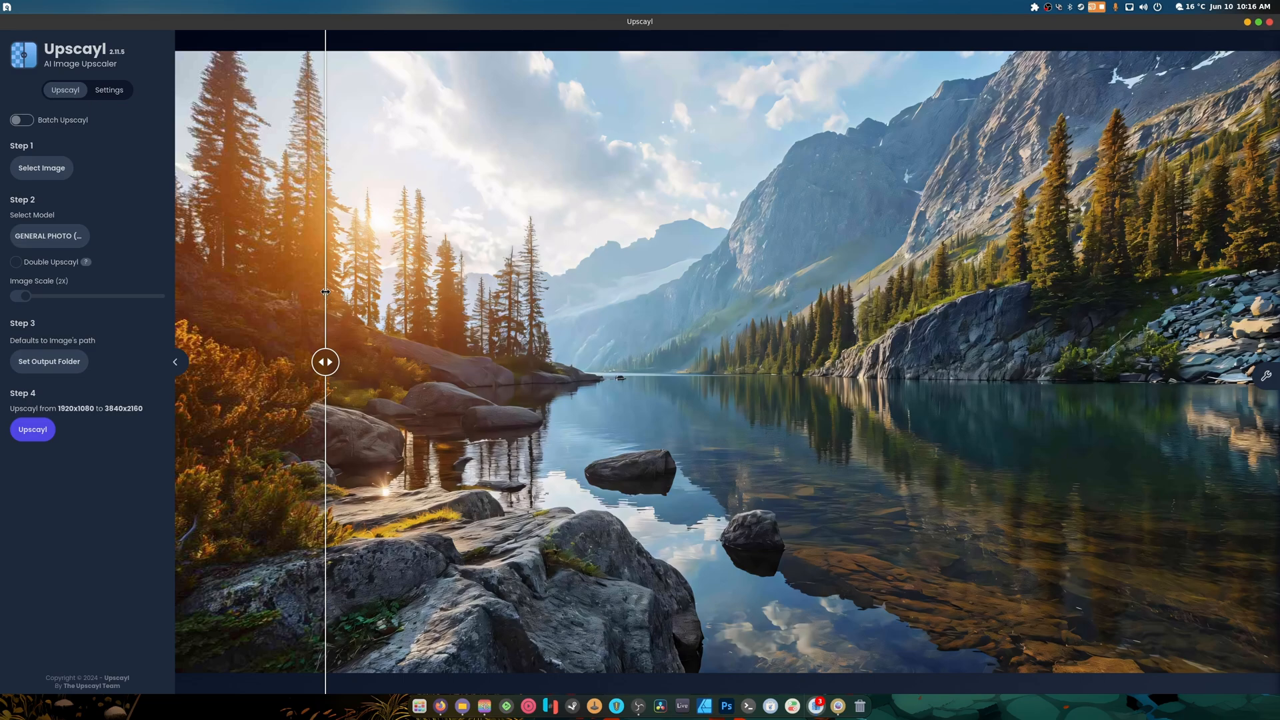
left_click_drag(324, 361, 283, 362)
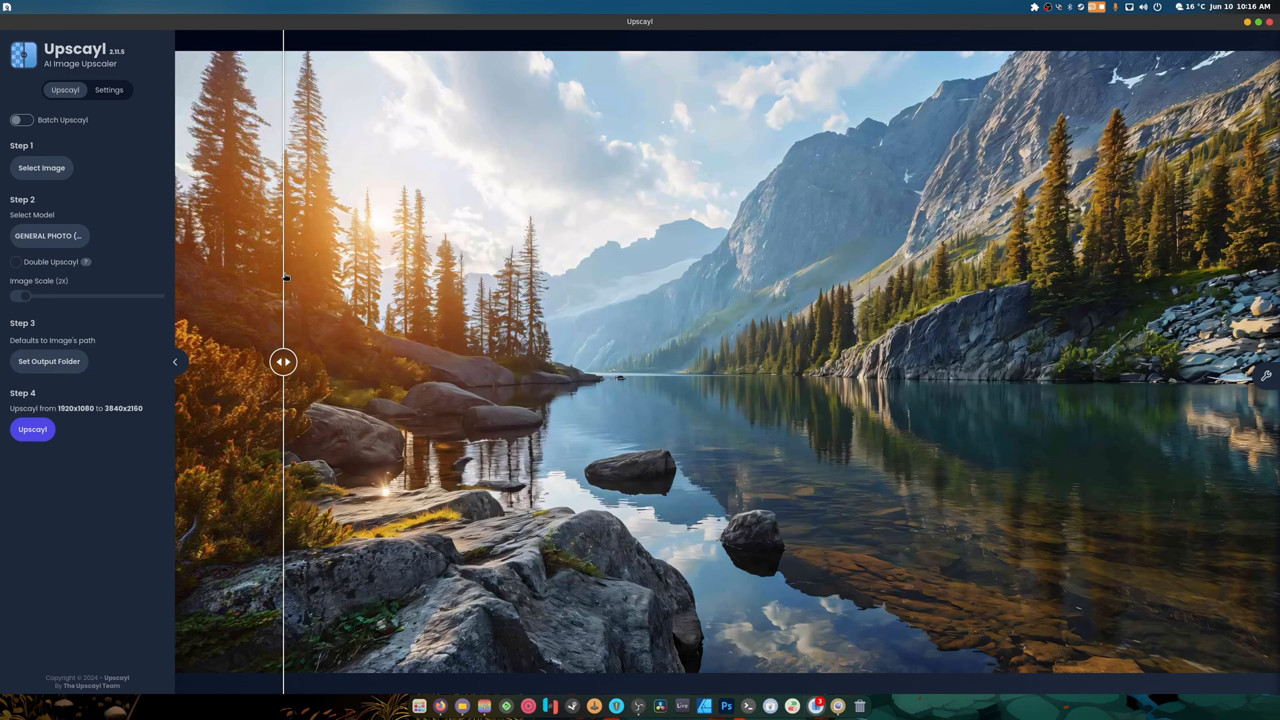
mouse_move(305, 280)
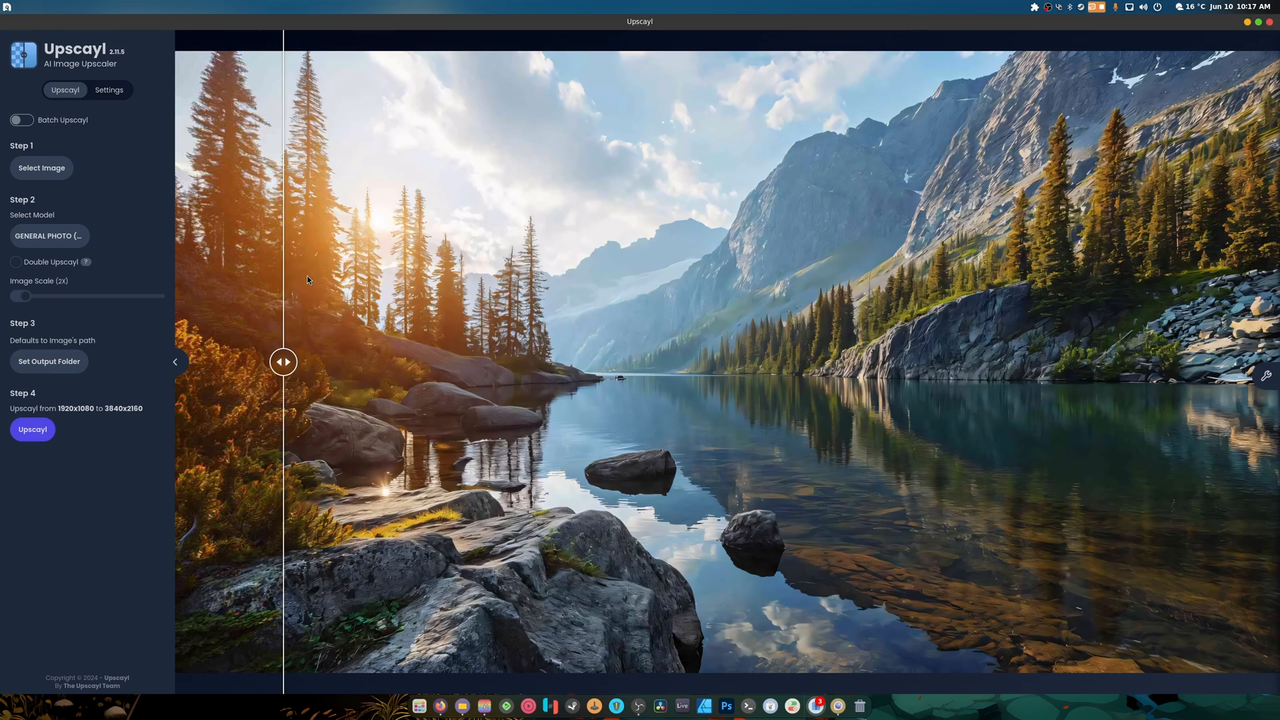
mouse_move(1158, 246)
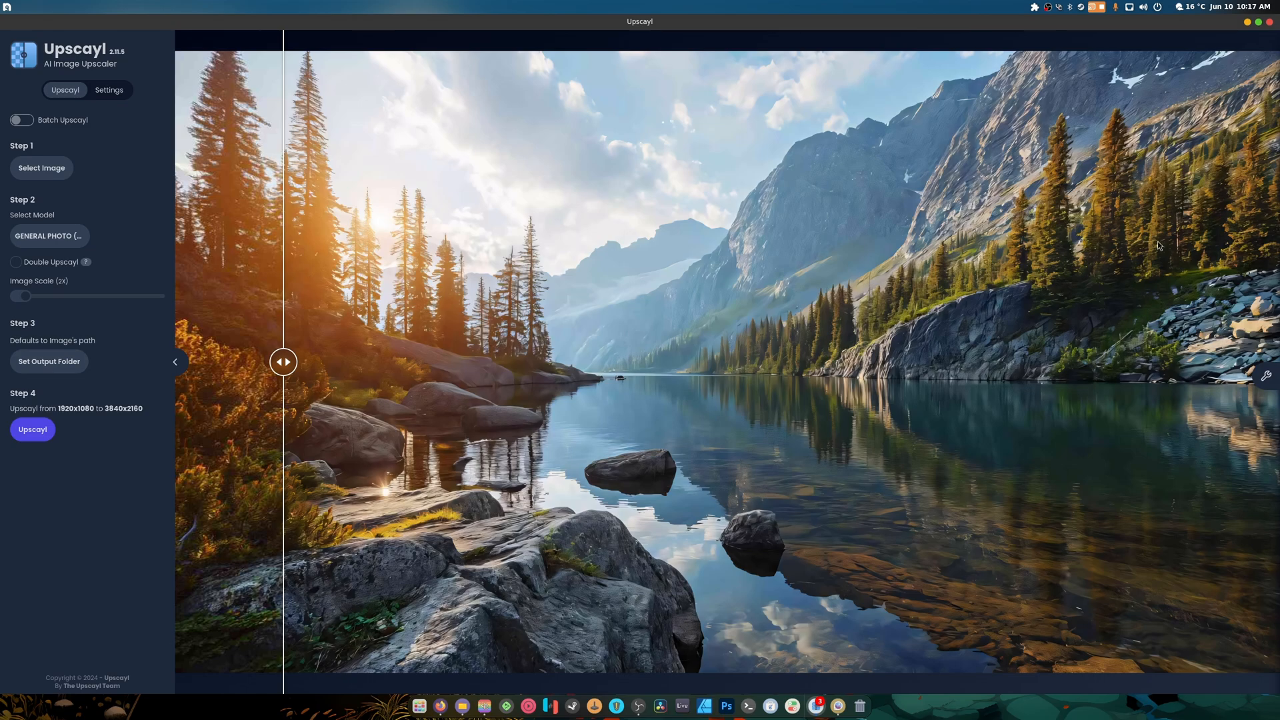